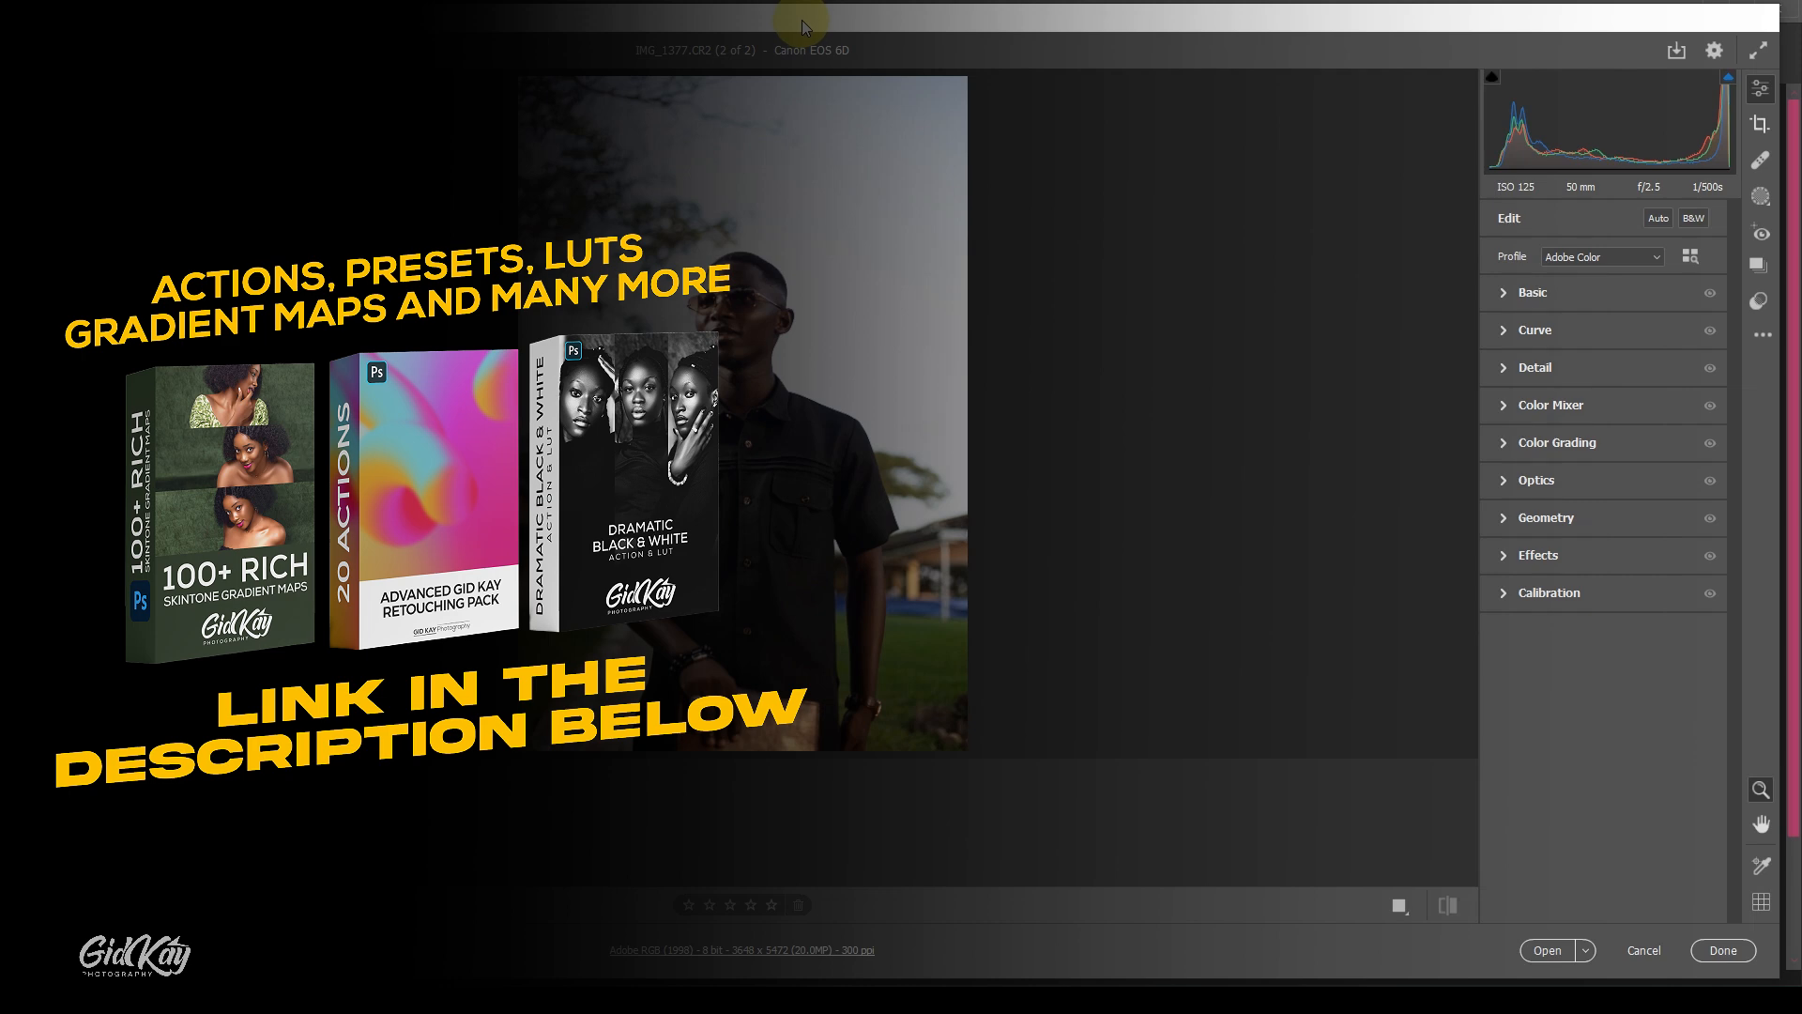
pyautogui.moveTo(953, 35)
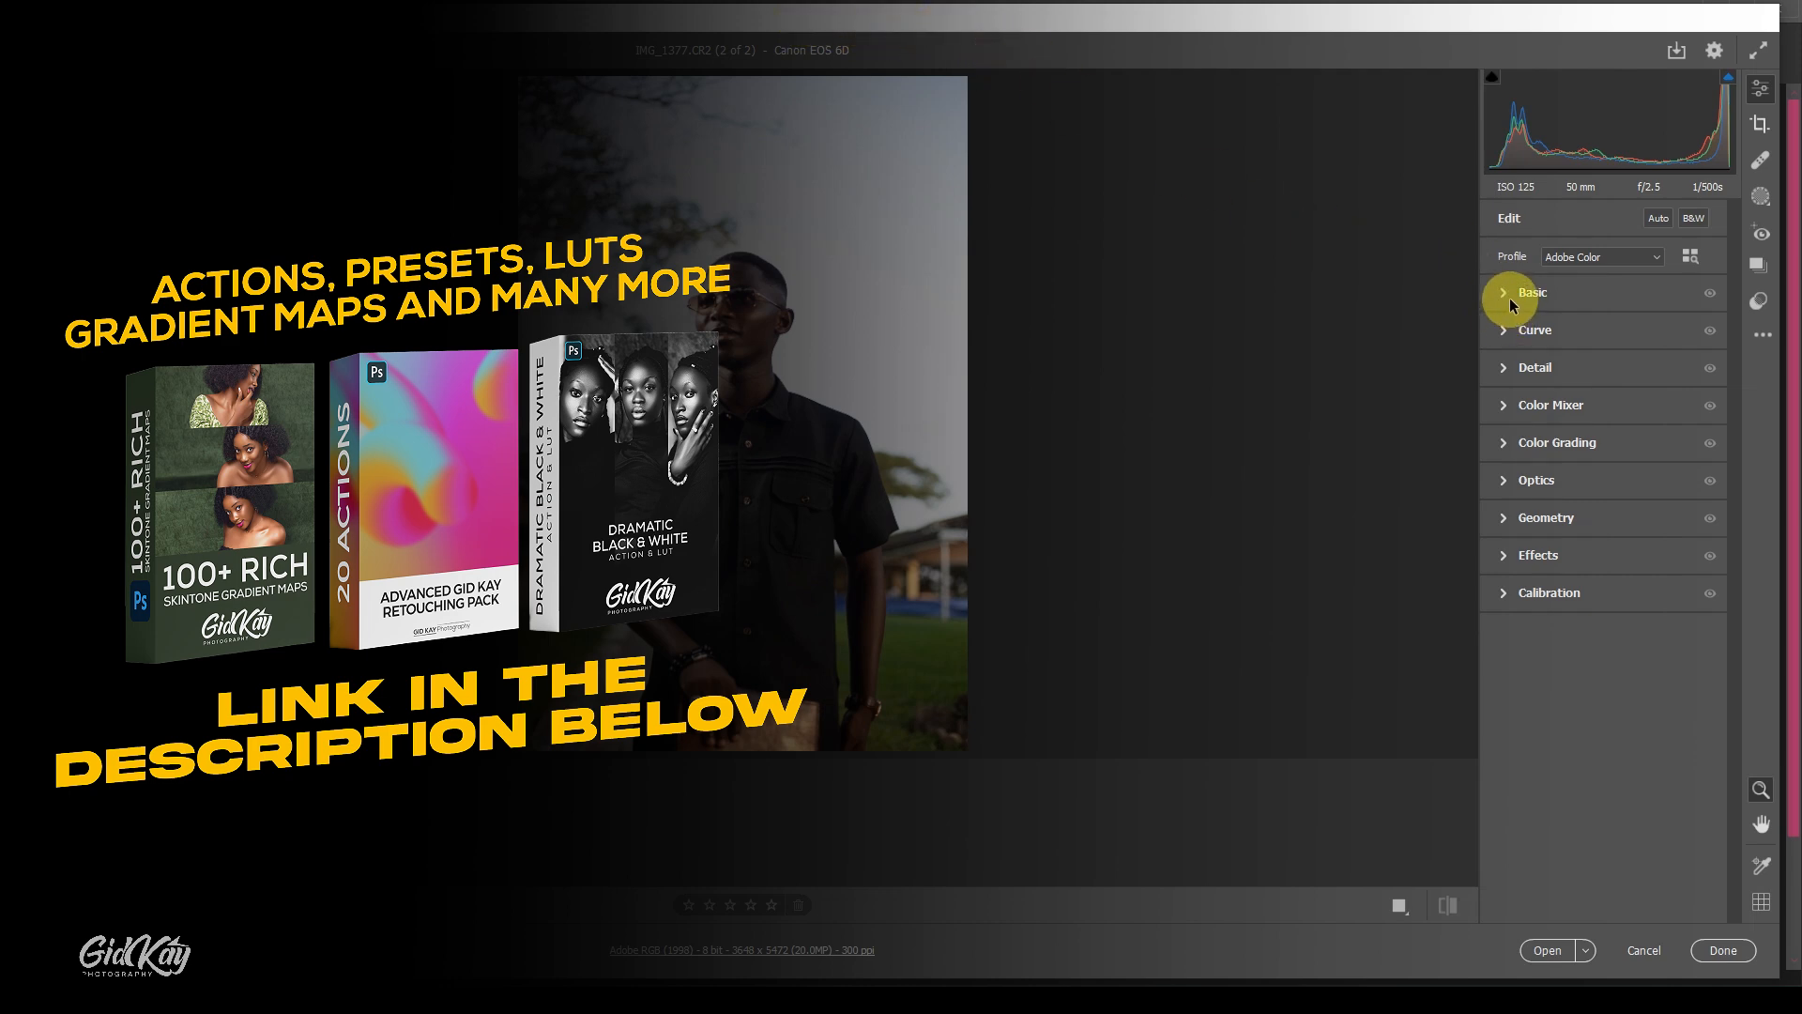
# Step: In the Basic panel, pull Highlights down to -97 to recover the bright sky
pyautogui.click(1532, 291)
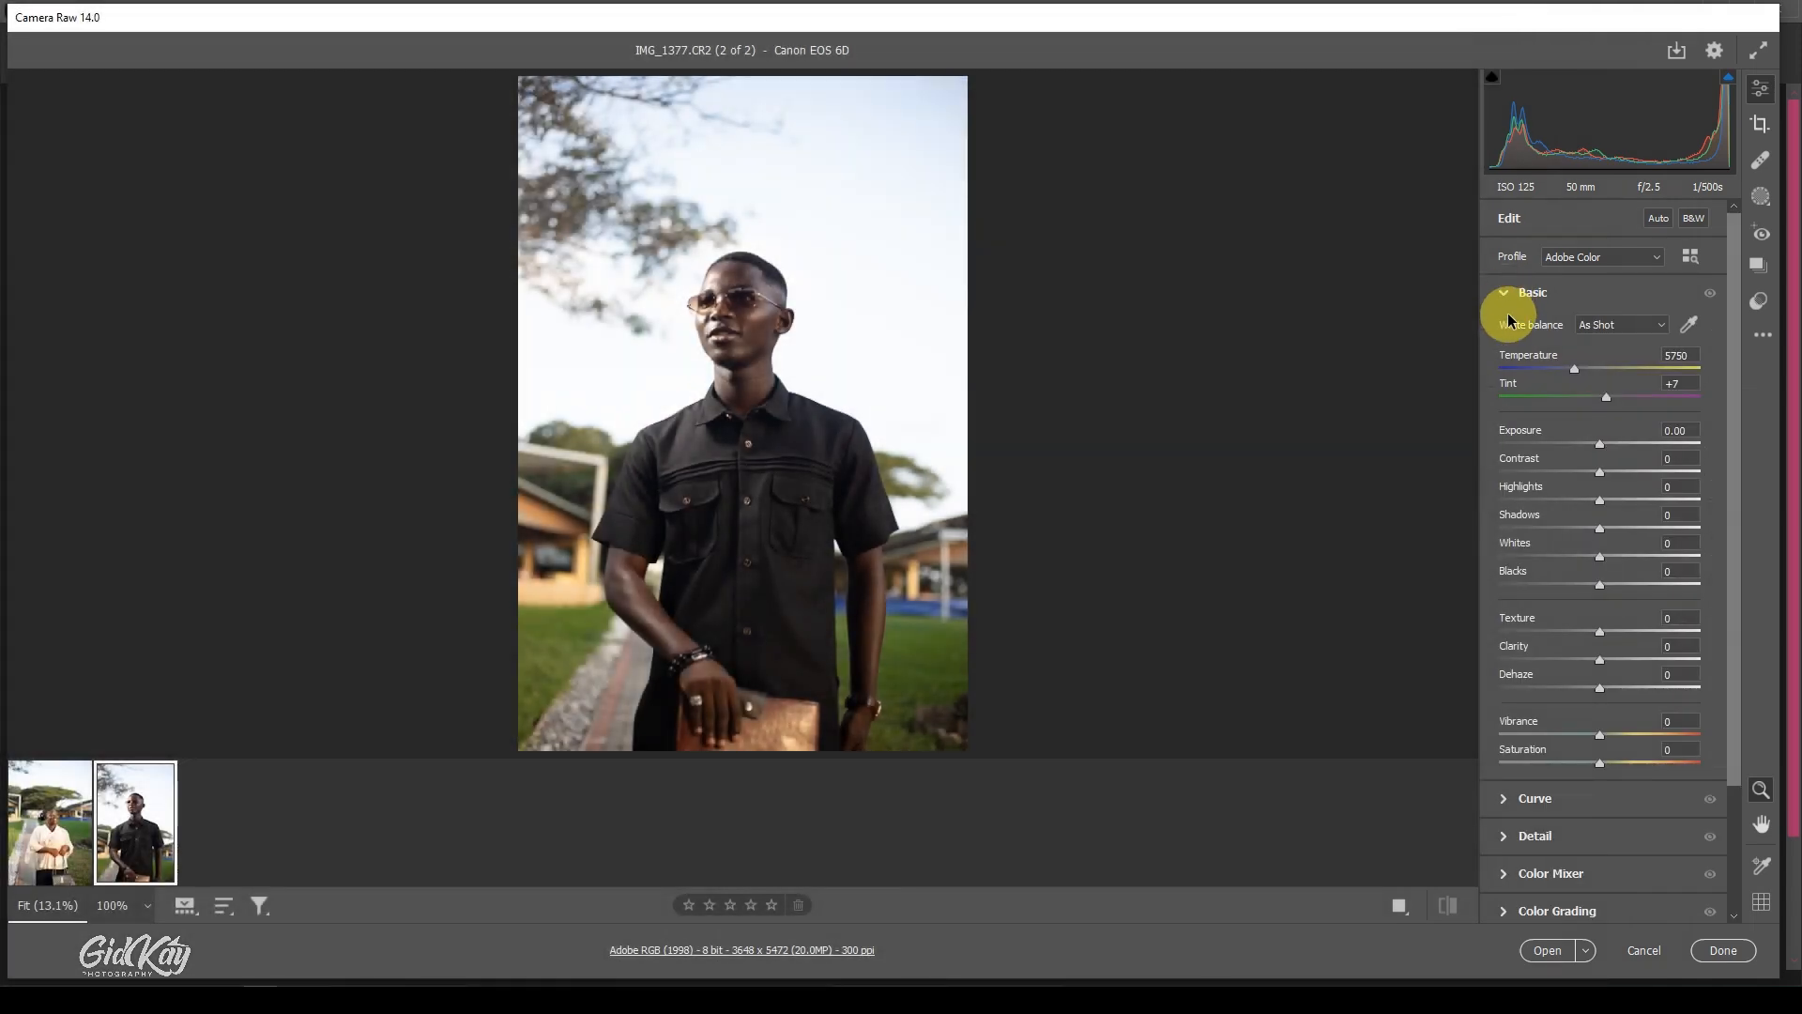
pyautogui.moveTo(1453, 313)
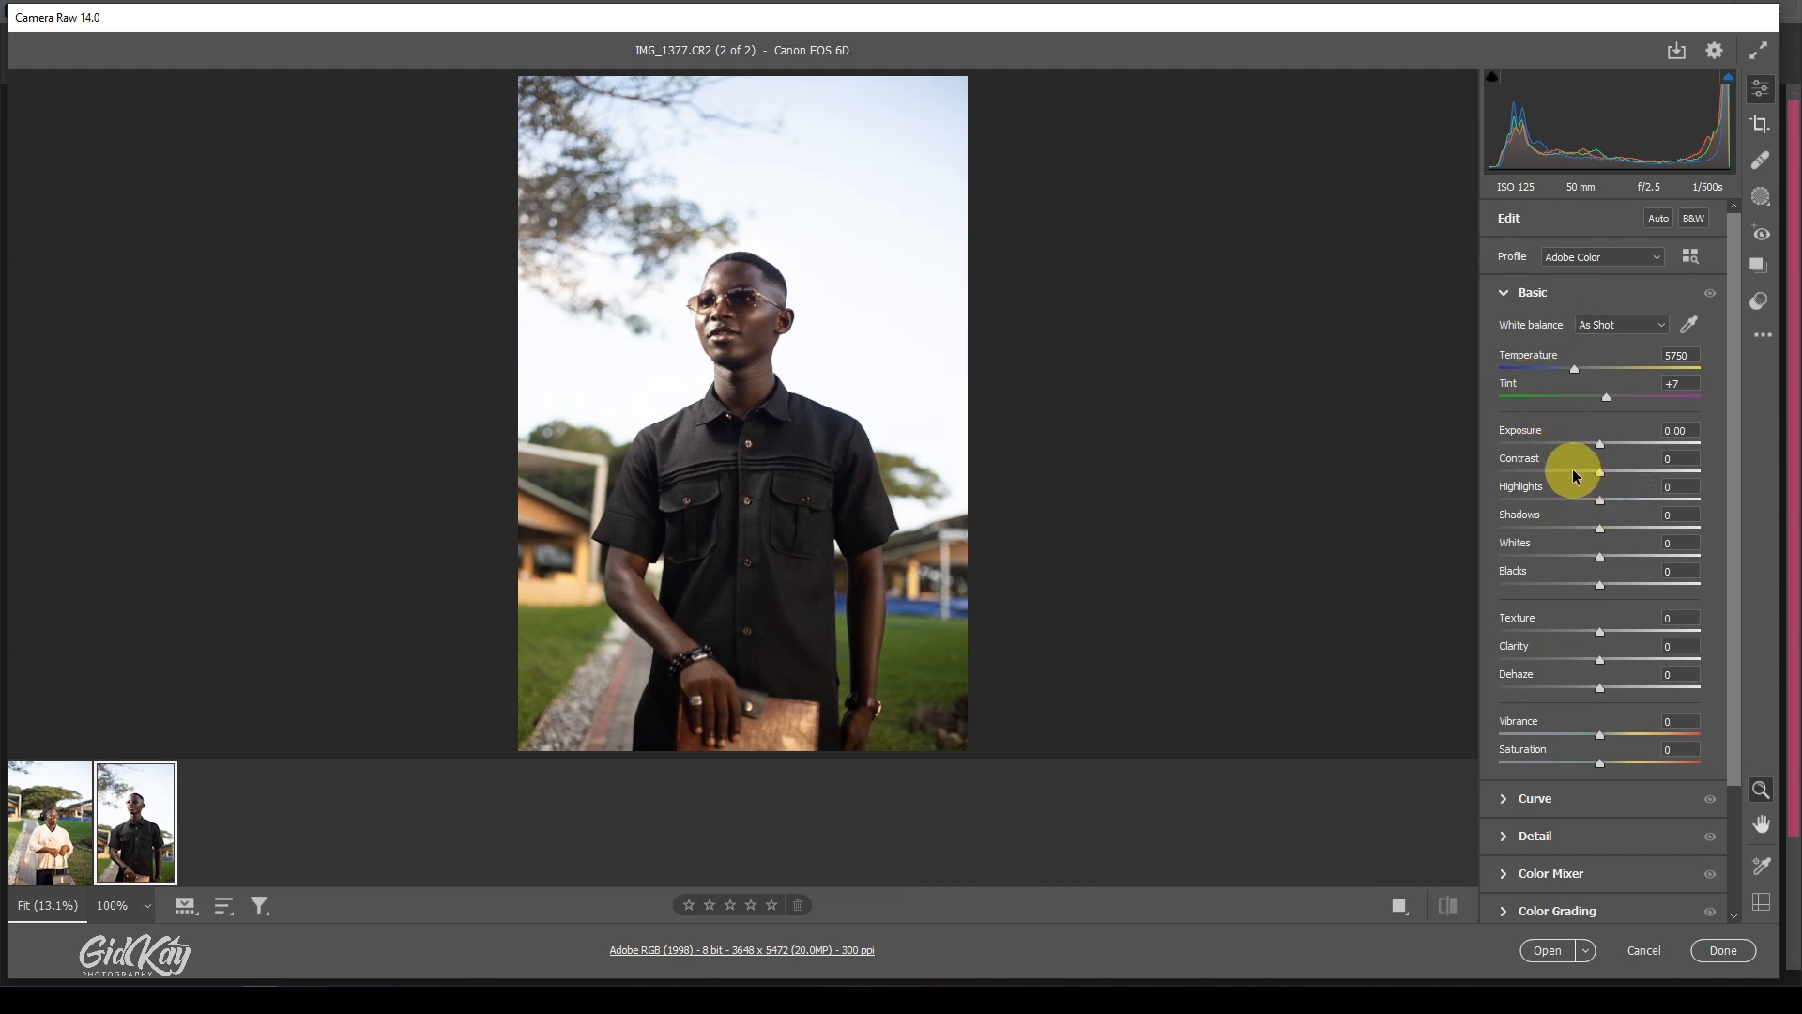
pyautogui.moveTo(1599, 449)
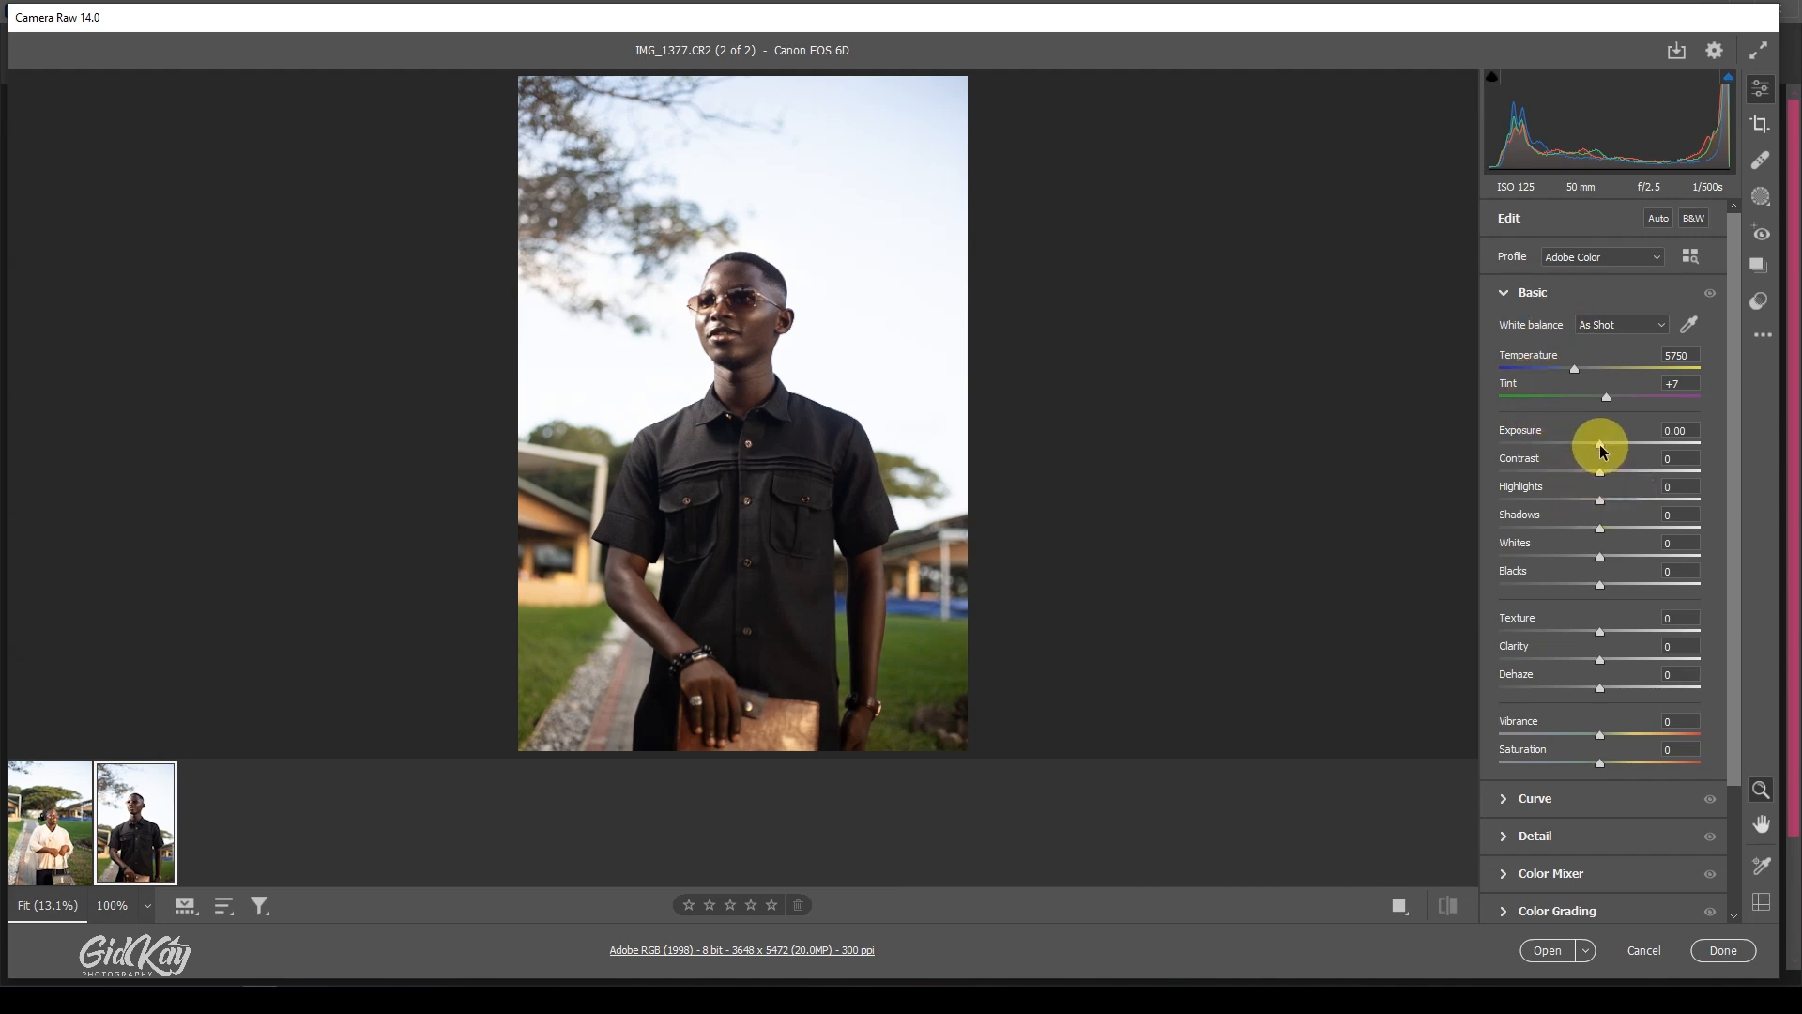
pyautogui.moveTo(1594, 534)
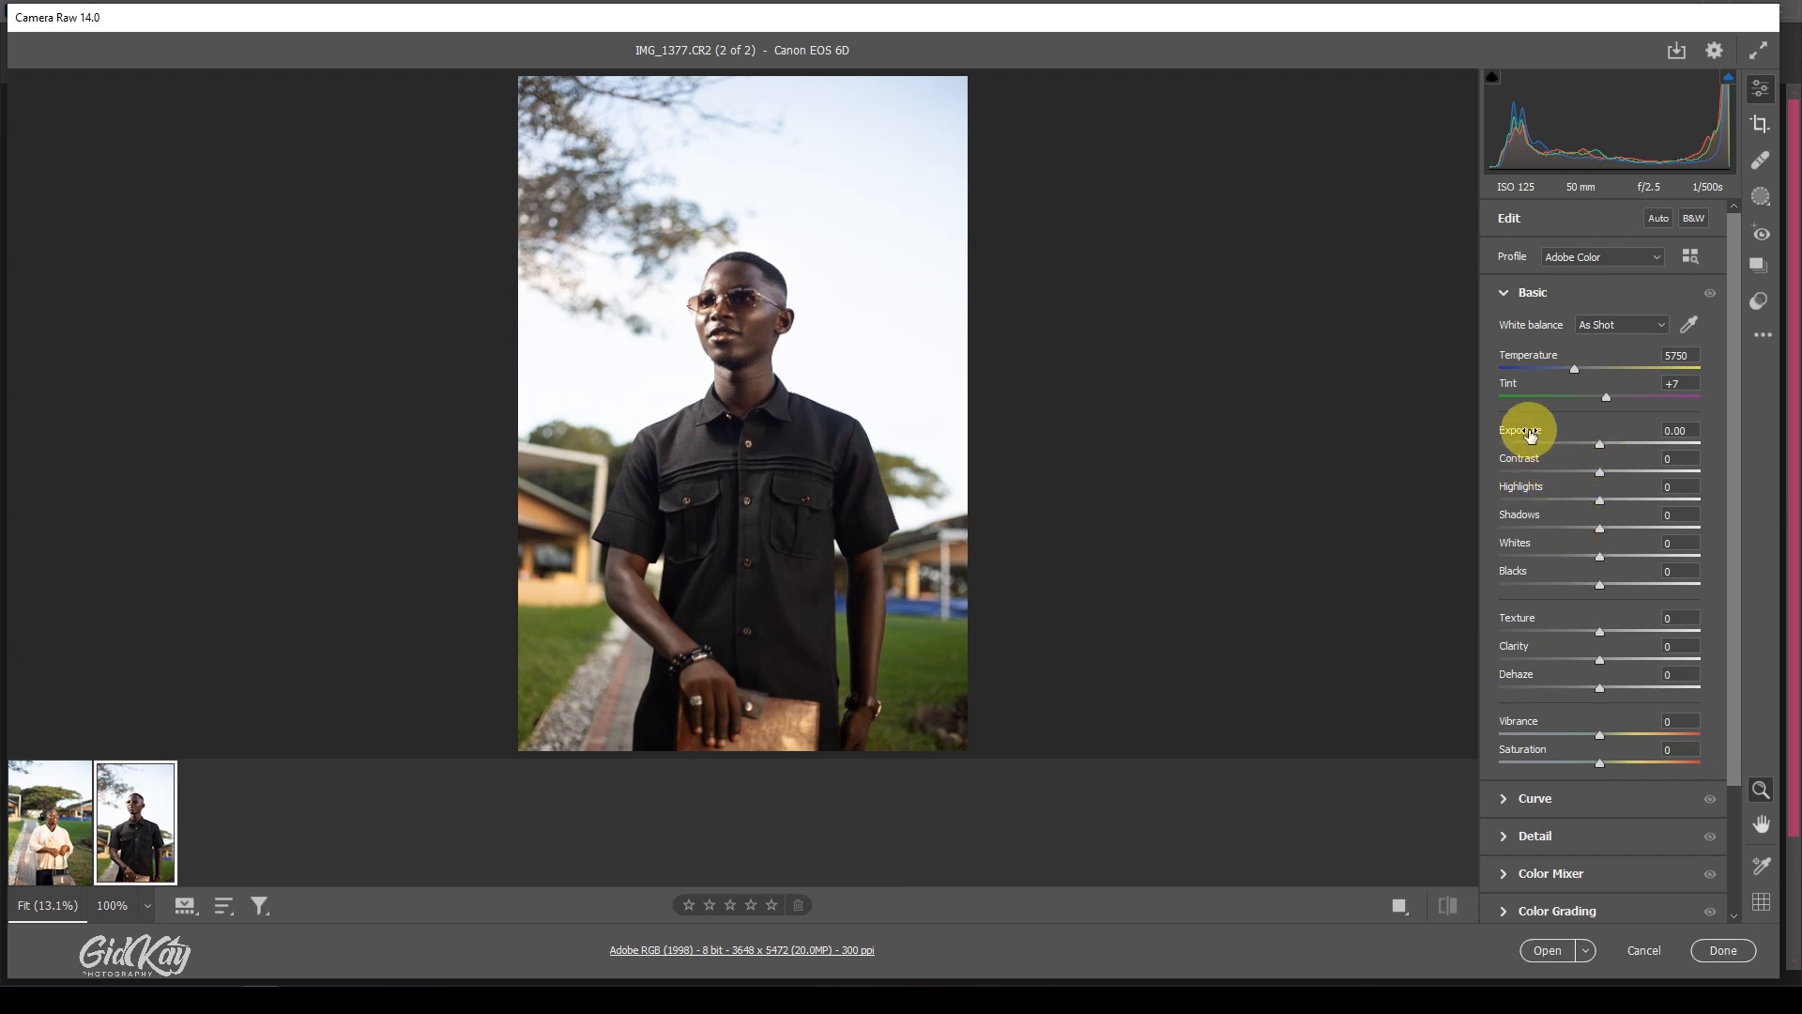
pyautogui.moveTo(1036, 304)
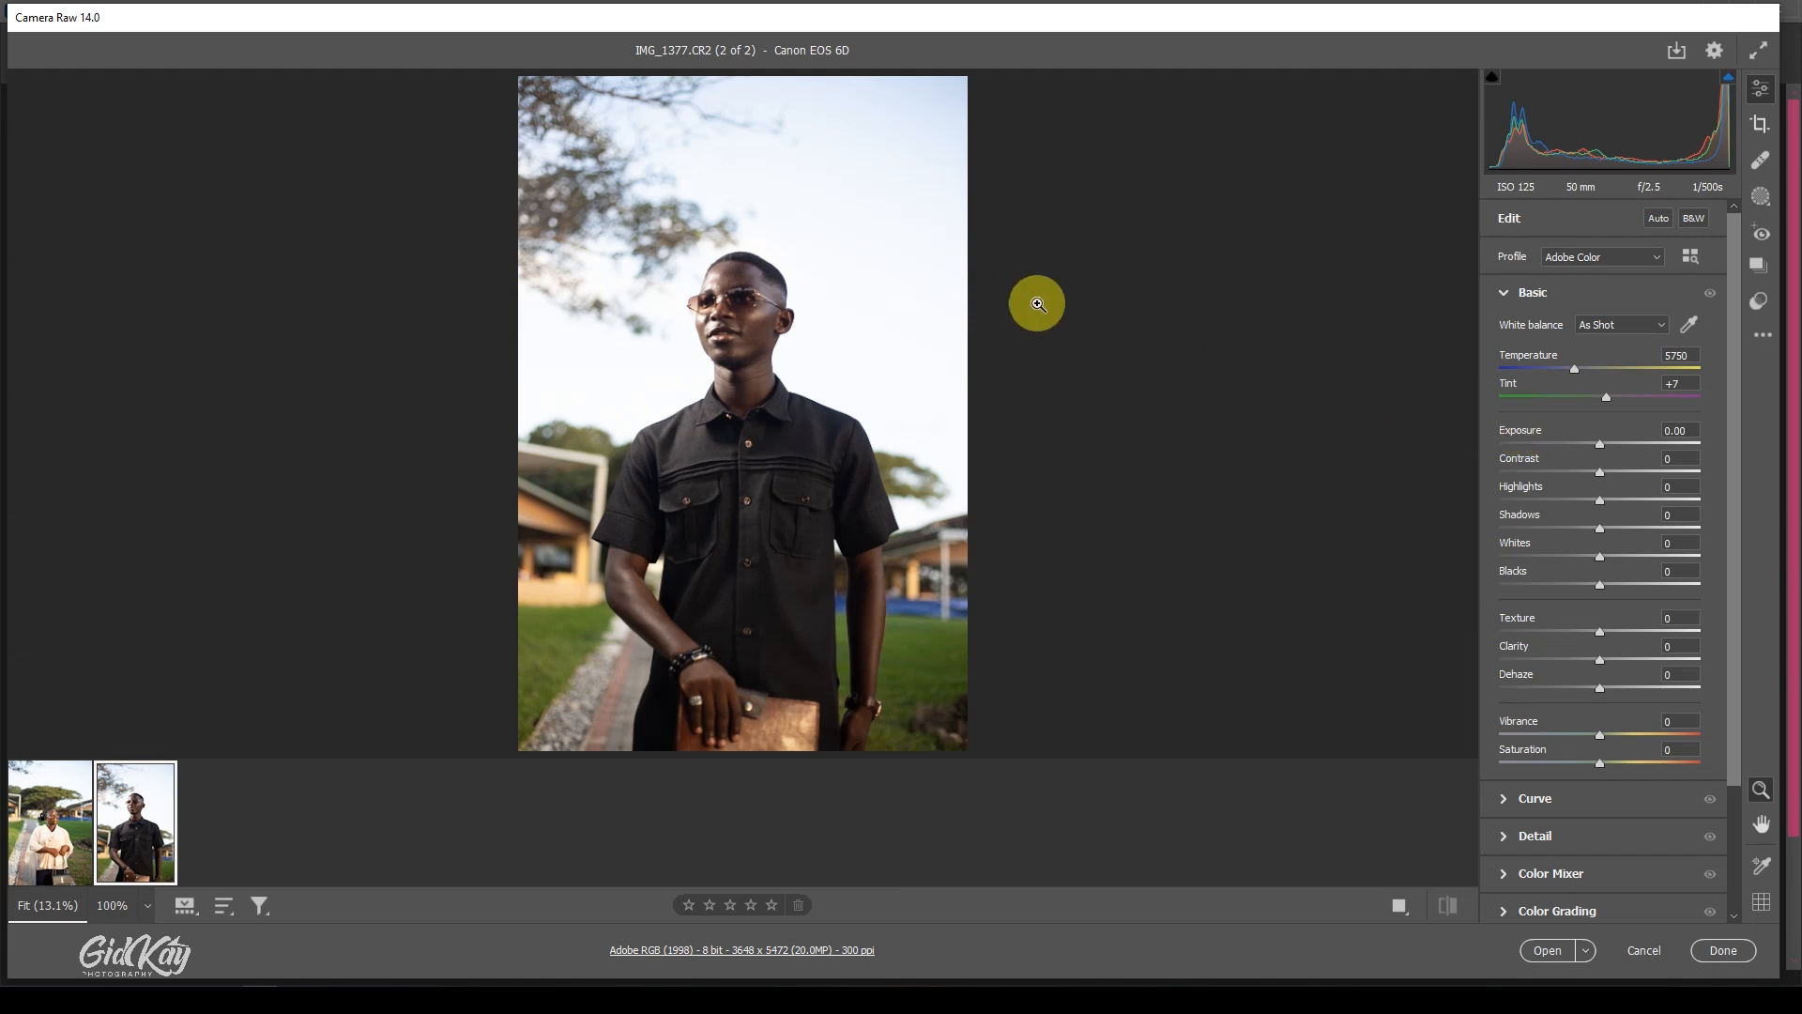
pyautogui.moveTo(1502, 499)
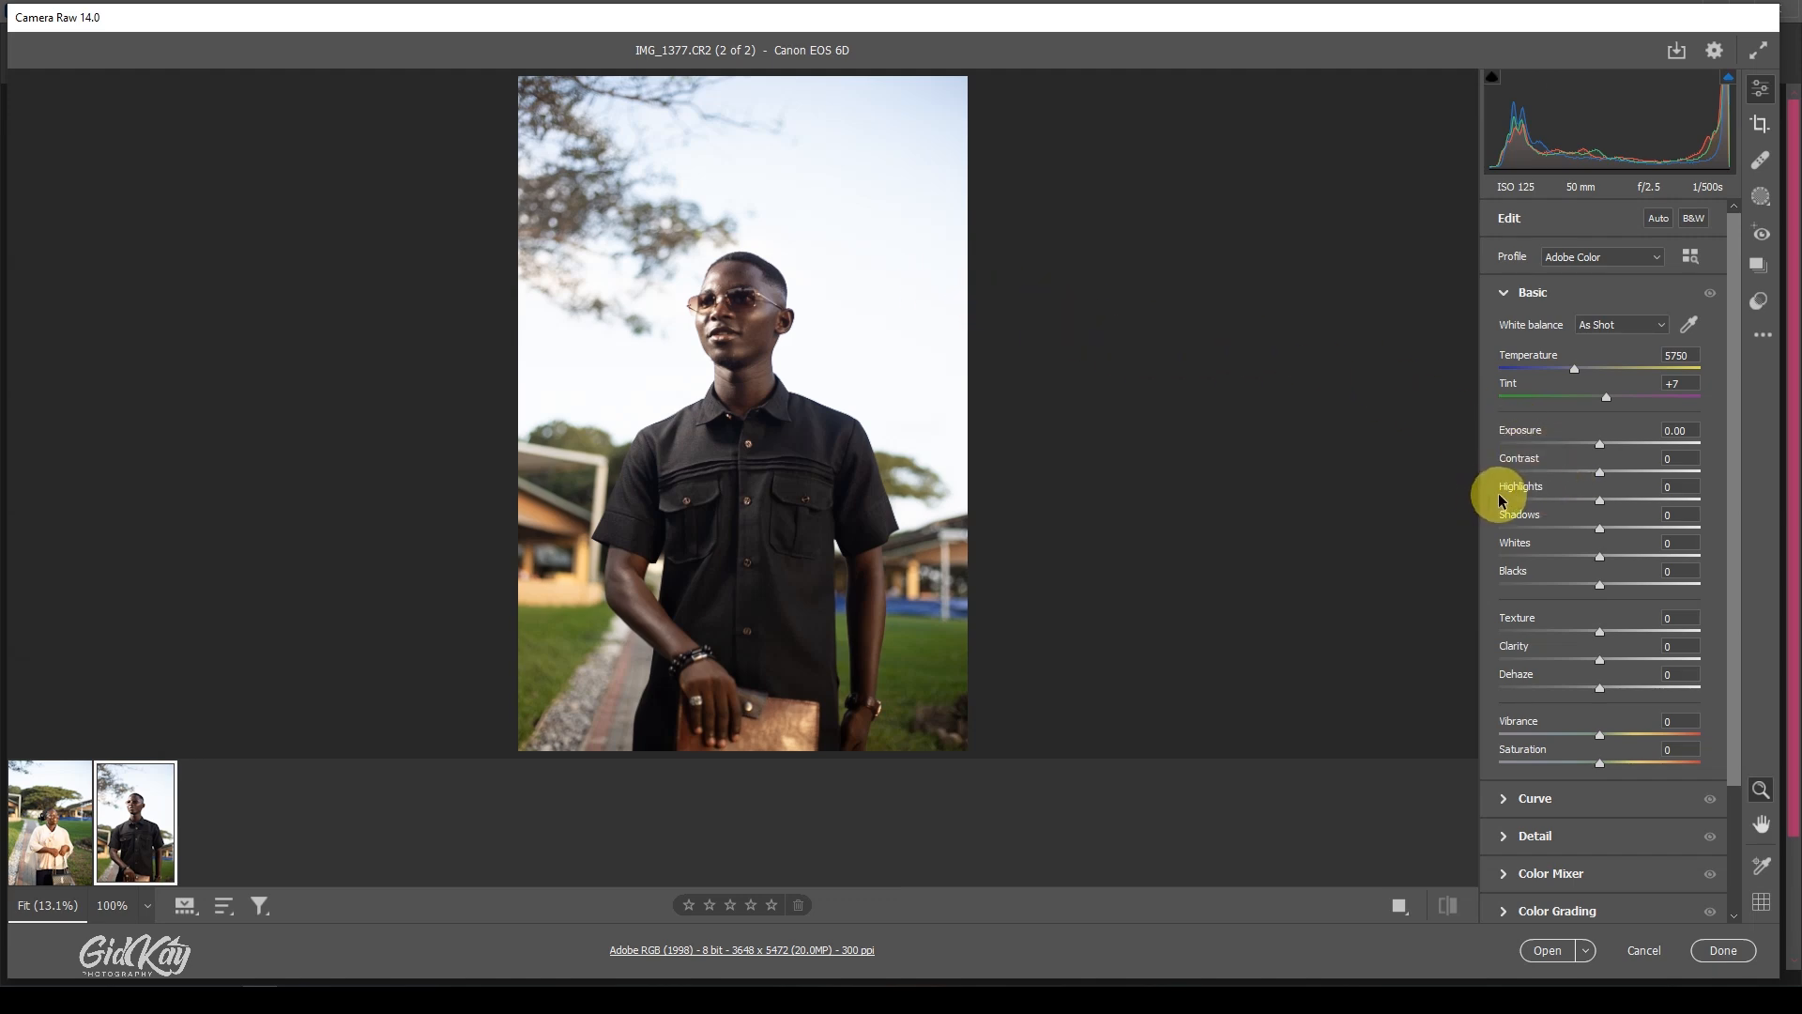
pyautogui.moveTo(915, 298)
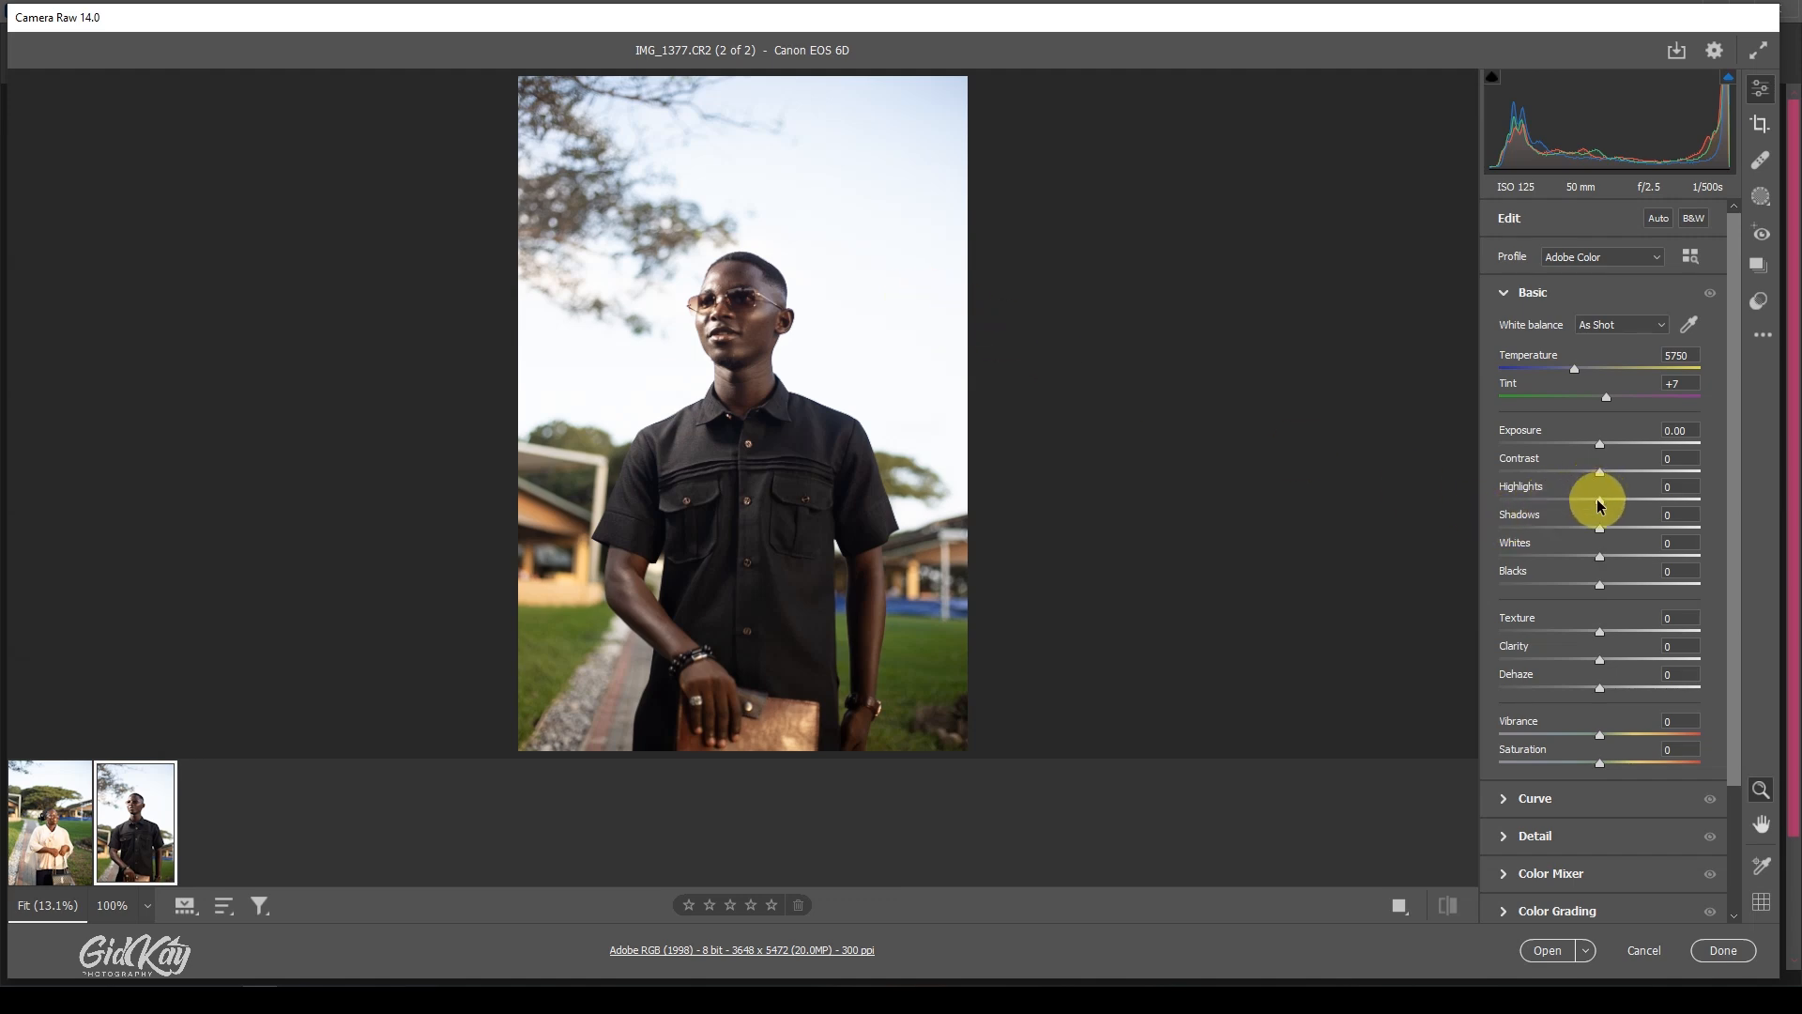
pyautogui.moveTo(1598, 499); pyautogui.dragTo(1540, 499)
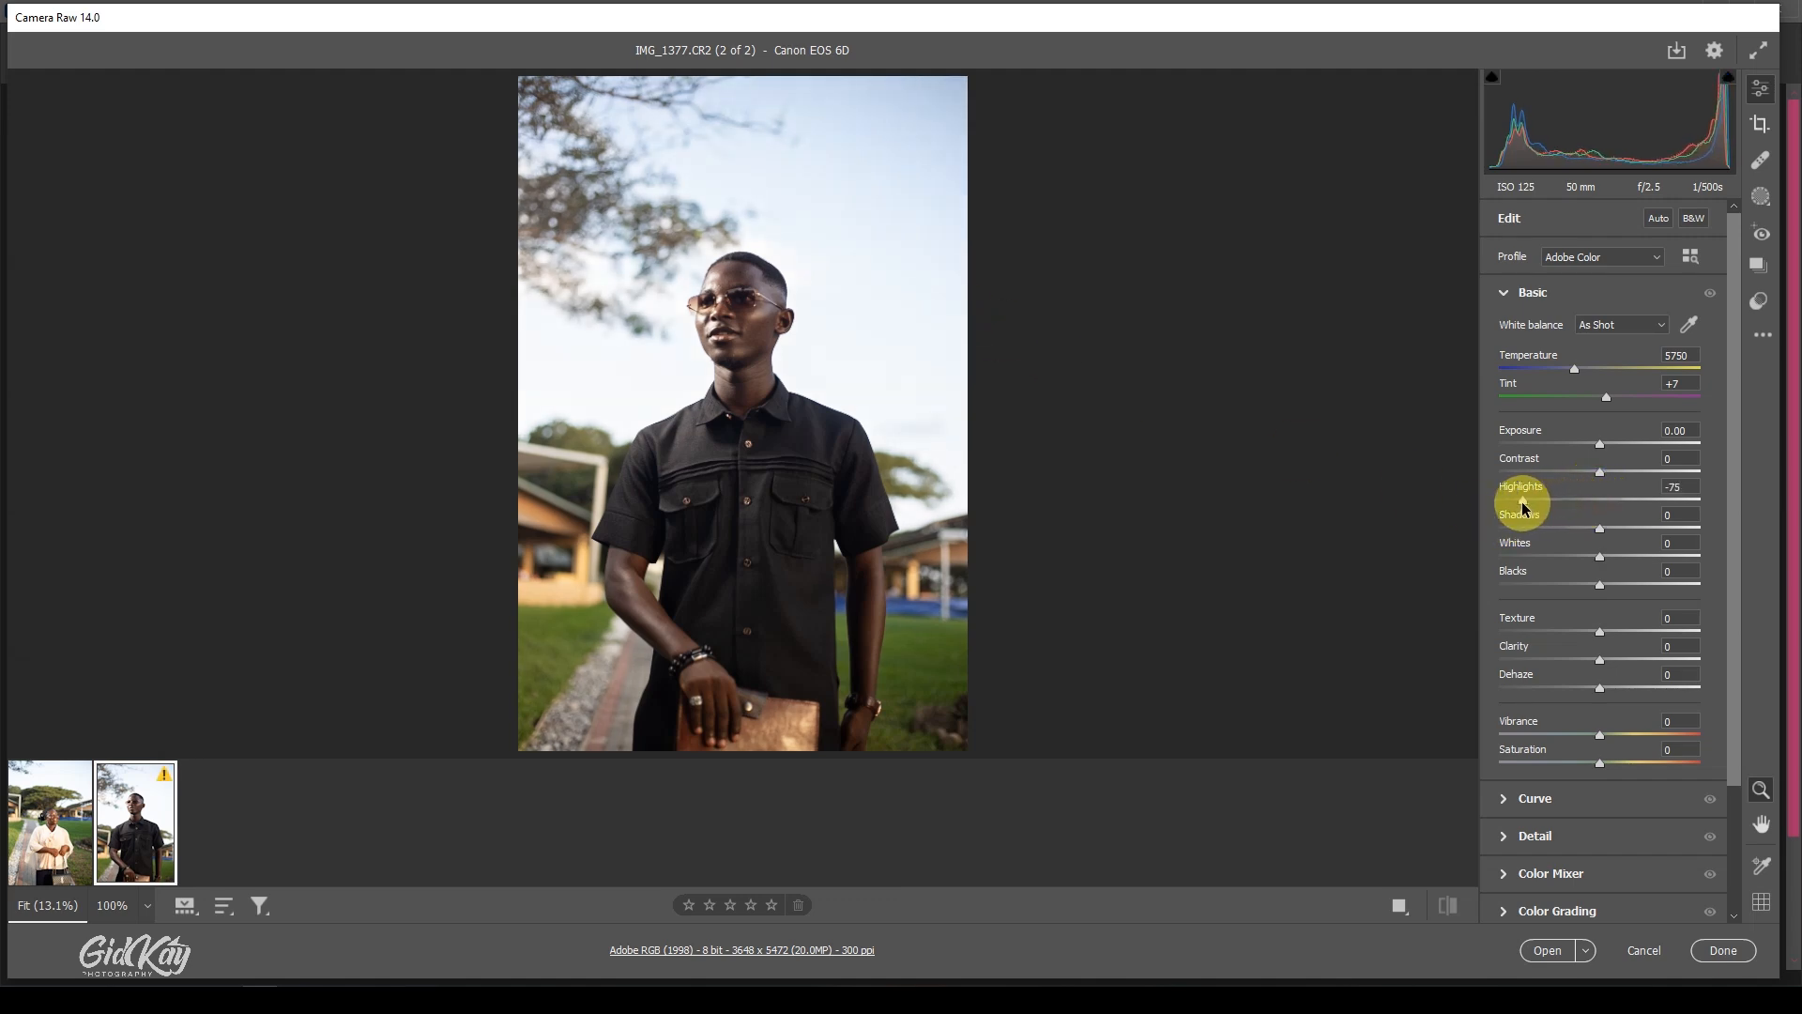
pyautogui.moveTo(1521, 499); pyautogui.dragTo(1508, 500)
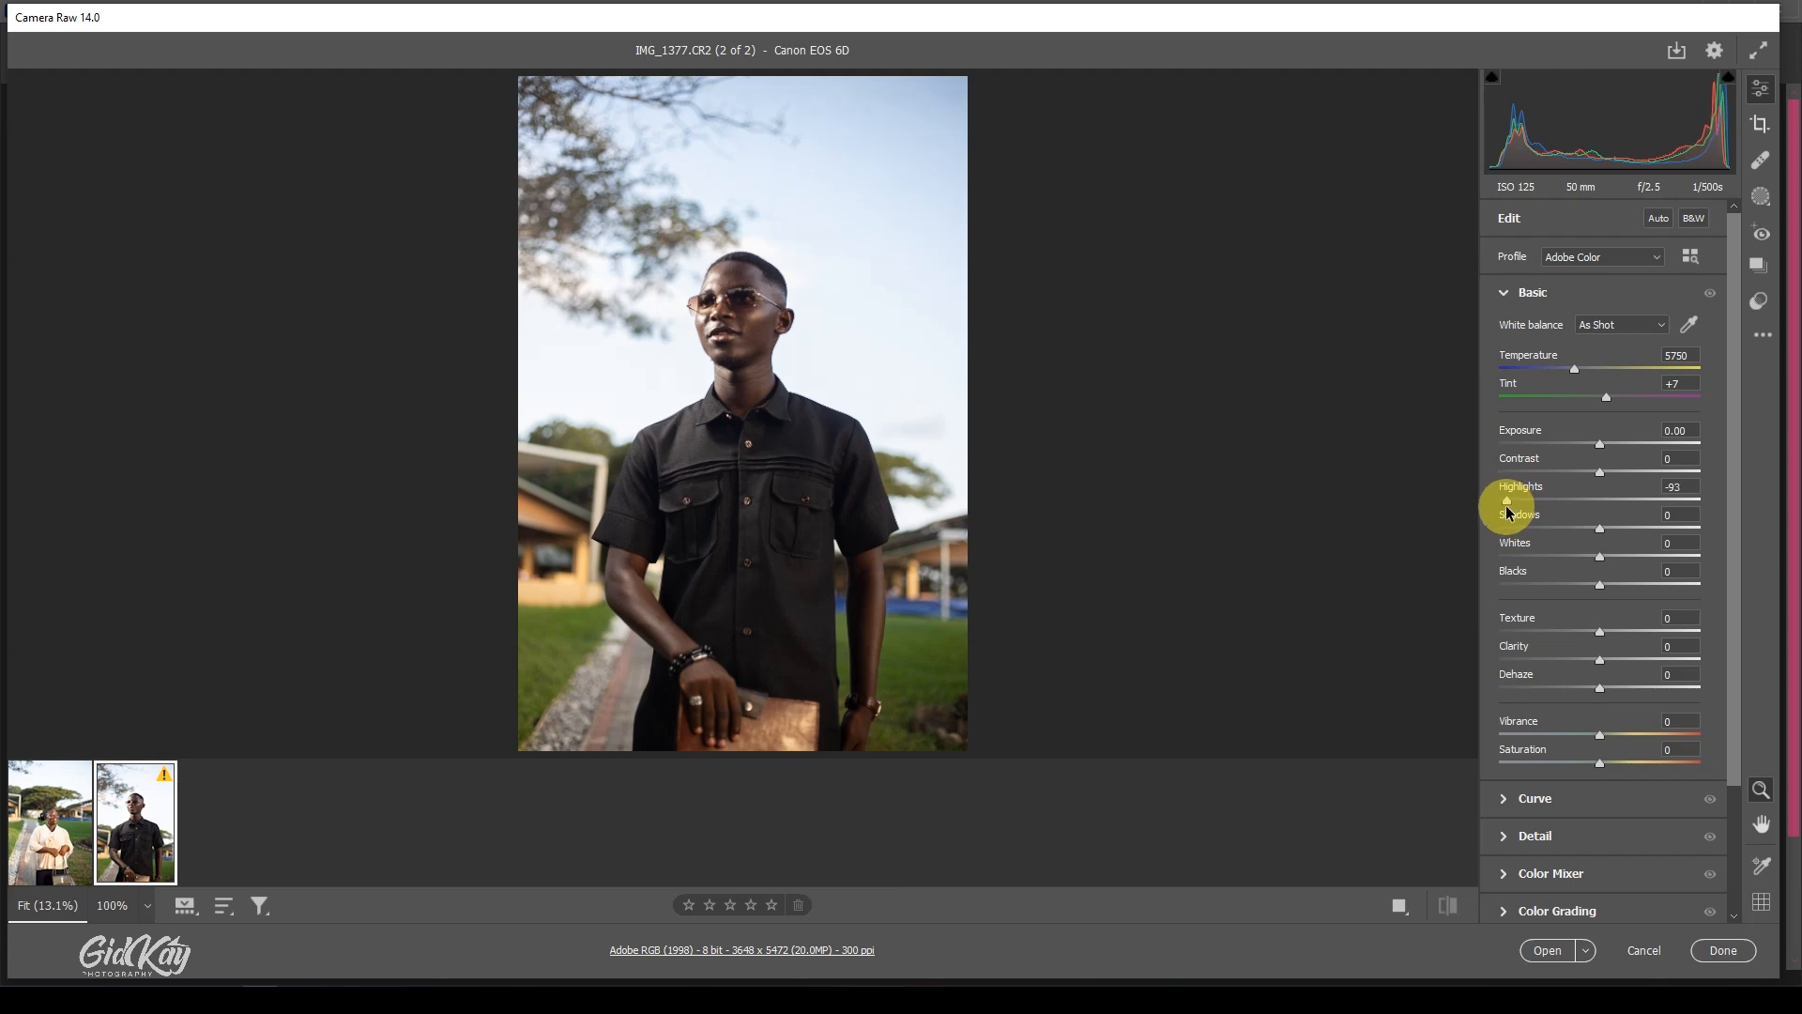
pyautogui.moveTo(1507, 499); pyautogui.dragTo(1501, 500)
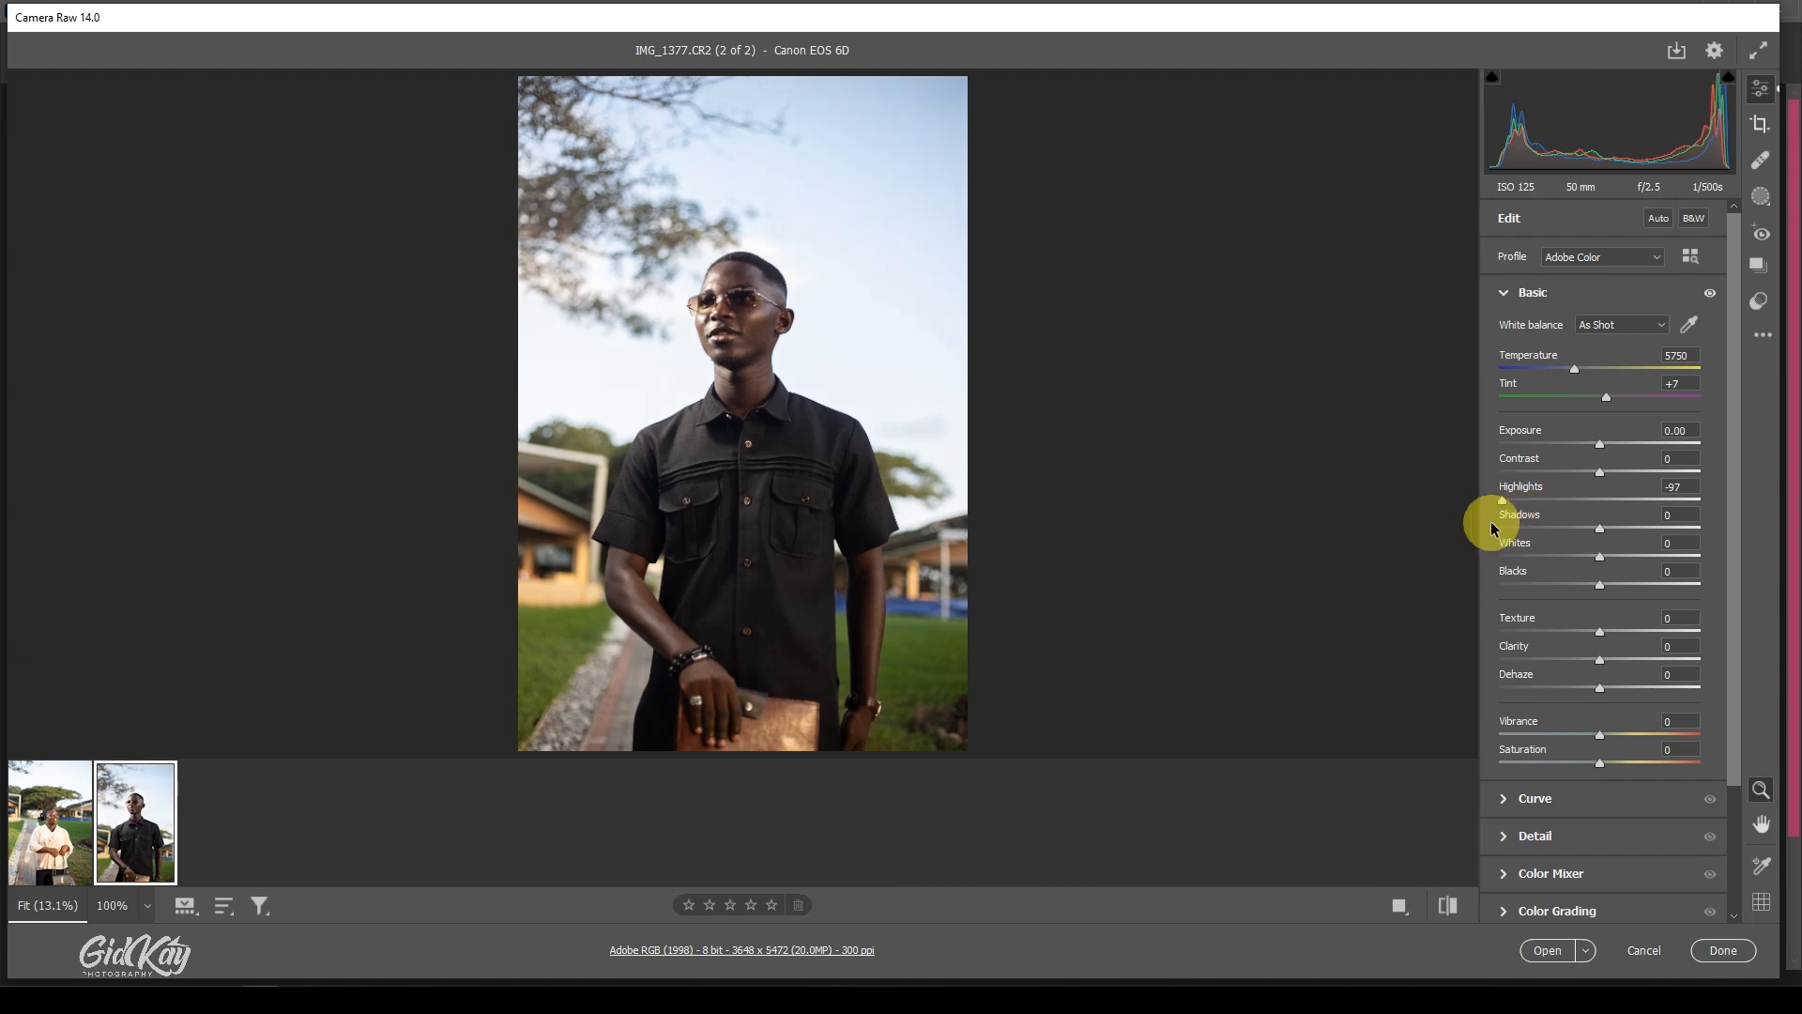
# Step: Switch the preview to a side-by-side before/after comparison of the portrait
pyautogui.click(1447, 907)
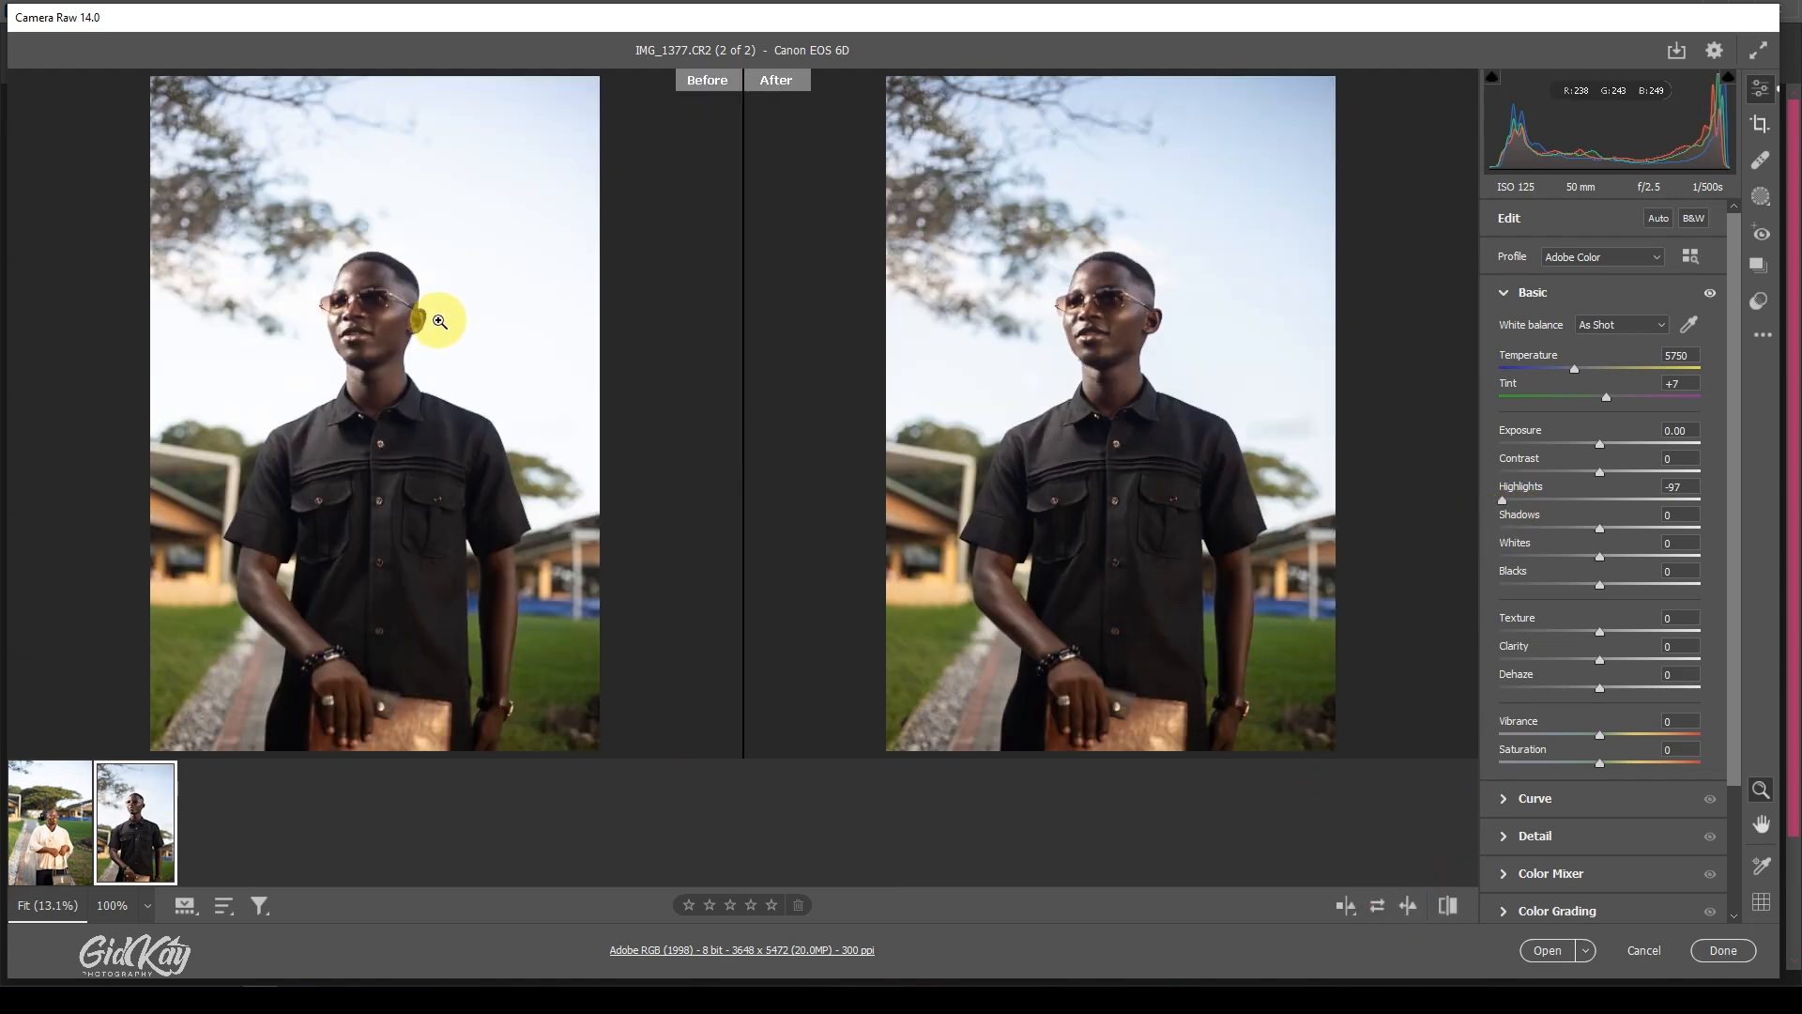
pyautogui.moveTo(1272, 233)
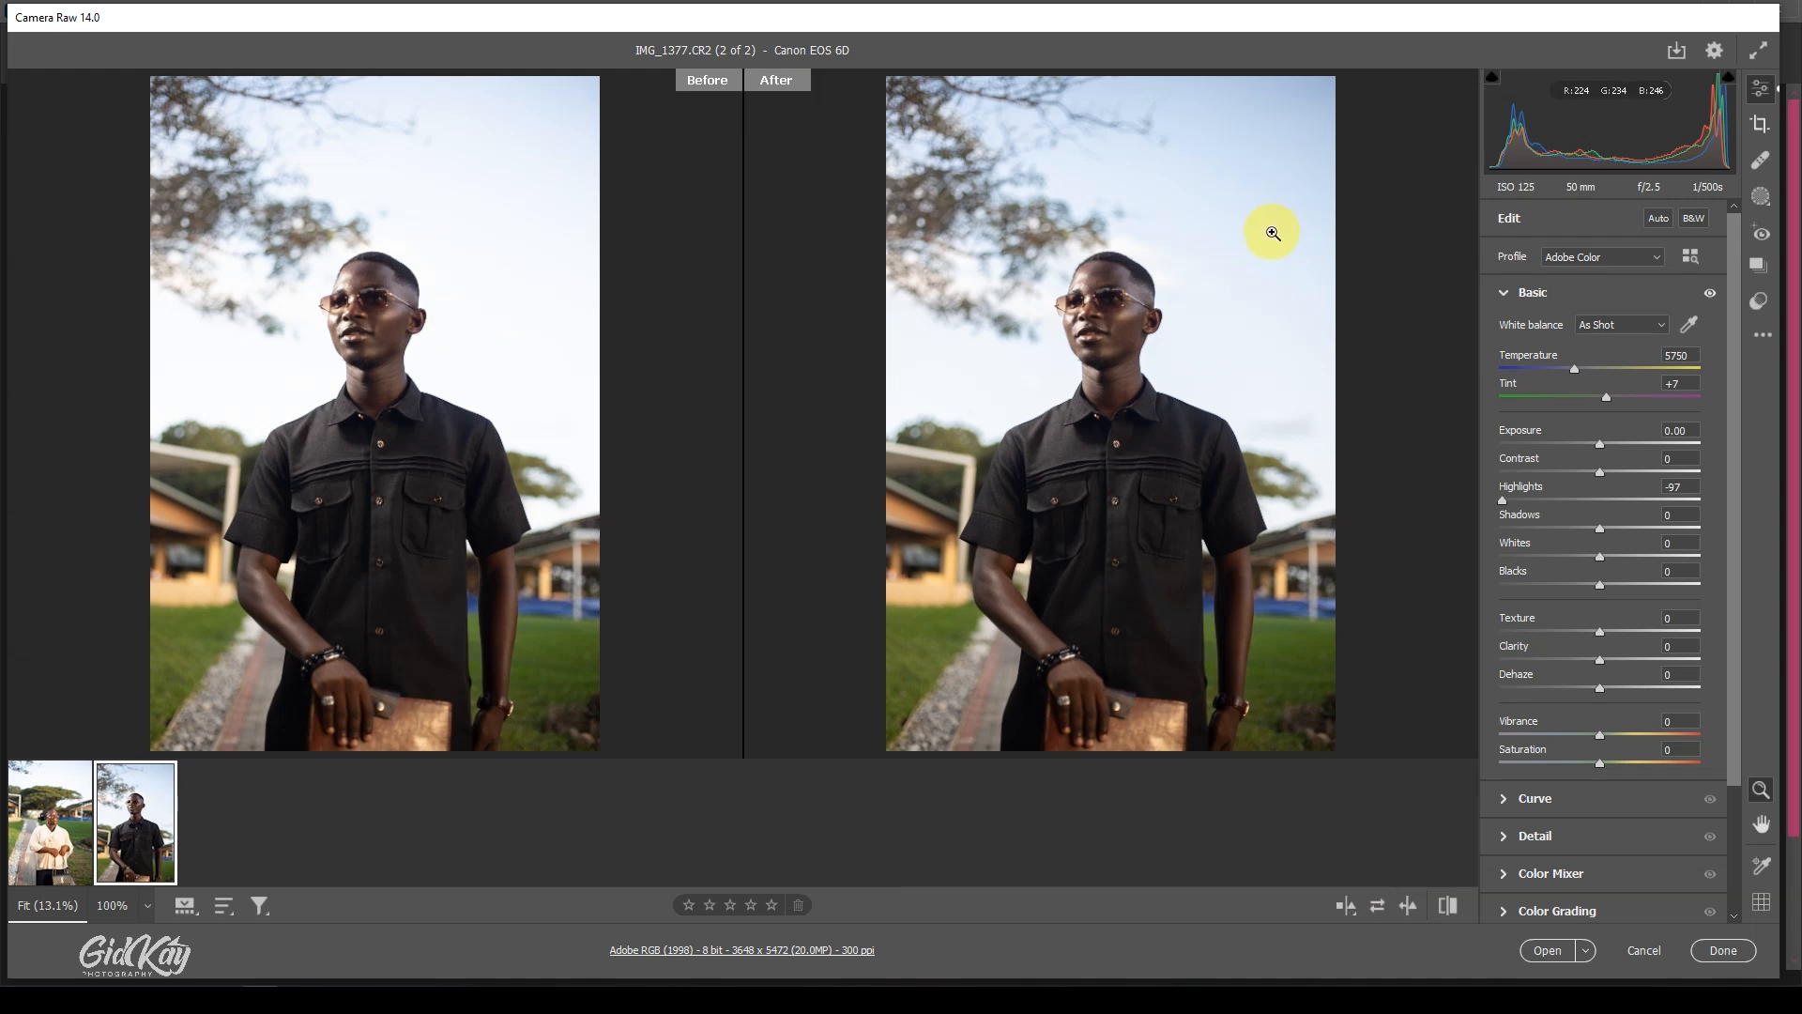
pyautogui.moveTo(518, 233)
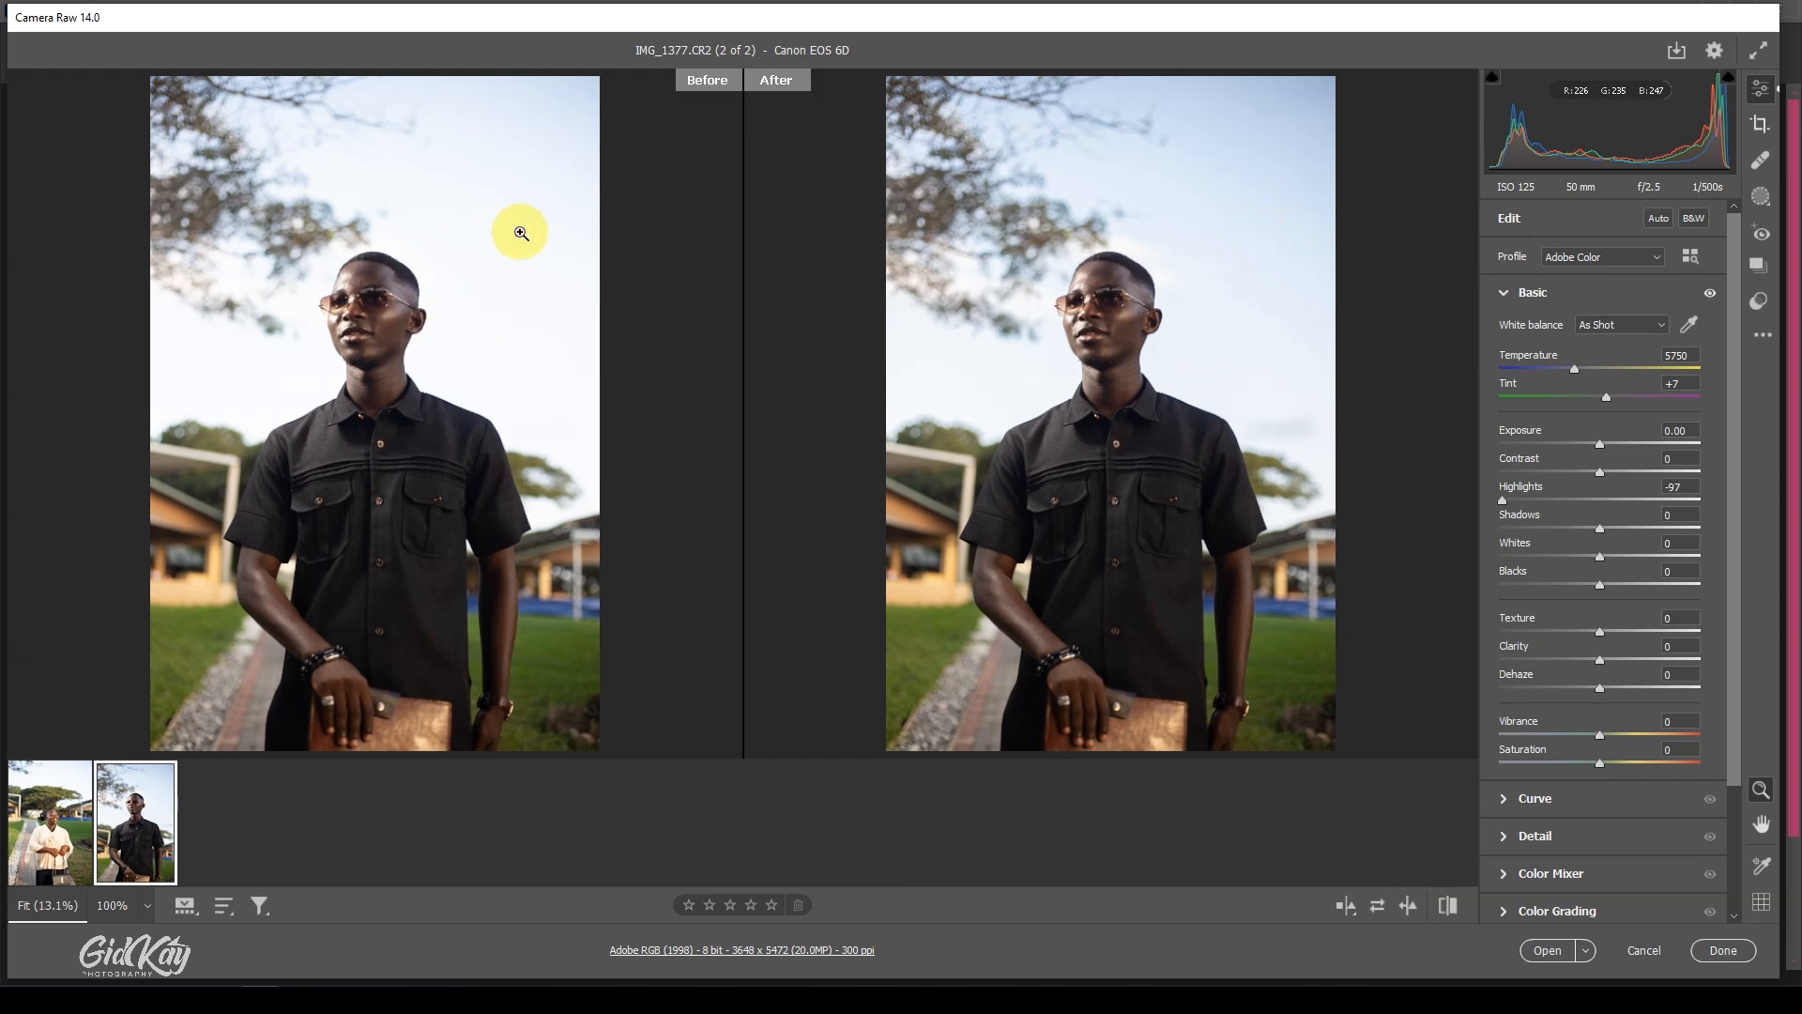
pyautogui.moveTo(1346, 906)
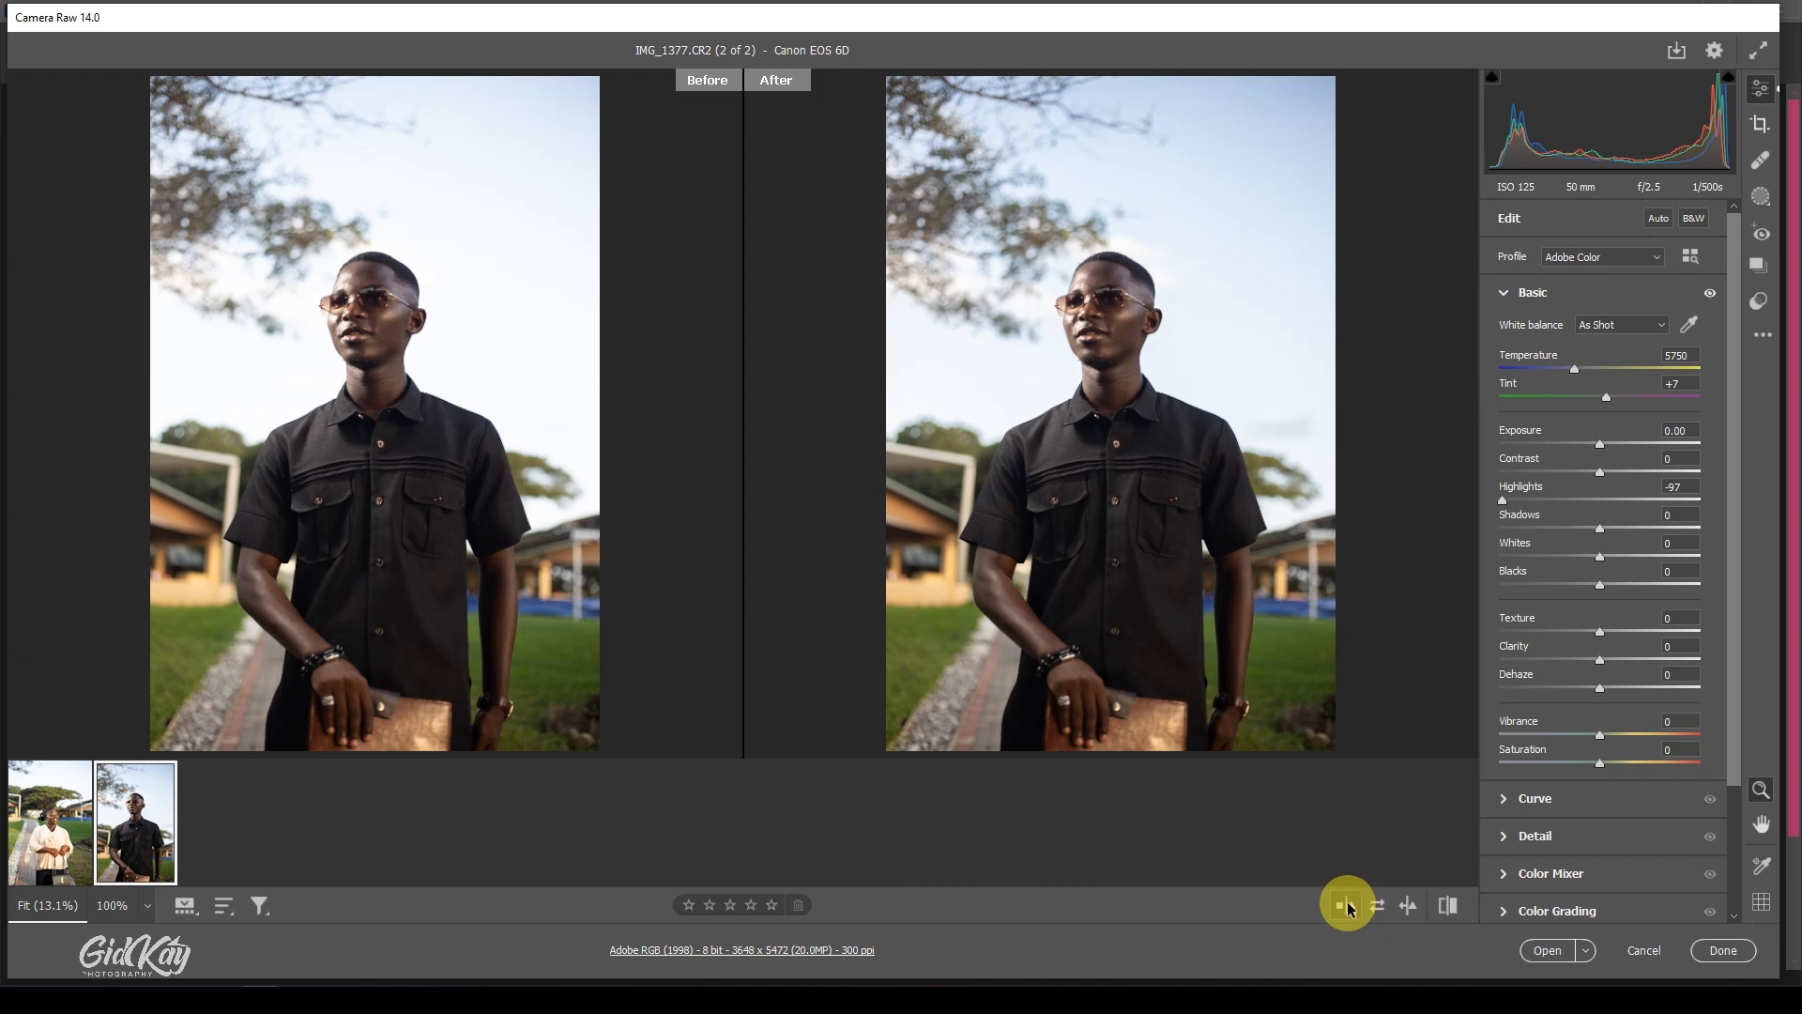
# Step: Return to single view and raise Contrast to +14 and Shadows to +7
pyautogui.click(1347, 907)
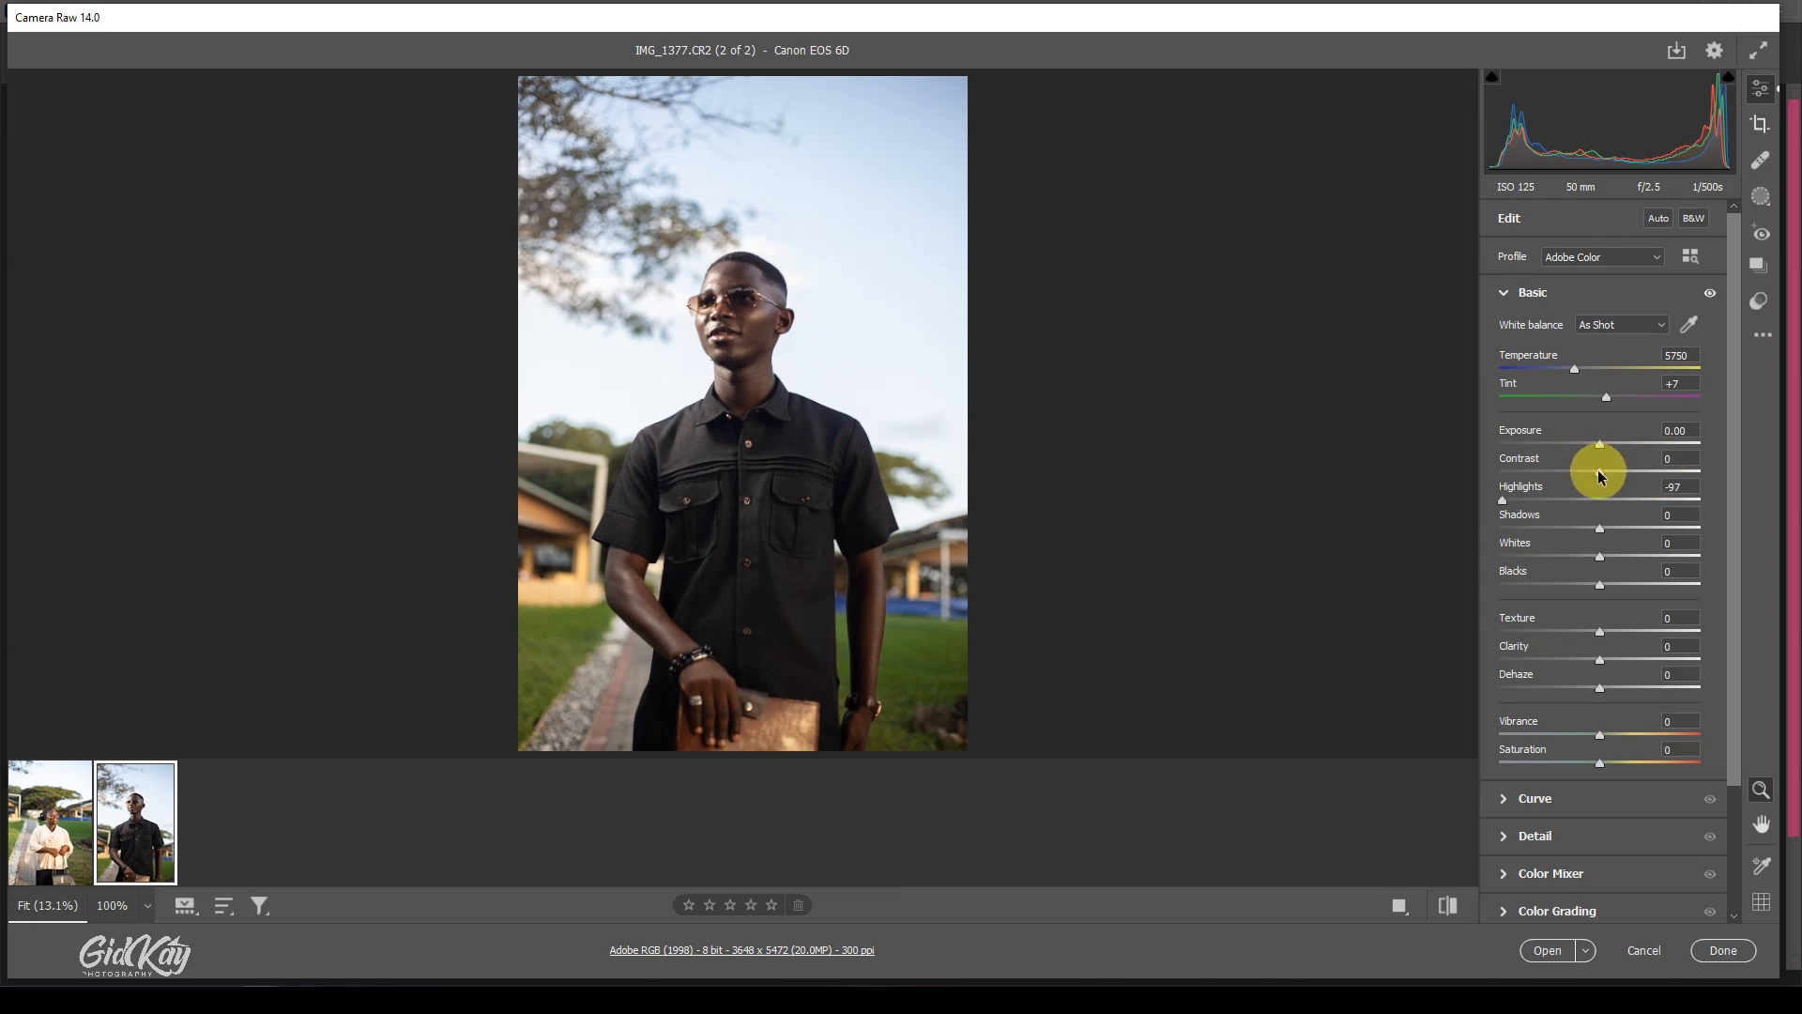
pyautogui.moveTo(1600, 444); pyautogui.dragTo(1615, 445)
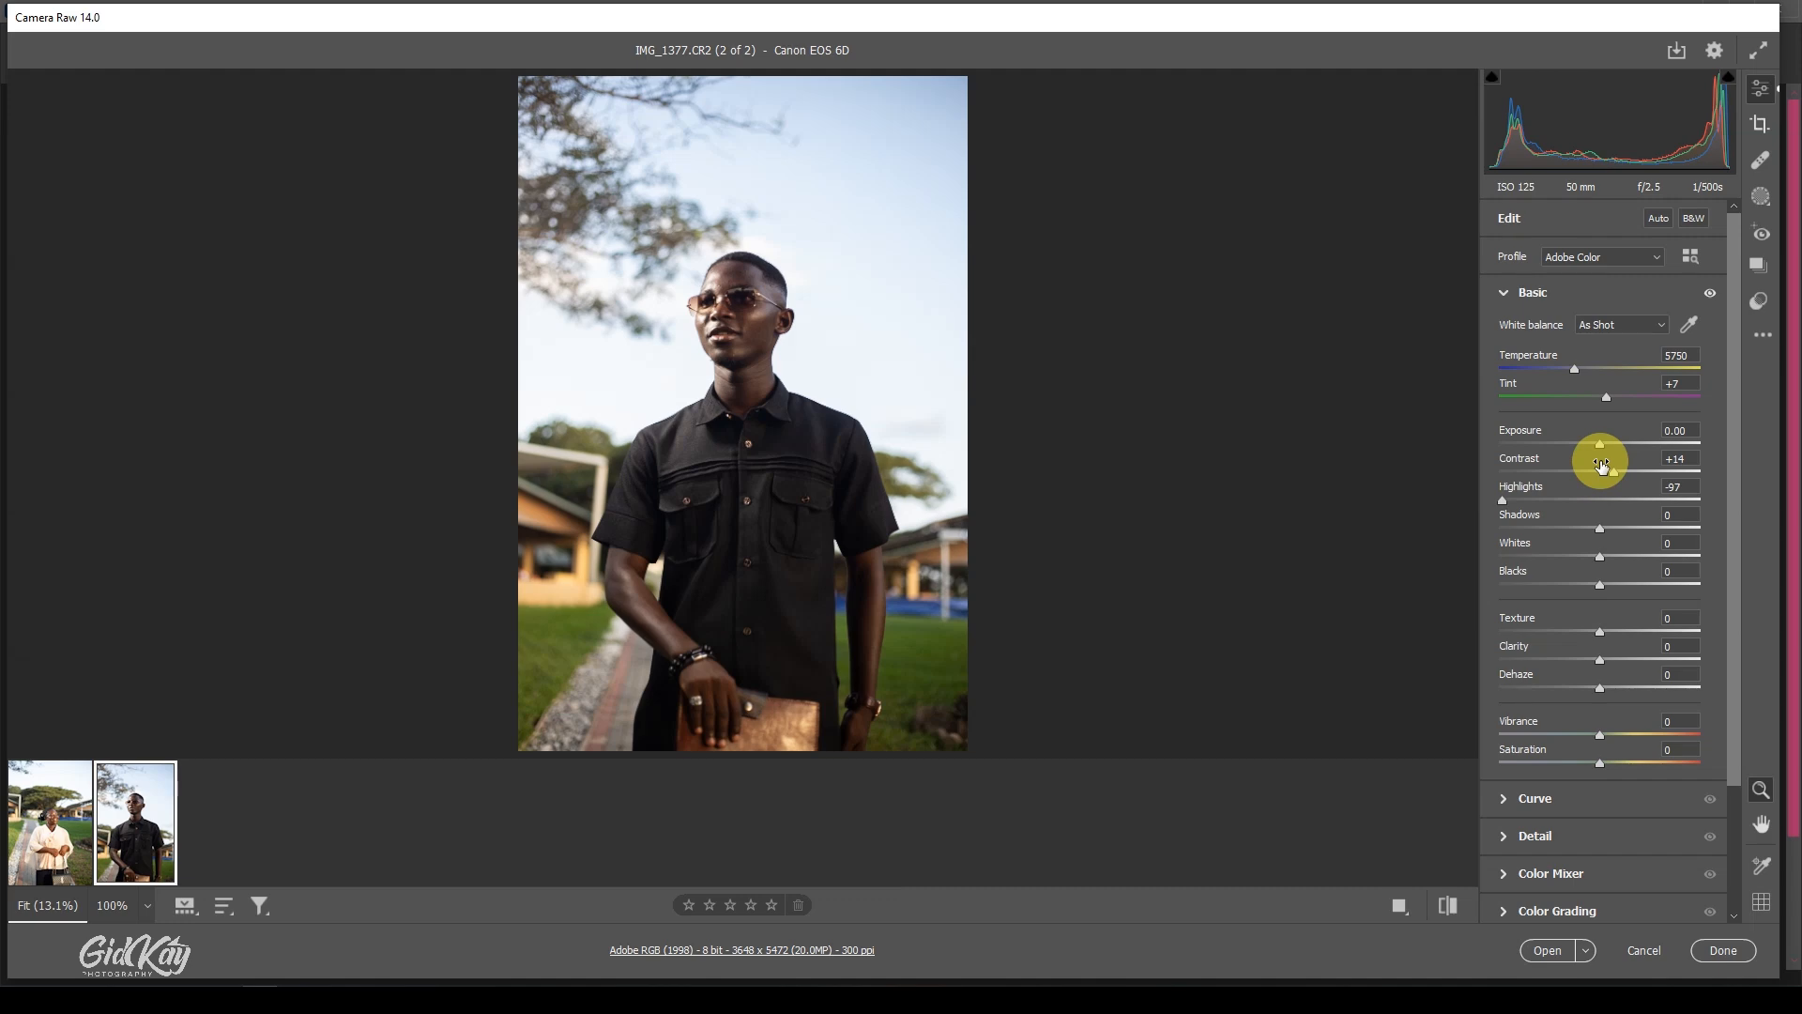
pyautogui.moveTo(1612, 468)
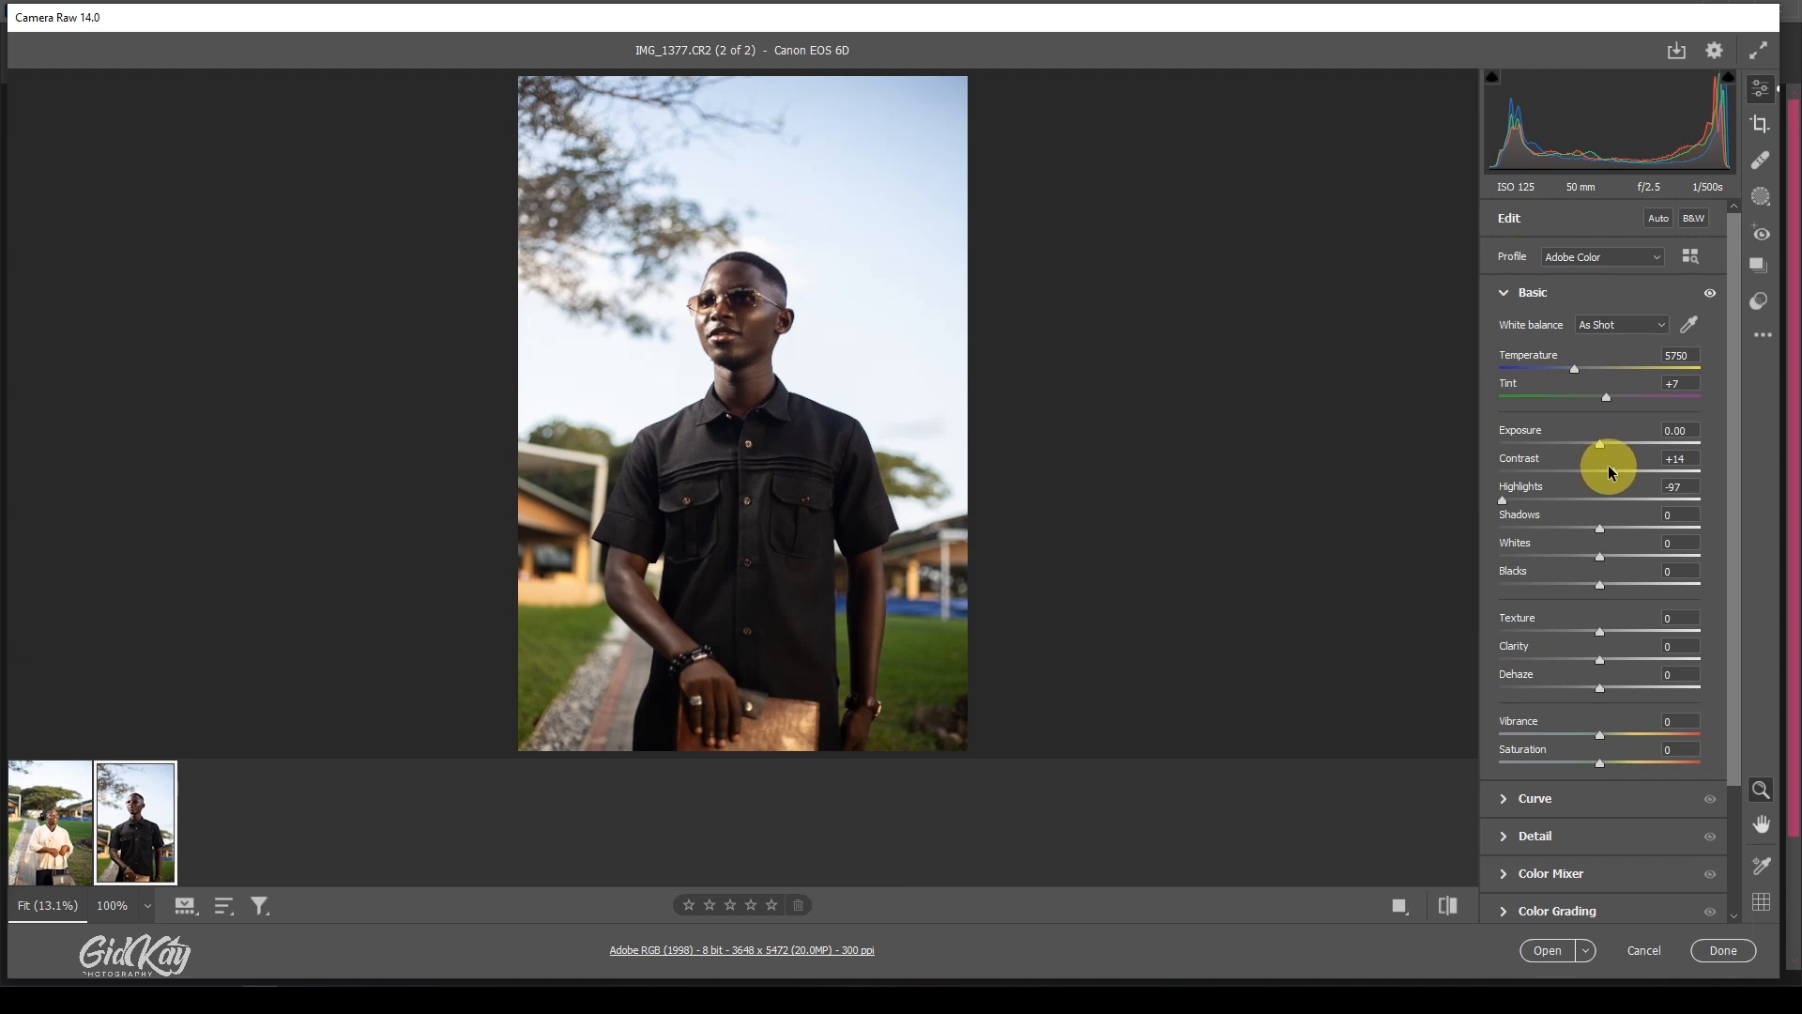
pyautogui.moveTo(1594, 477)
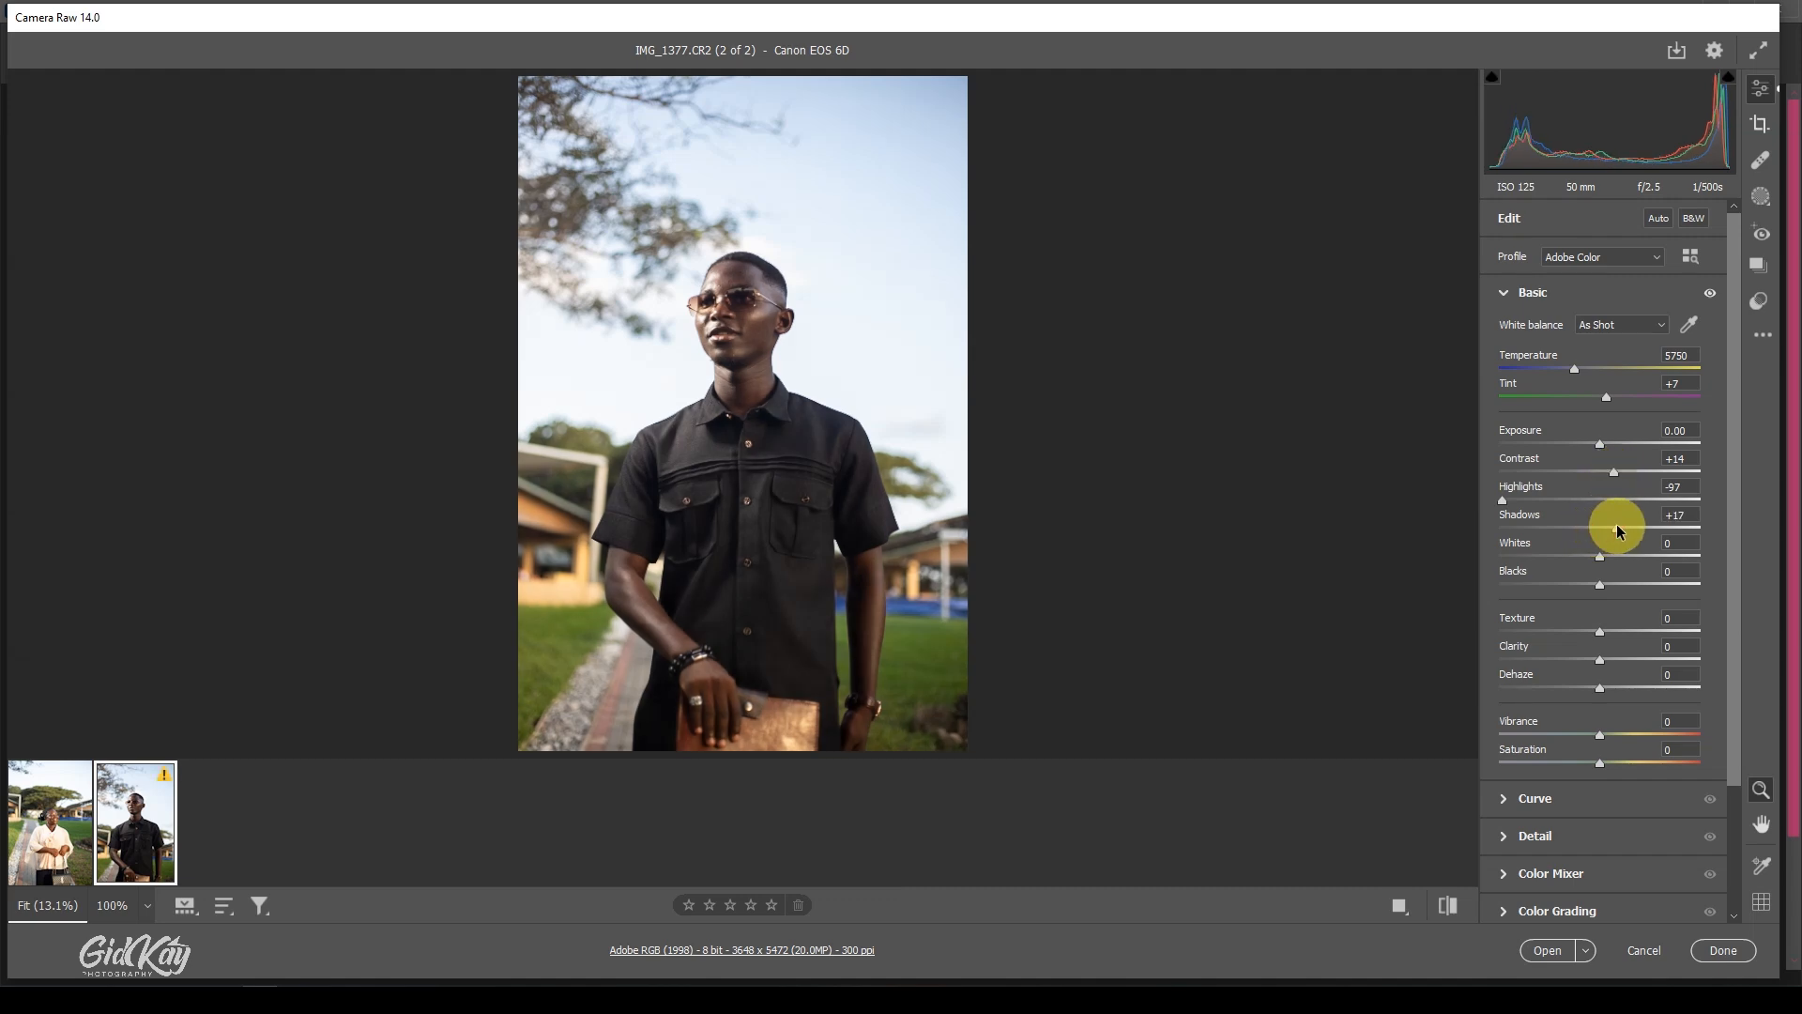
pyautogui.moveTo(1620, 526); pyautogui.dragTo(1609, 526)
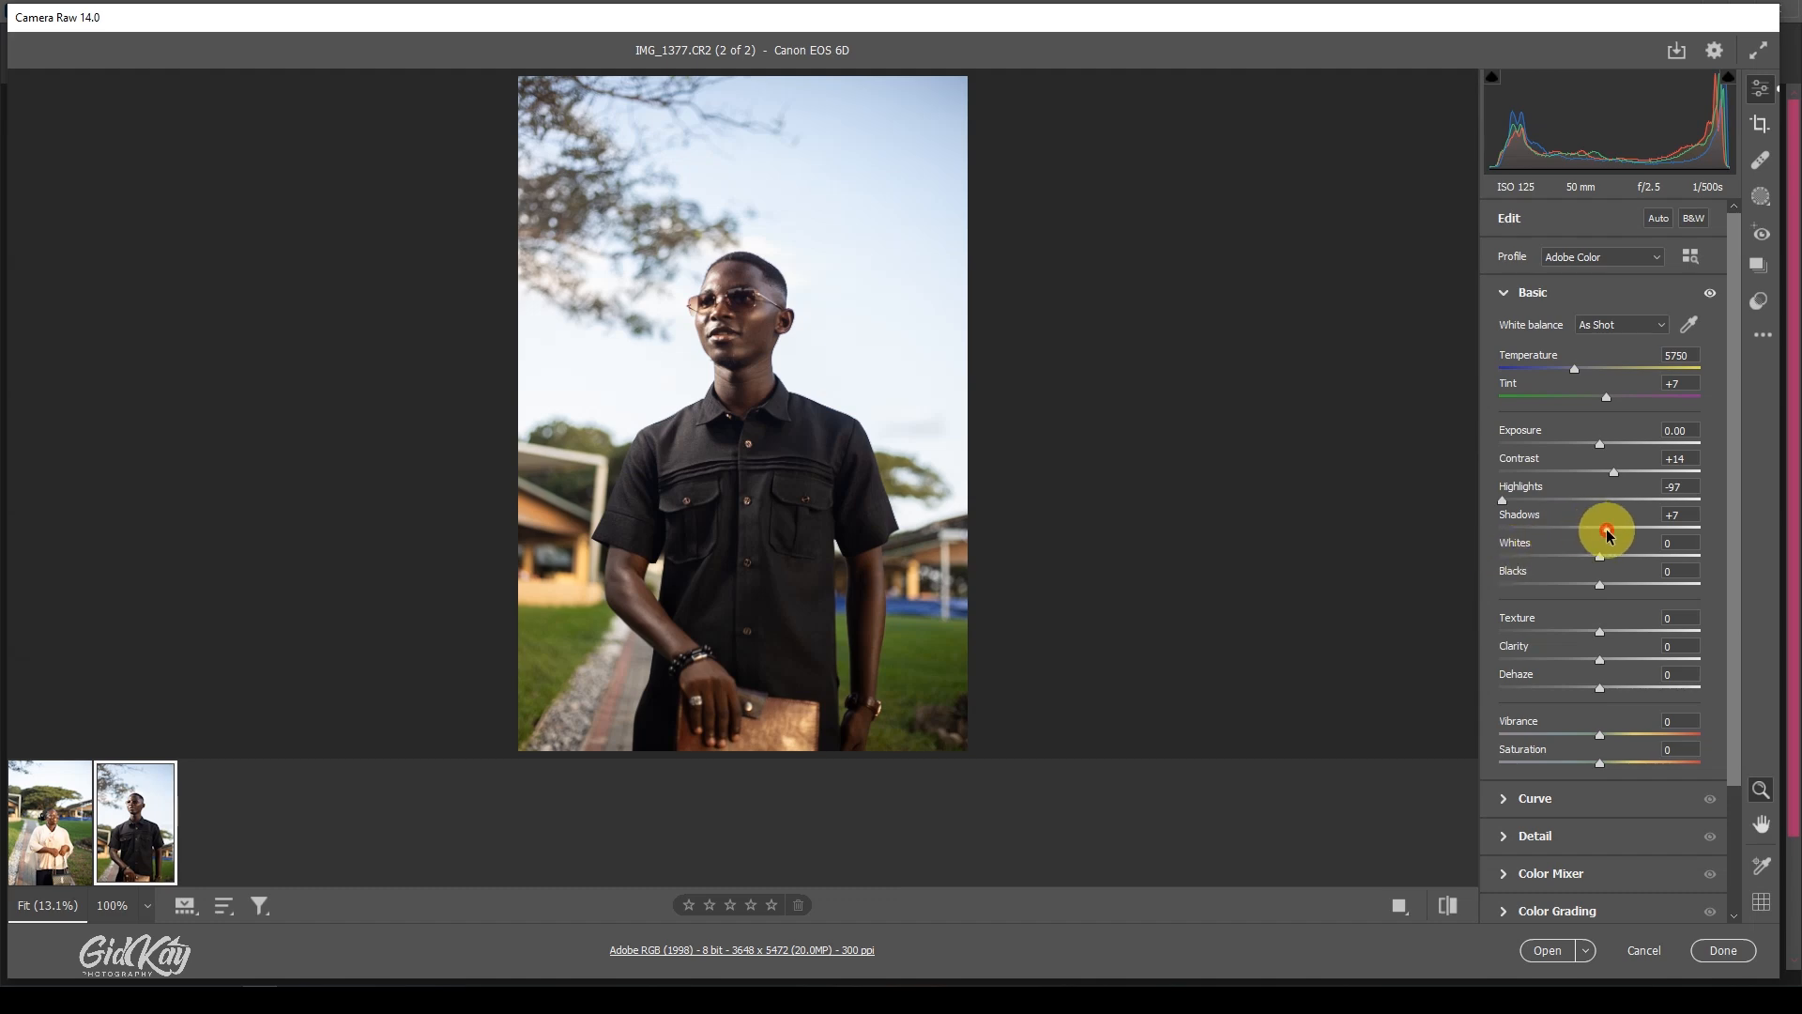
# Step: Lower Whites to -55 and lift Shadows to +24 on the portrait
pyautogui.moveTo(1605, 529); pyautogui.dragTo(1618, 529)
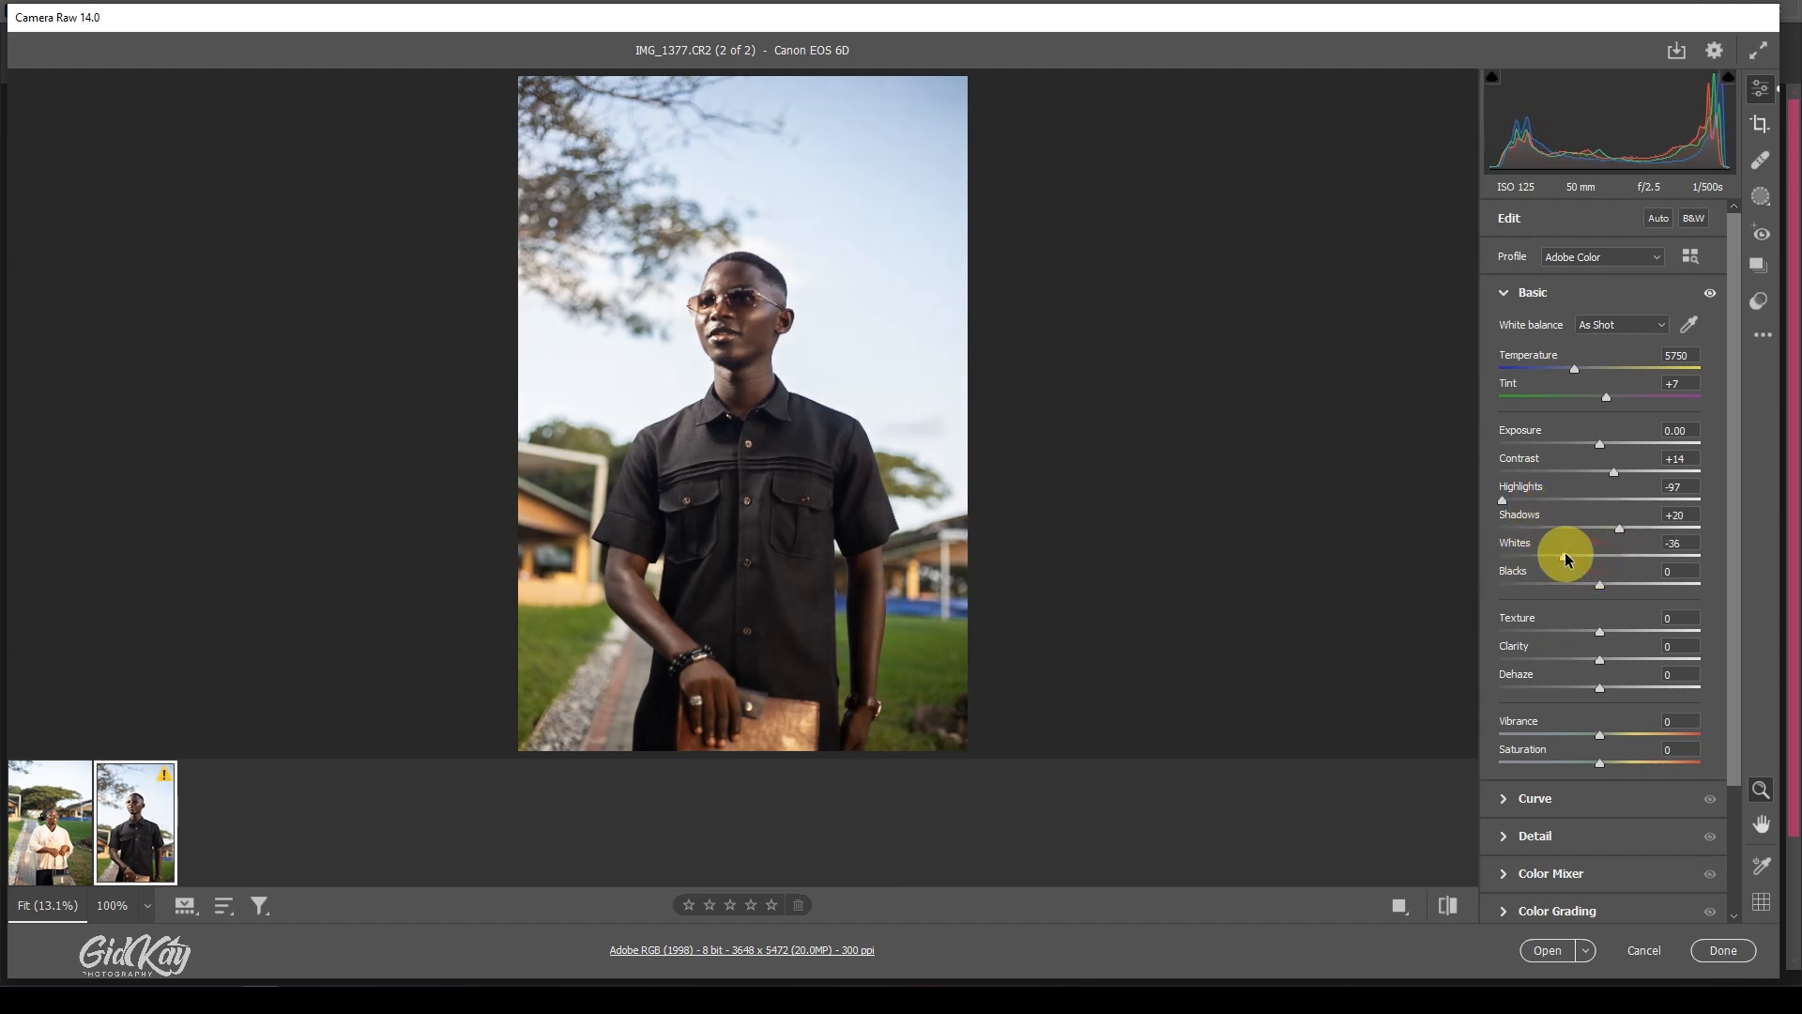
pyautogui.moveTo(1599, 555); pyautogui.dragTo(1603, 556)
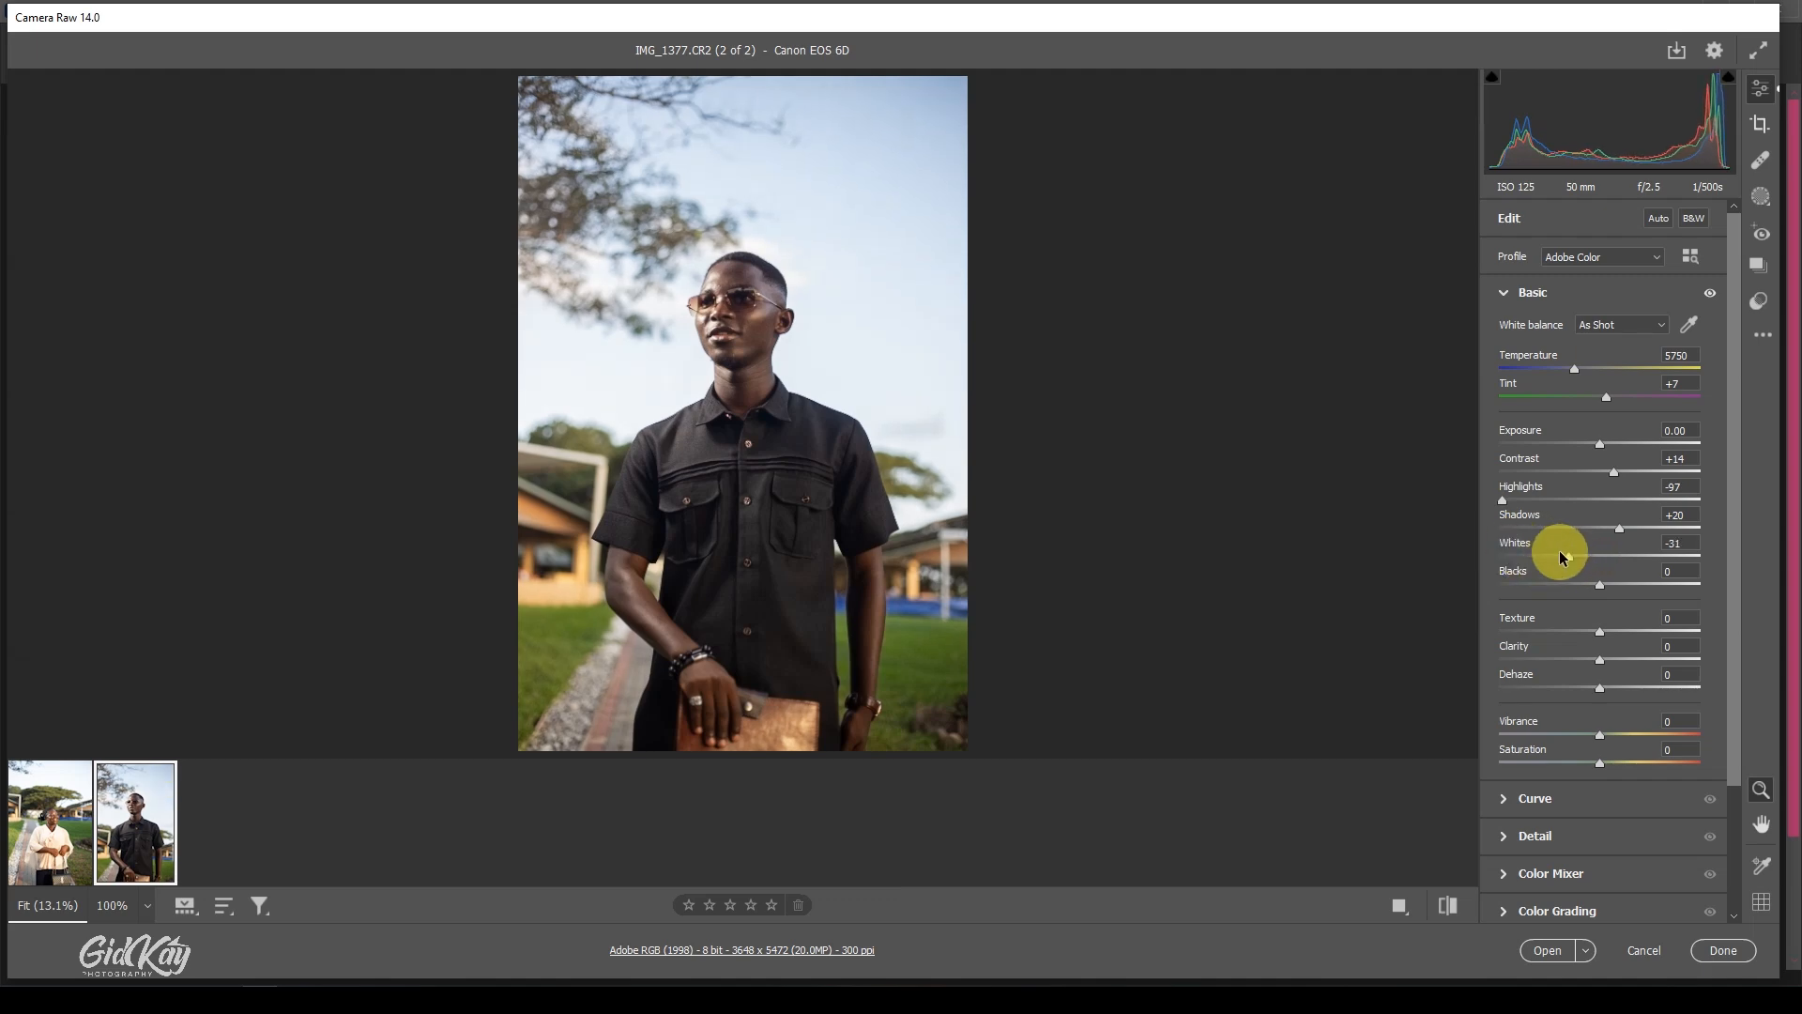
pyautogui.moveTo(1528, 492)
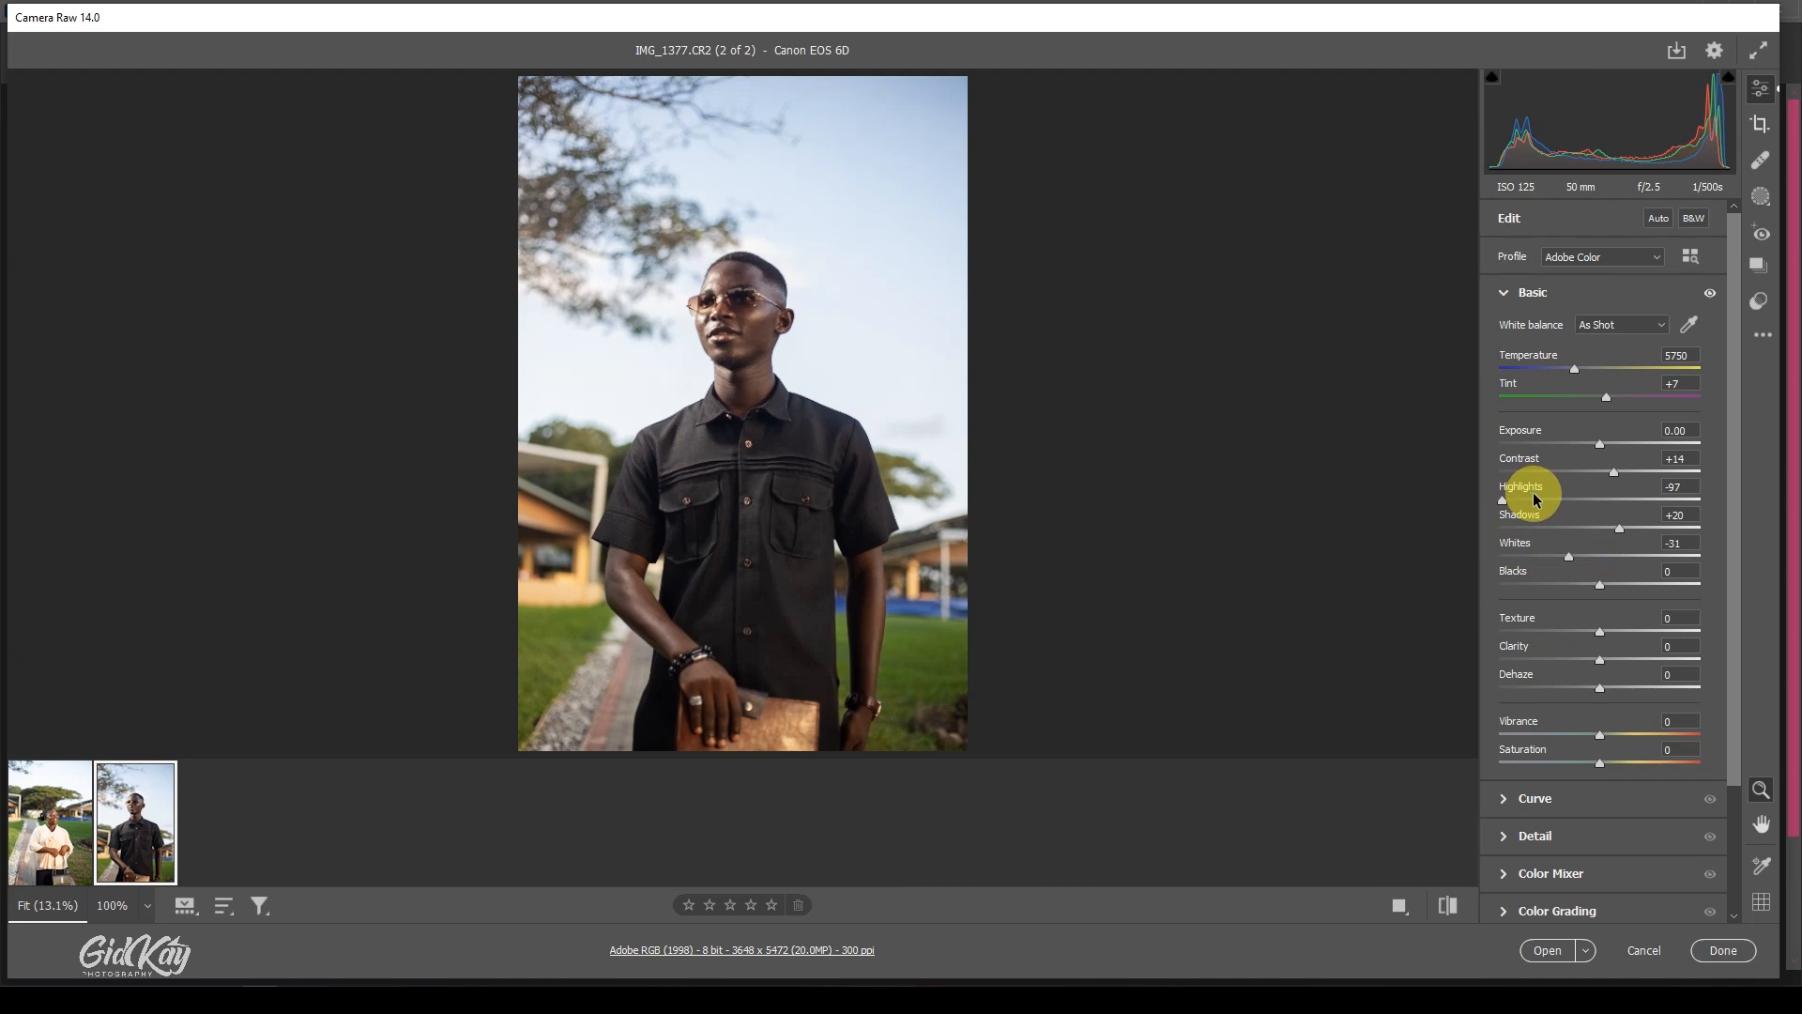
pyautogui.moveTo(1568, 556); pyautogui.dragTo(1540, 556)
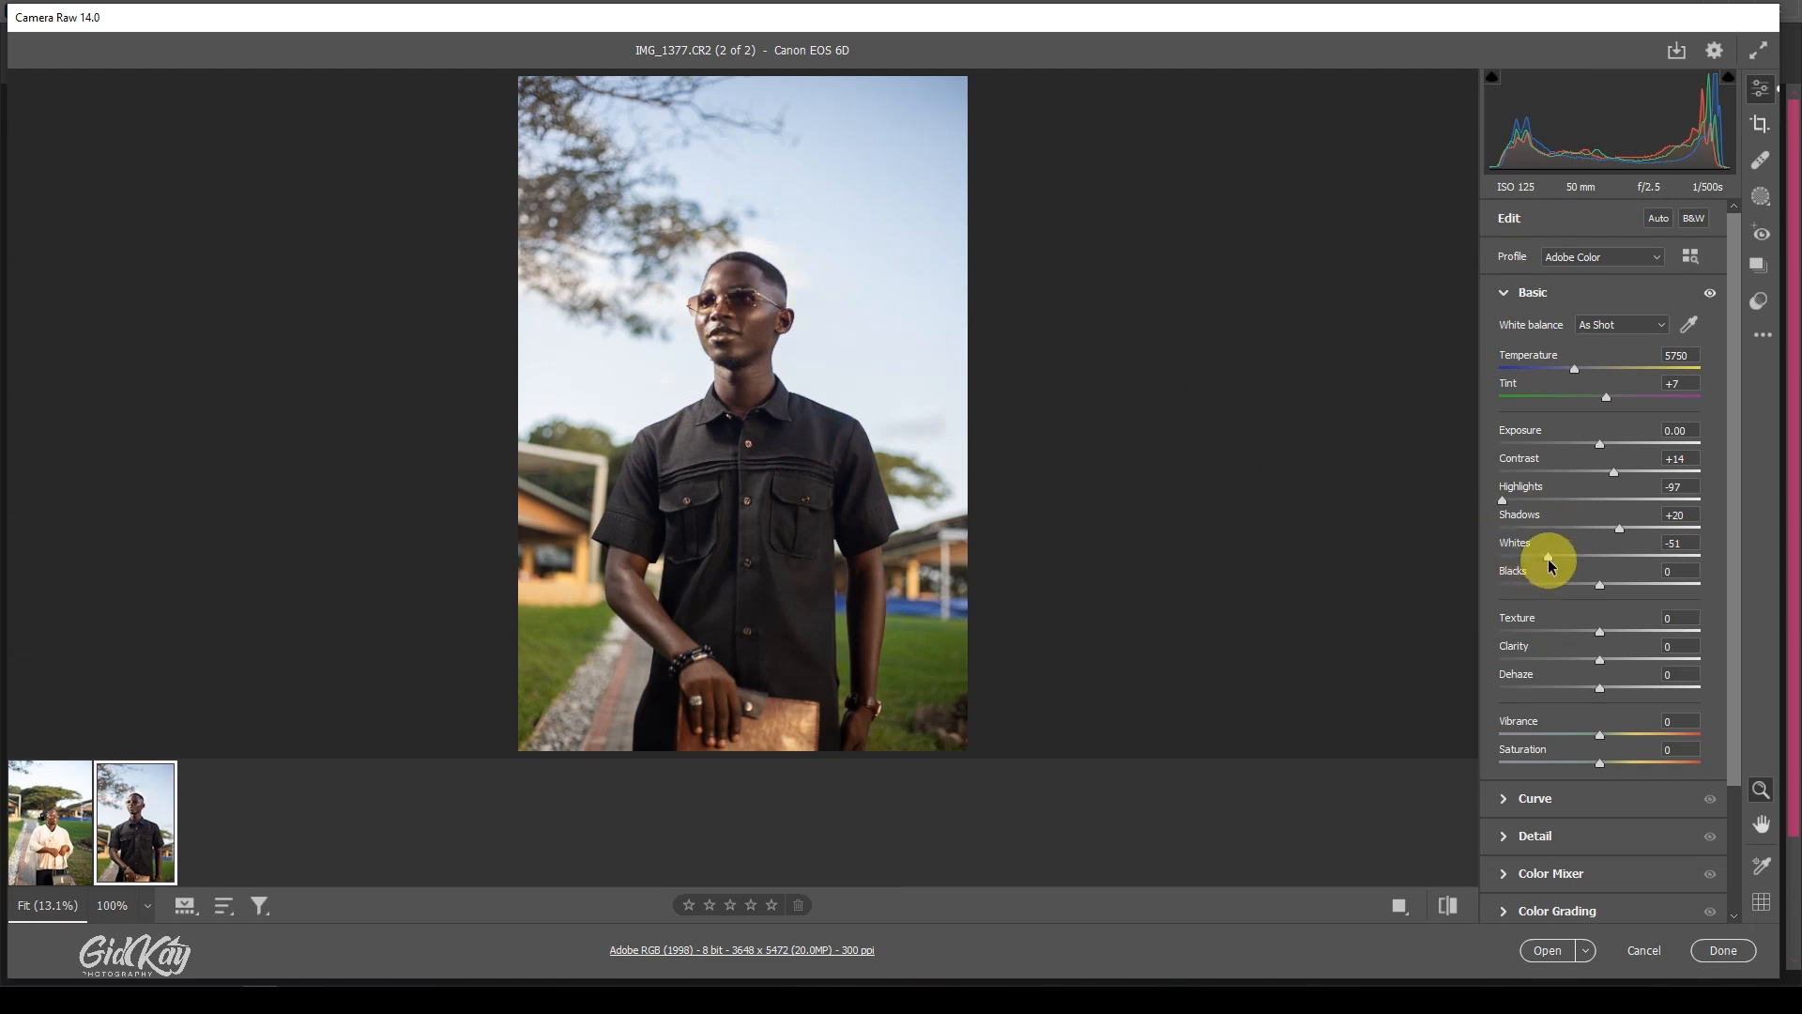
pyautogui.moveTo(1549, 555); pyautogui.dragTo(1544, 556)
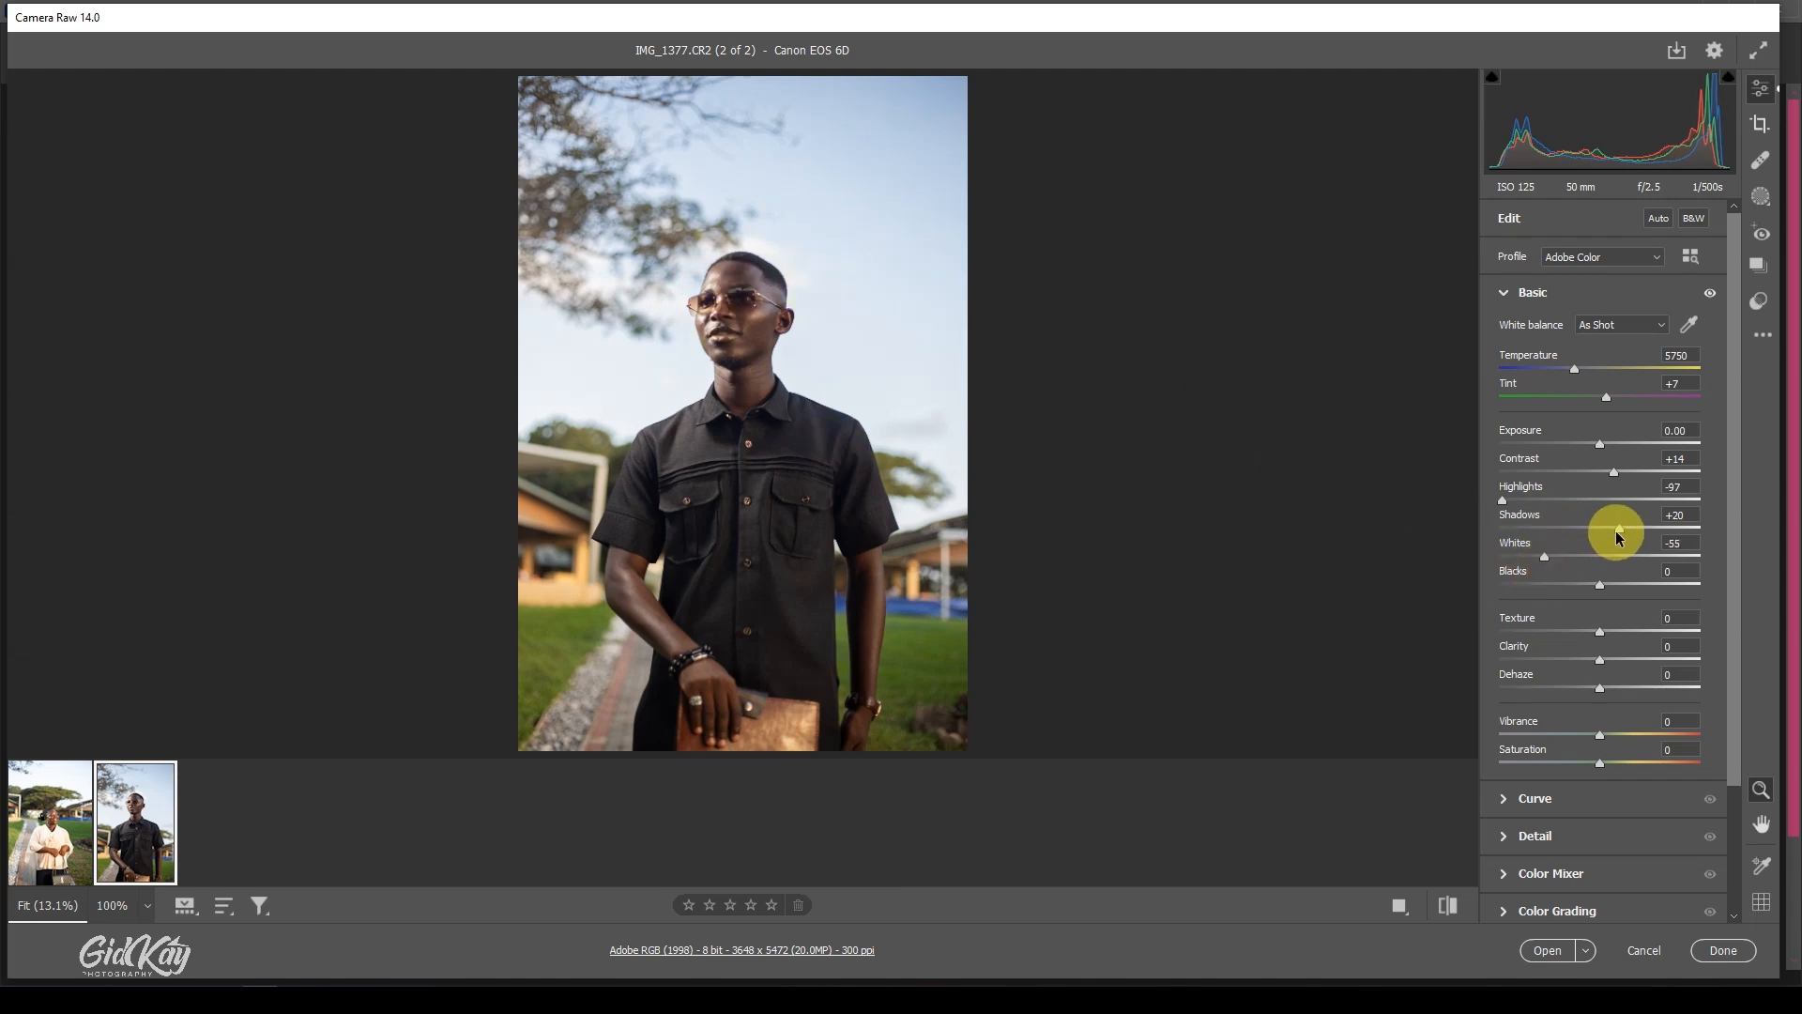
pyautogui.moveTo(1608, 530); pyautogui.dragTo(1626, 529)
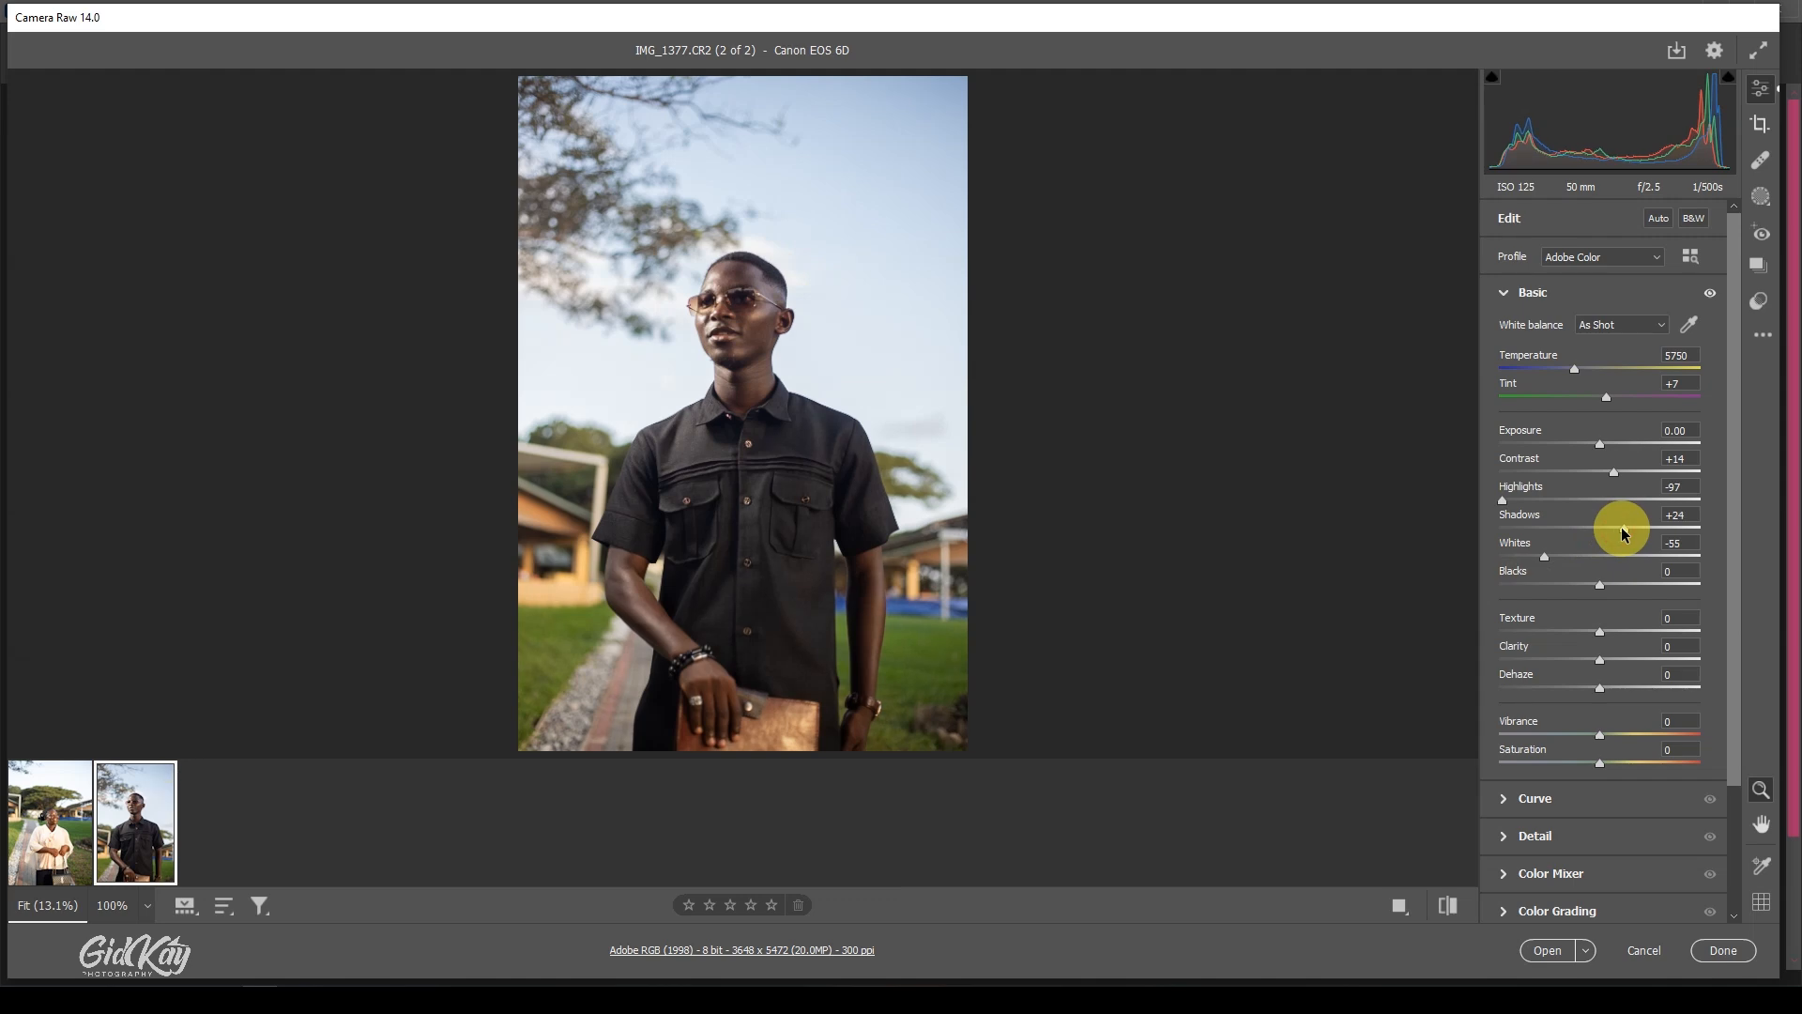
pyautogui.moveTo(1600, 637)
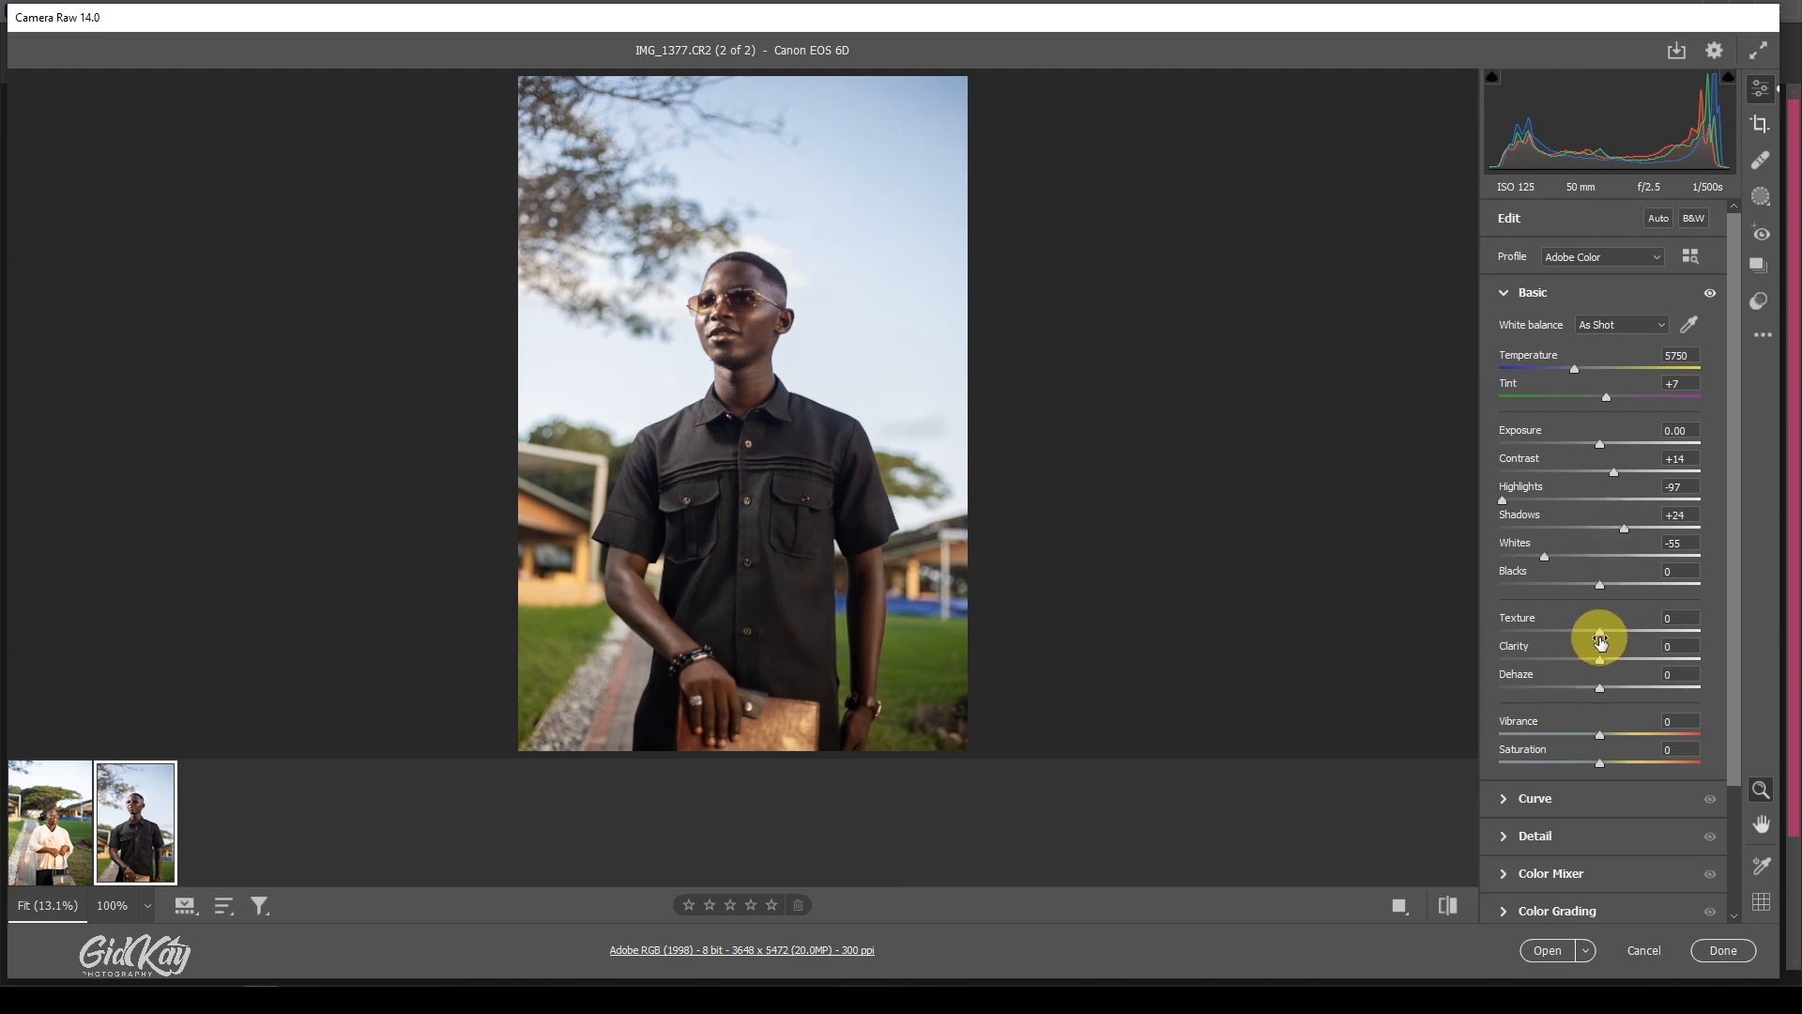
pyautogui.moveTo(1600, 589)
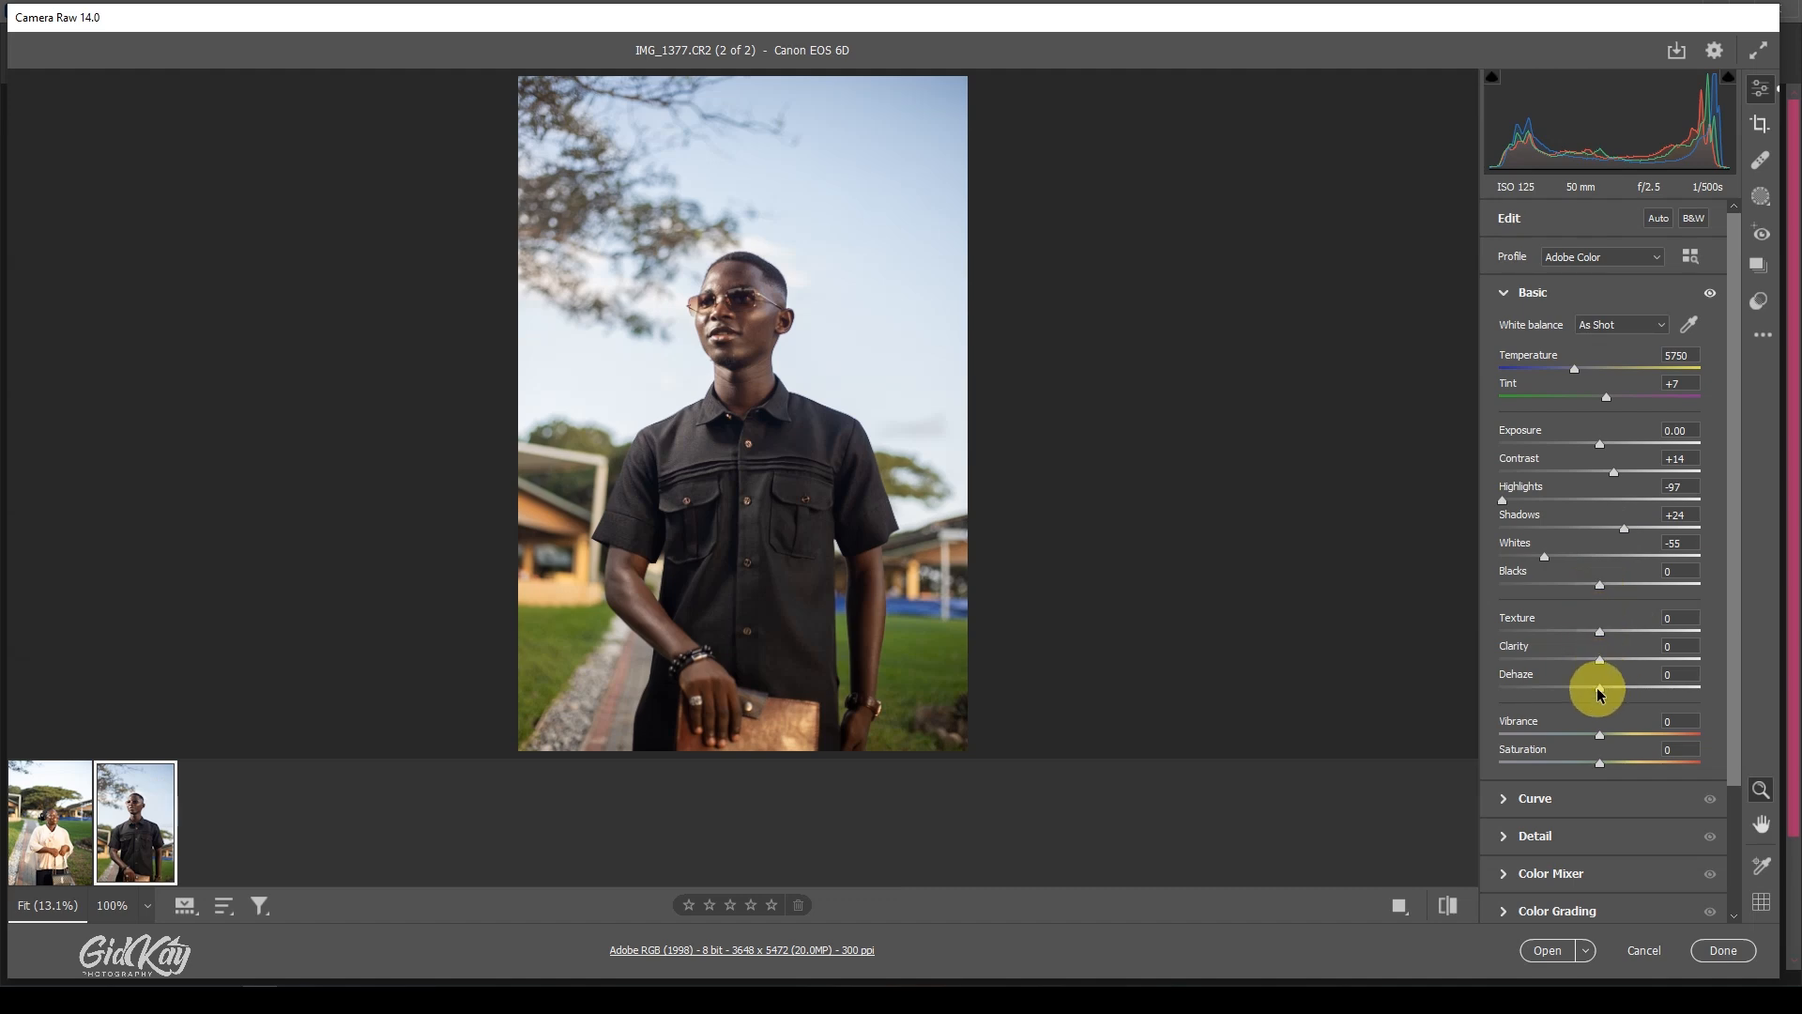
# Step: Add Dehaze and settle it at a light +11
pyautogui.moveTo(1599, 687); pyautogui.dragTo(1616, 687)
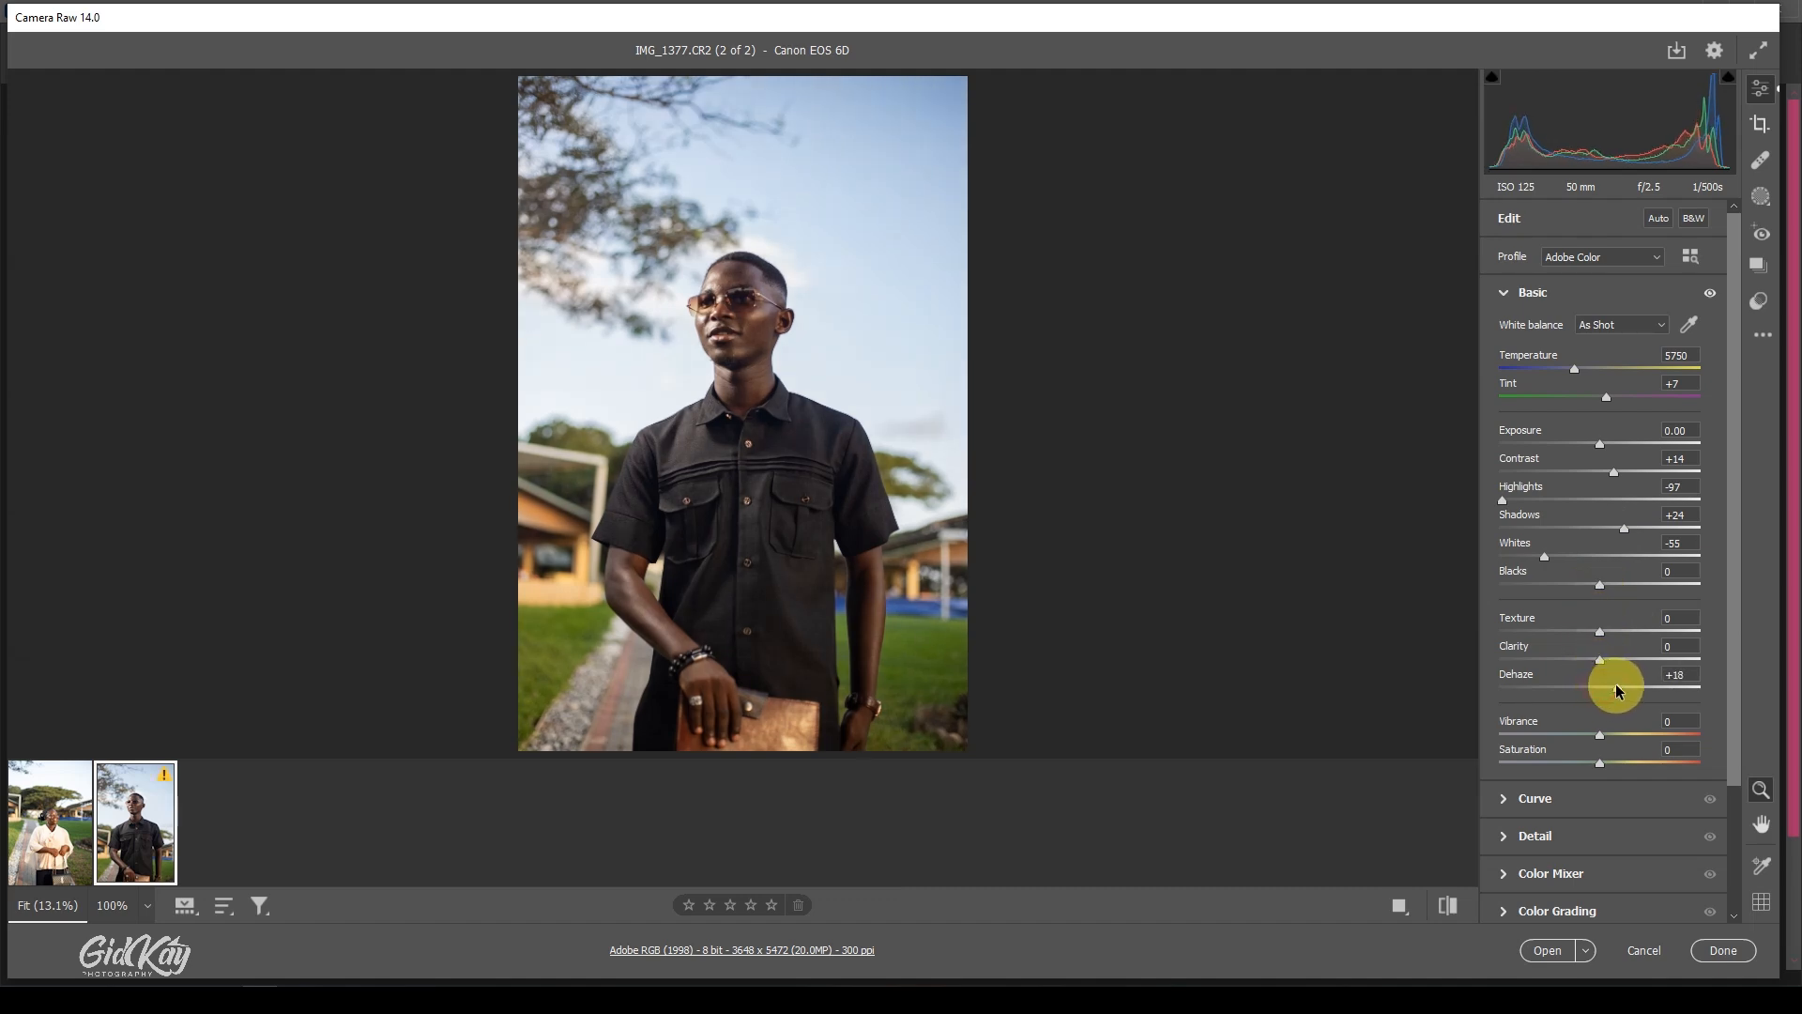
pyautogui.moveTo(1603, 681); pyautogui.dragTo(1601, 681)
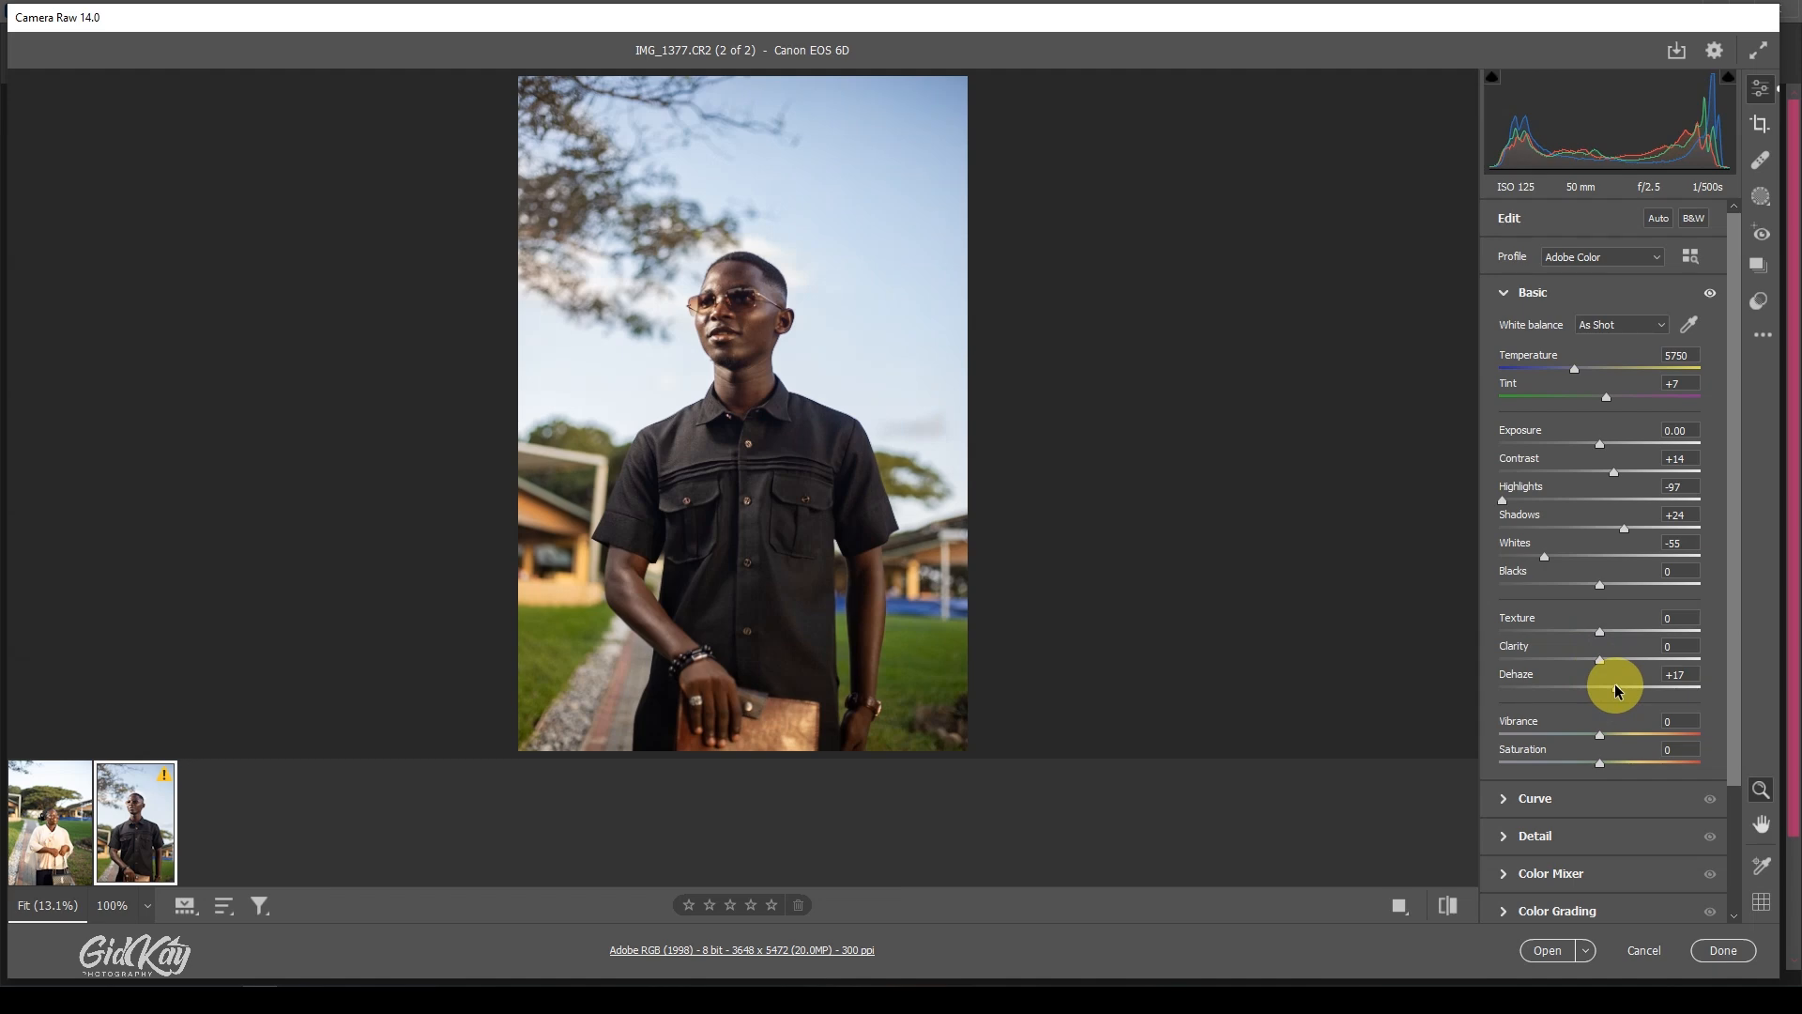
pyautogui.moveTo(1614, 689); pyautogui.dragTo(1590, 689)
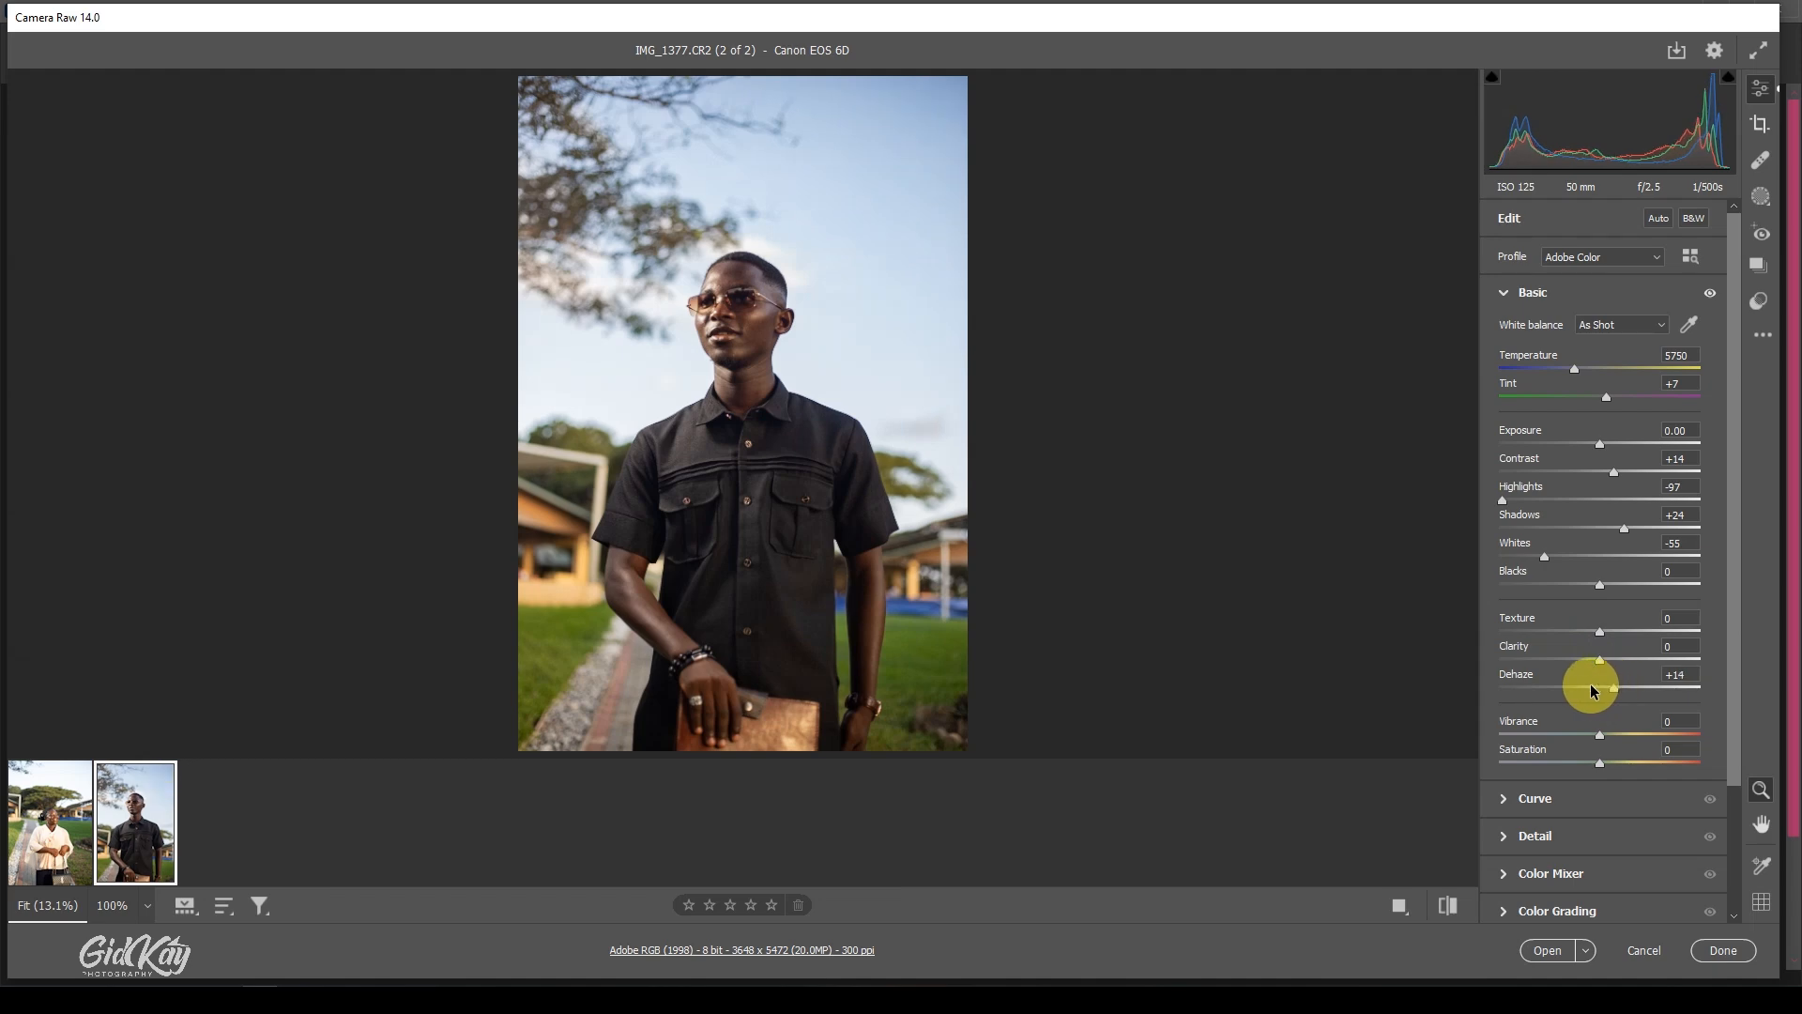
pyautogui.moveTo(1014, 584)
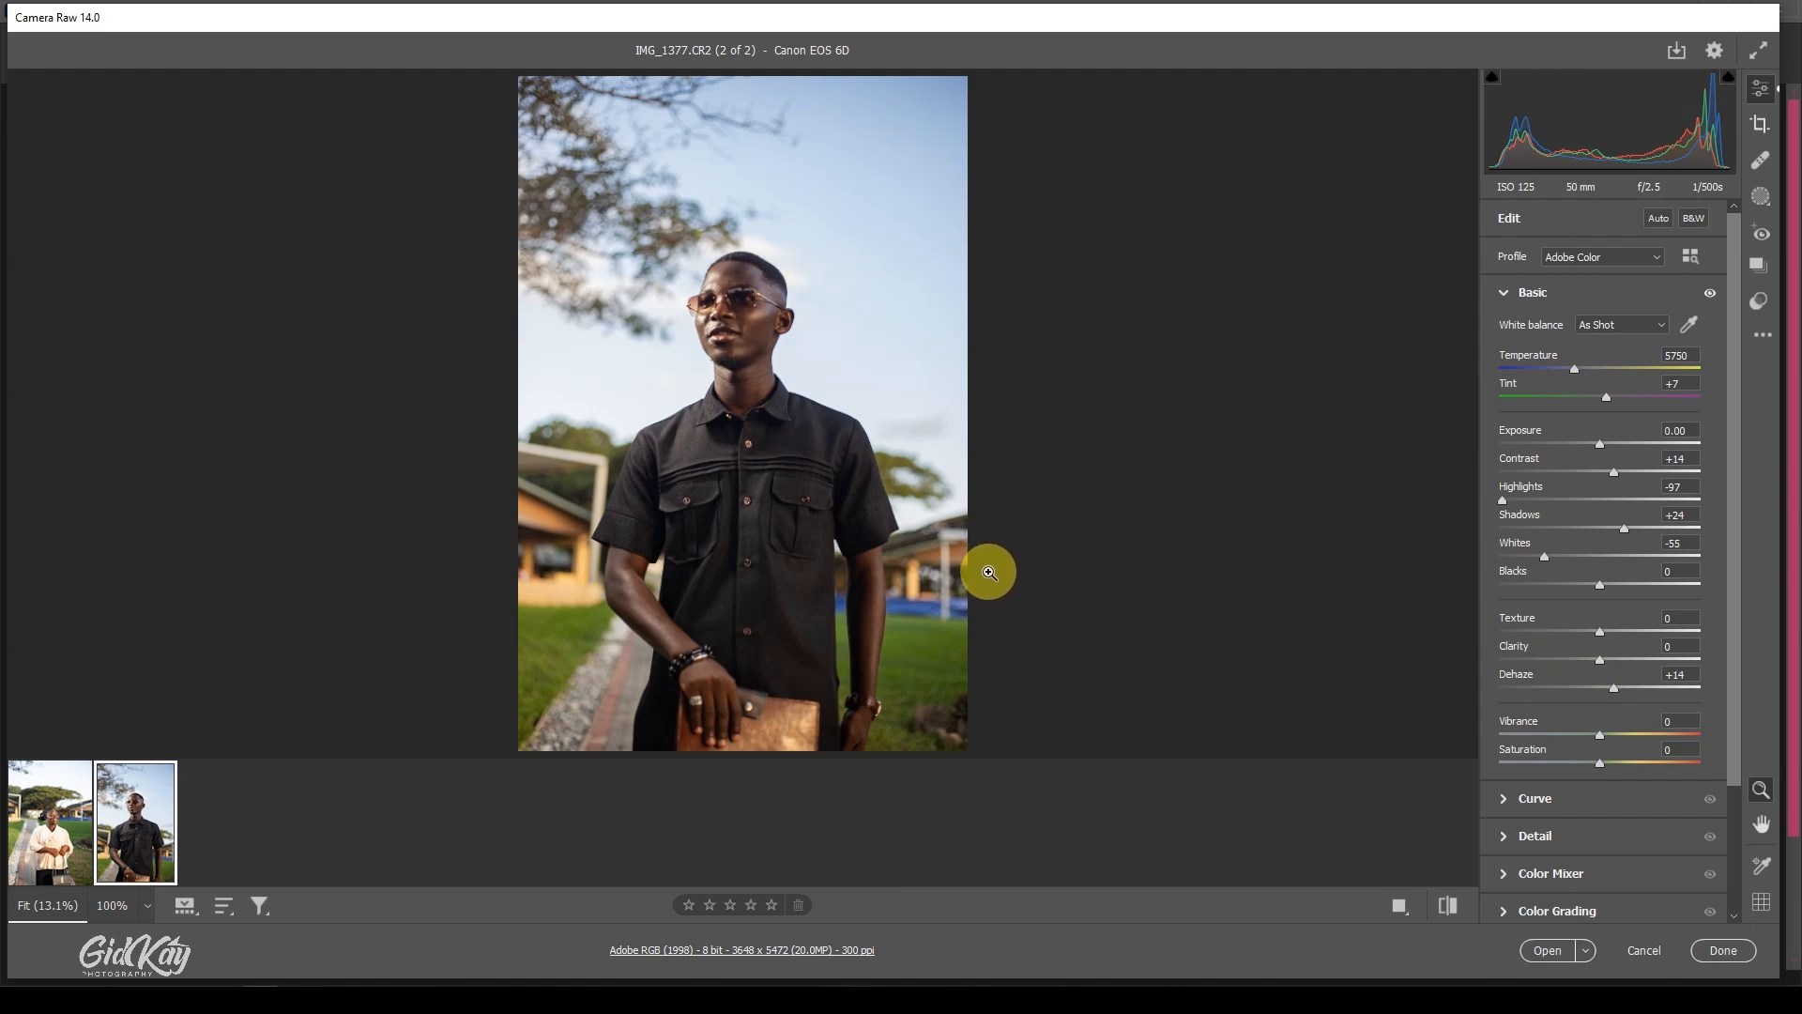
pyautogui.moveTo(1171, 582)
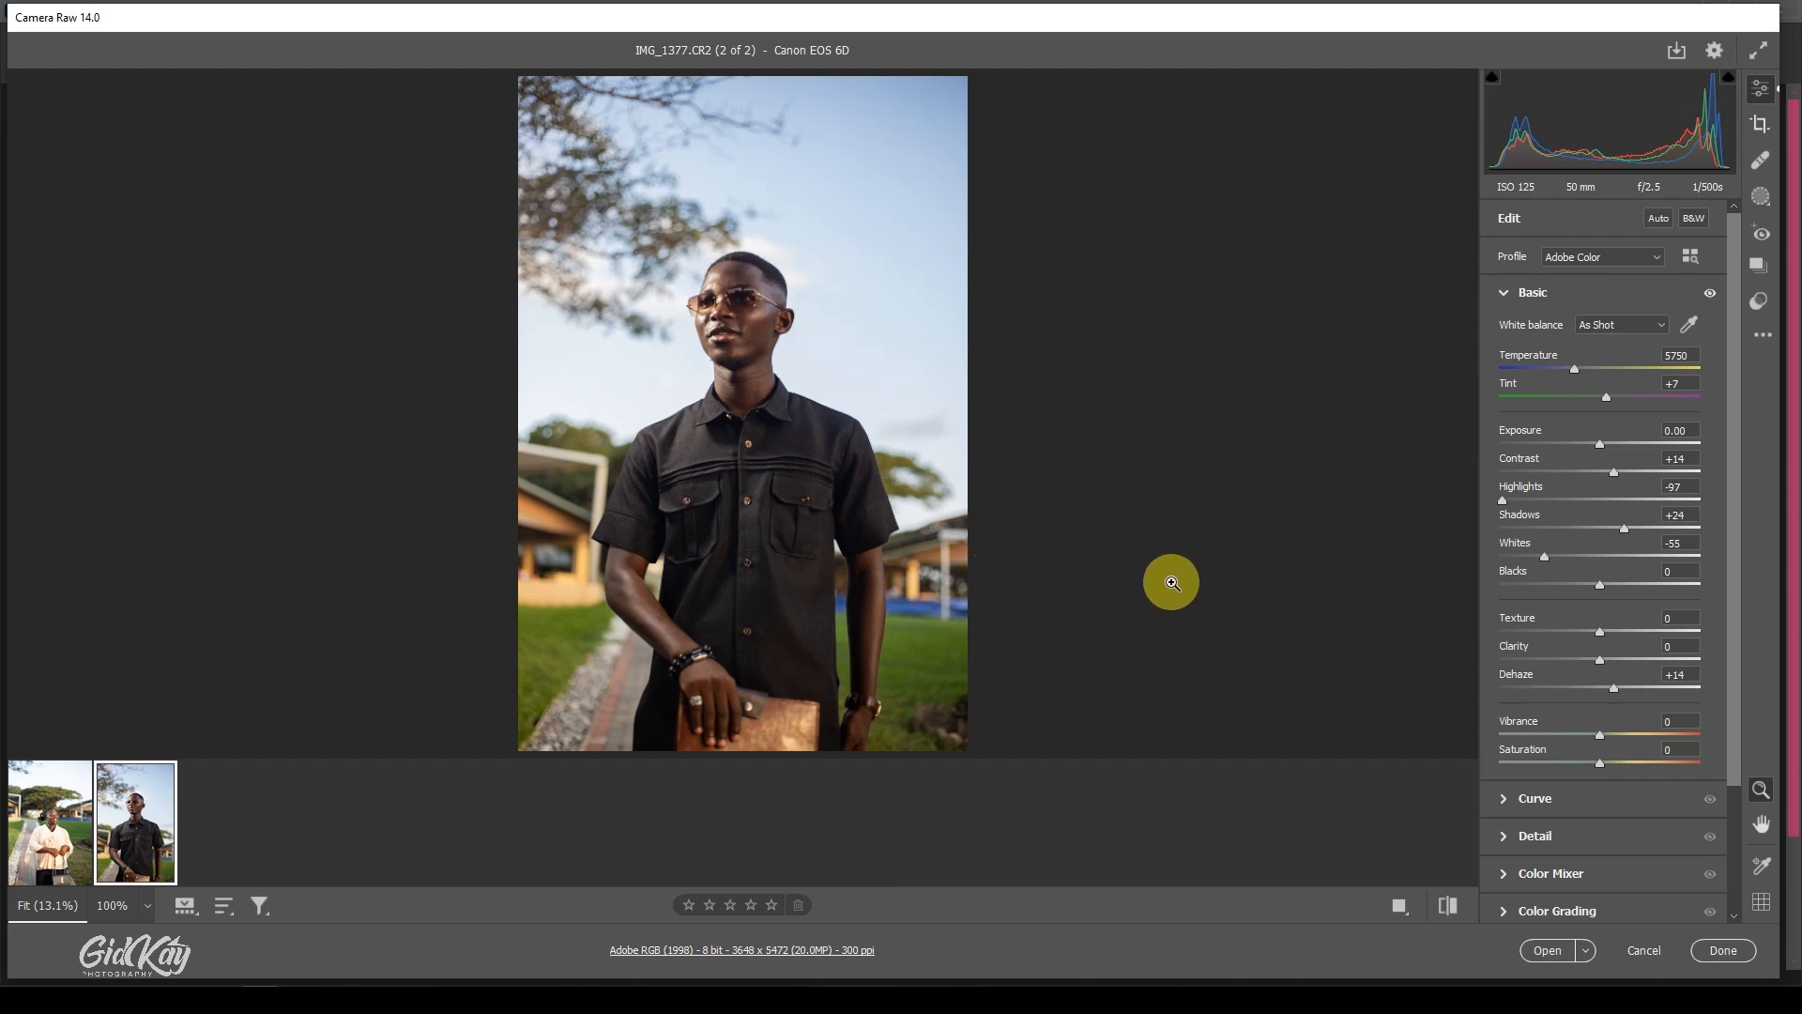
pyautogui.moveTo(1614, 691)
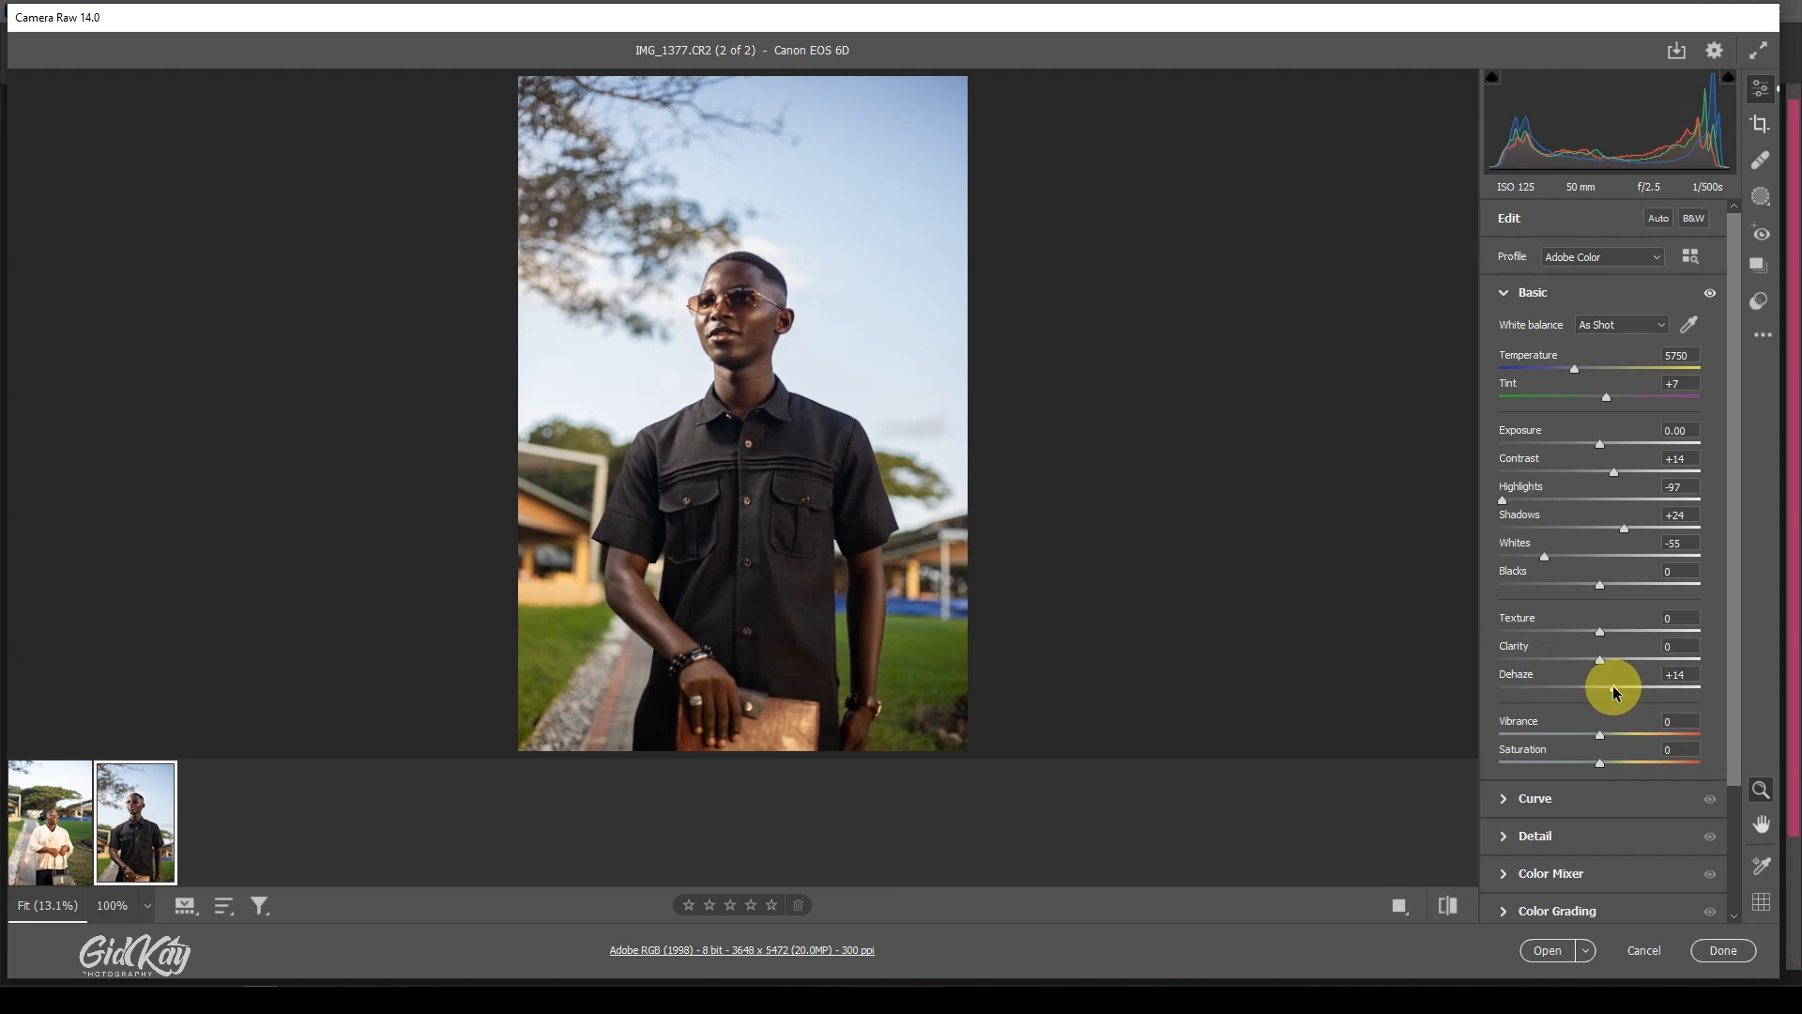
pyautogui.moveTo(1610, 687); pyautogui.dragTo(1601, 687)
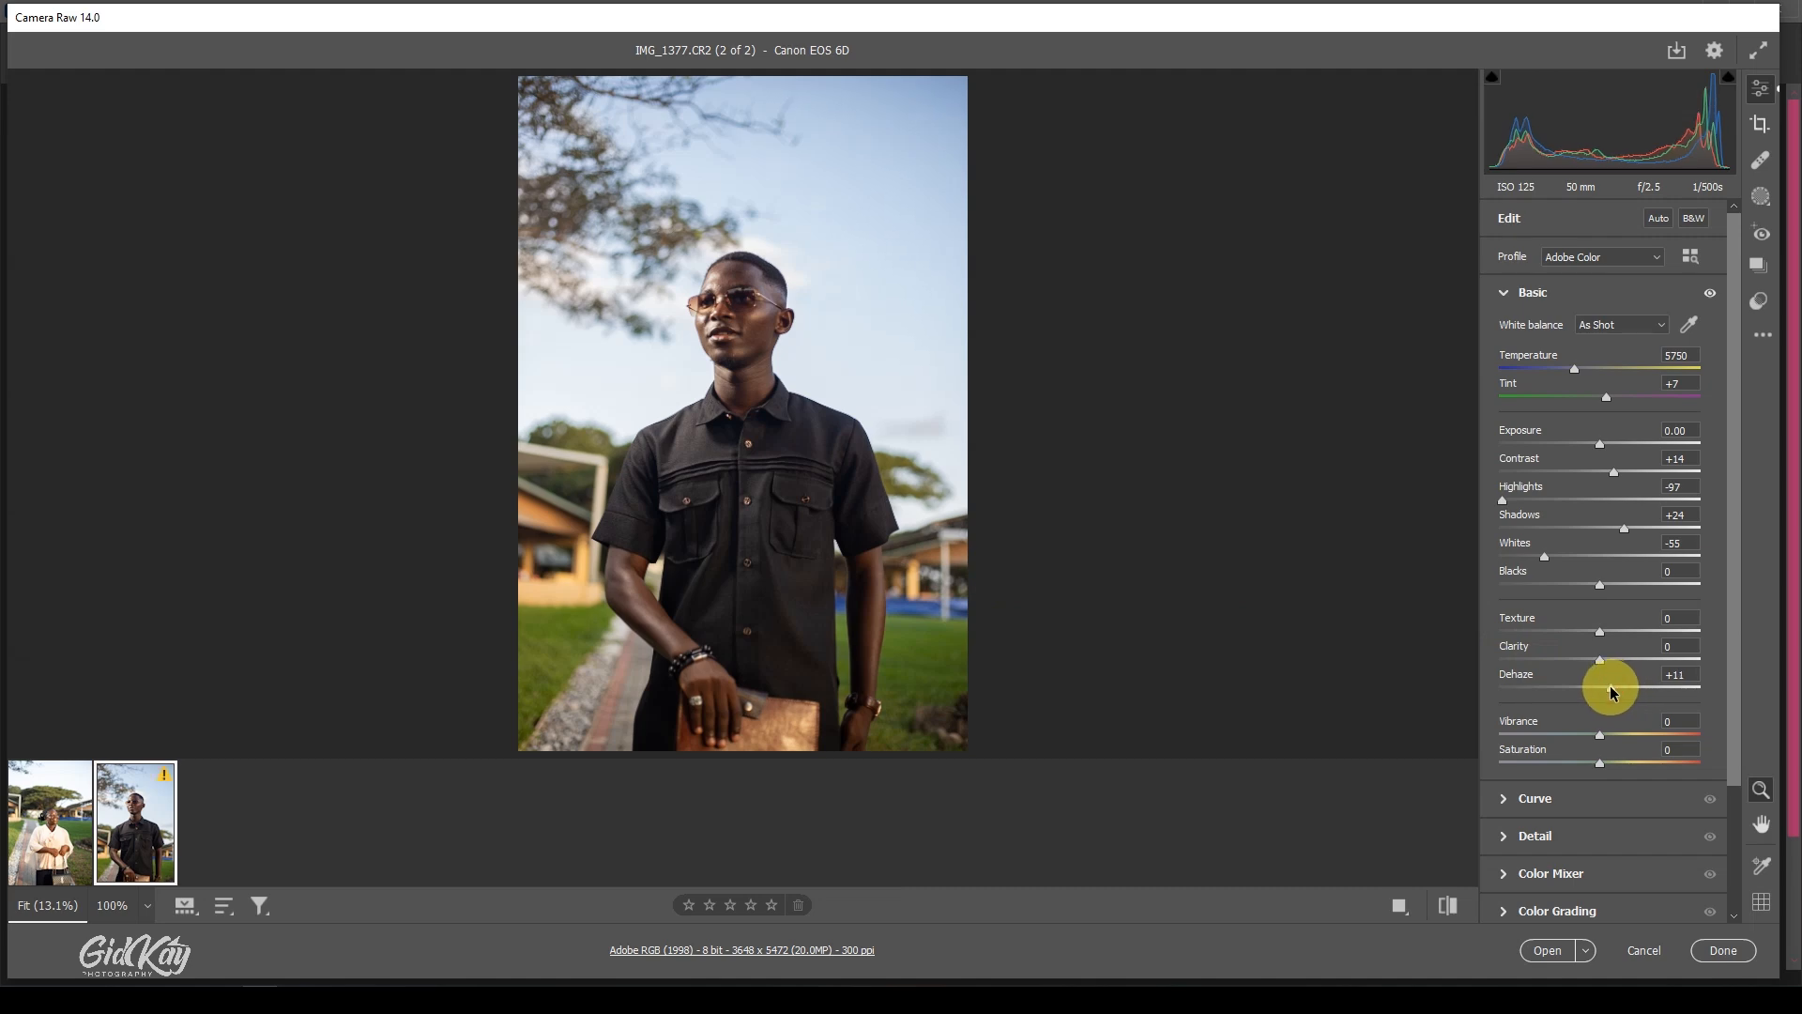
pyautogui.moveTo(1512, 706)
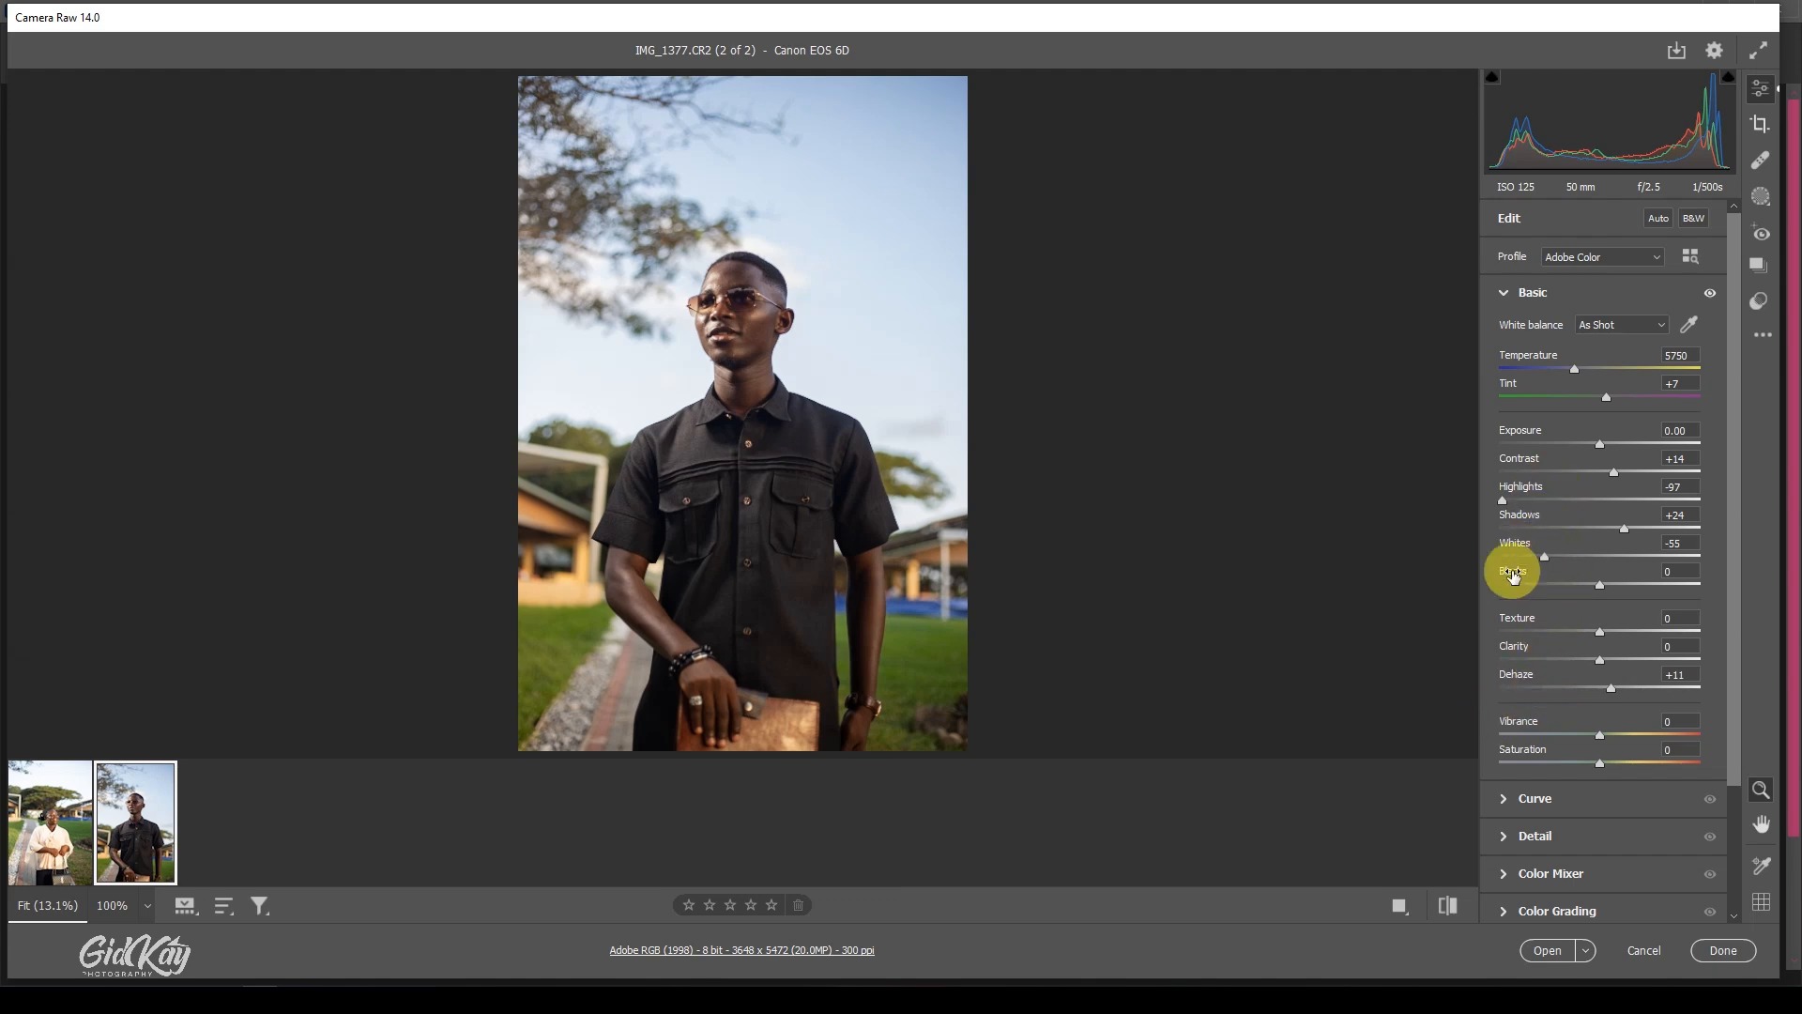
pyautogui.click(1447, 906)
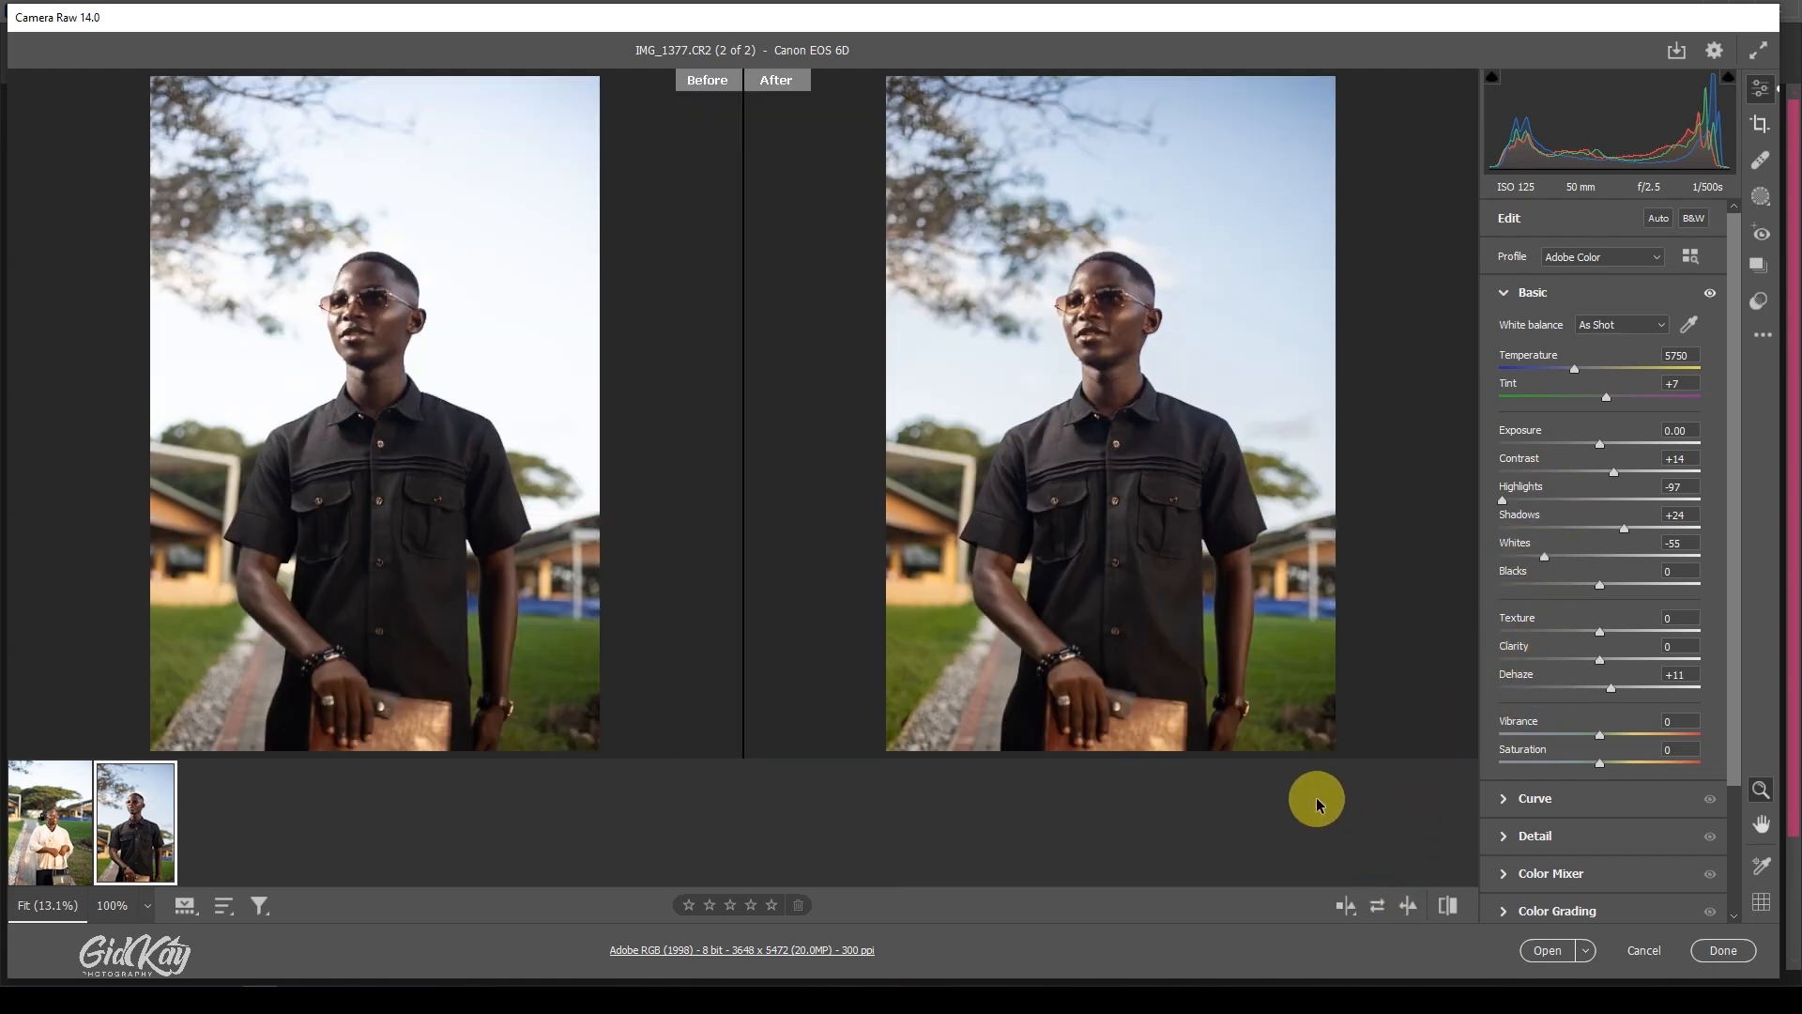
pyautogui.moveTo(1123, 358)
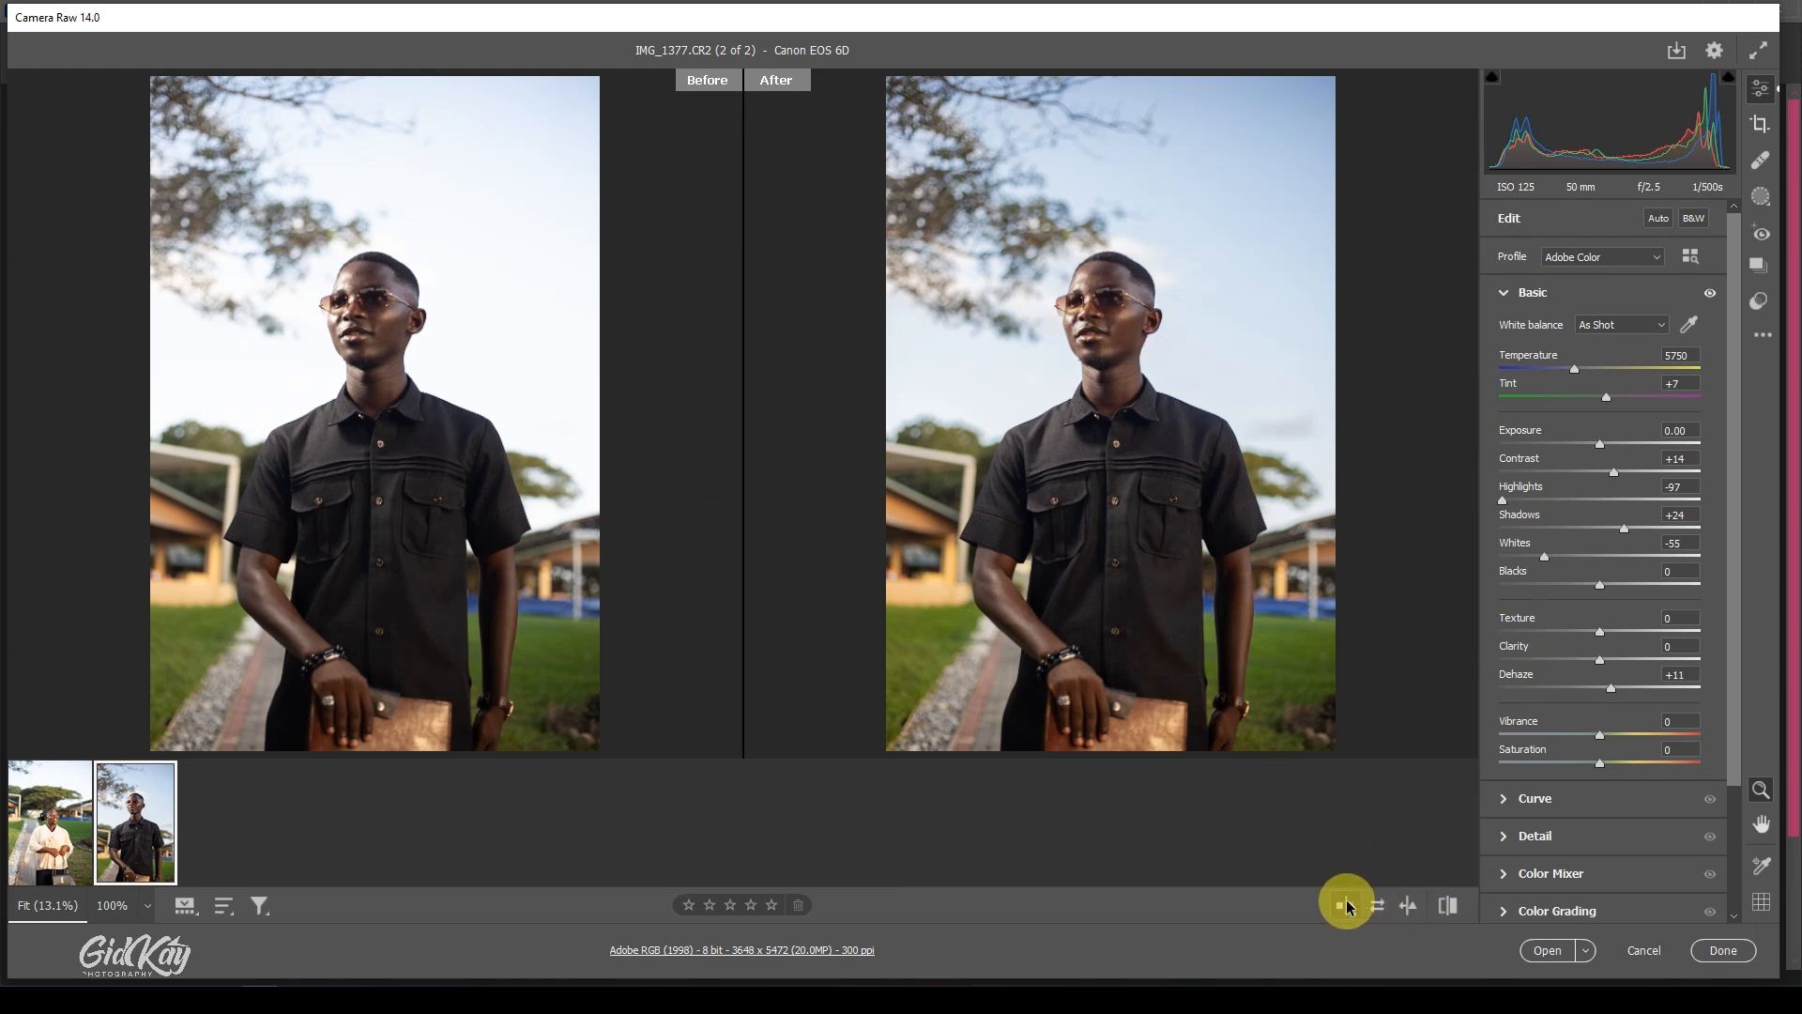
pyautogui.click(1347, 905)
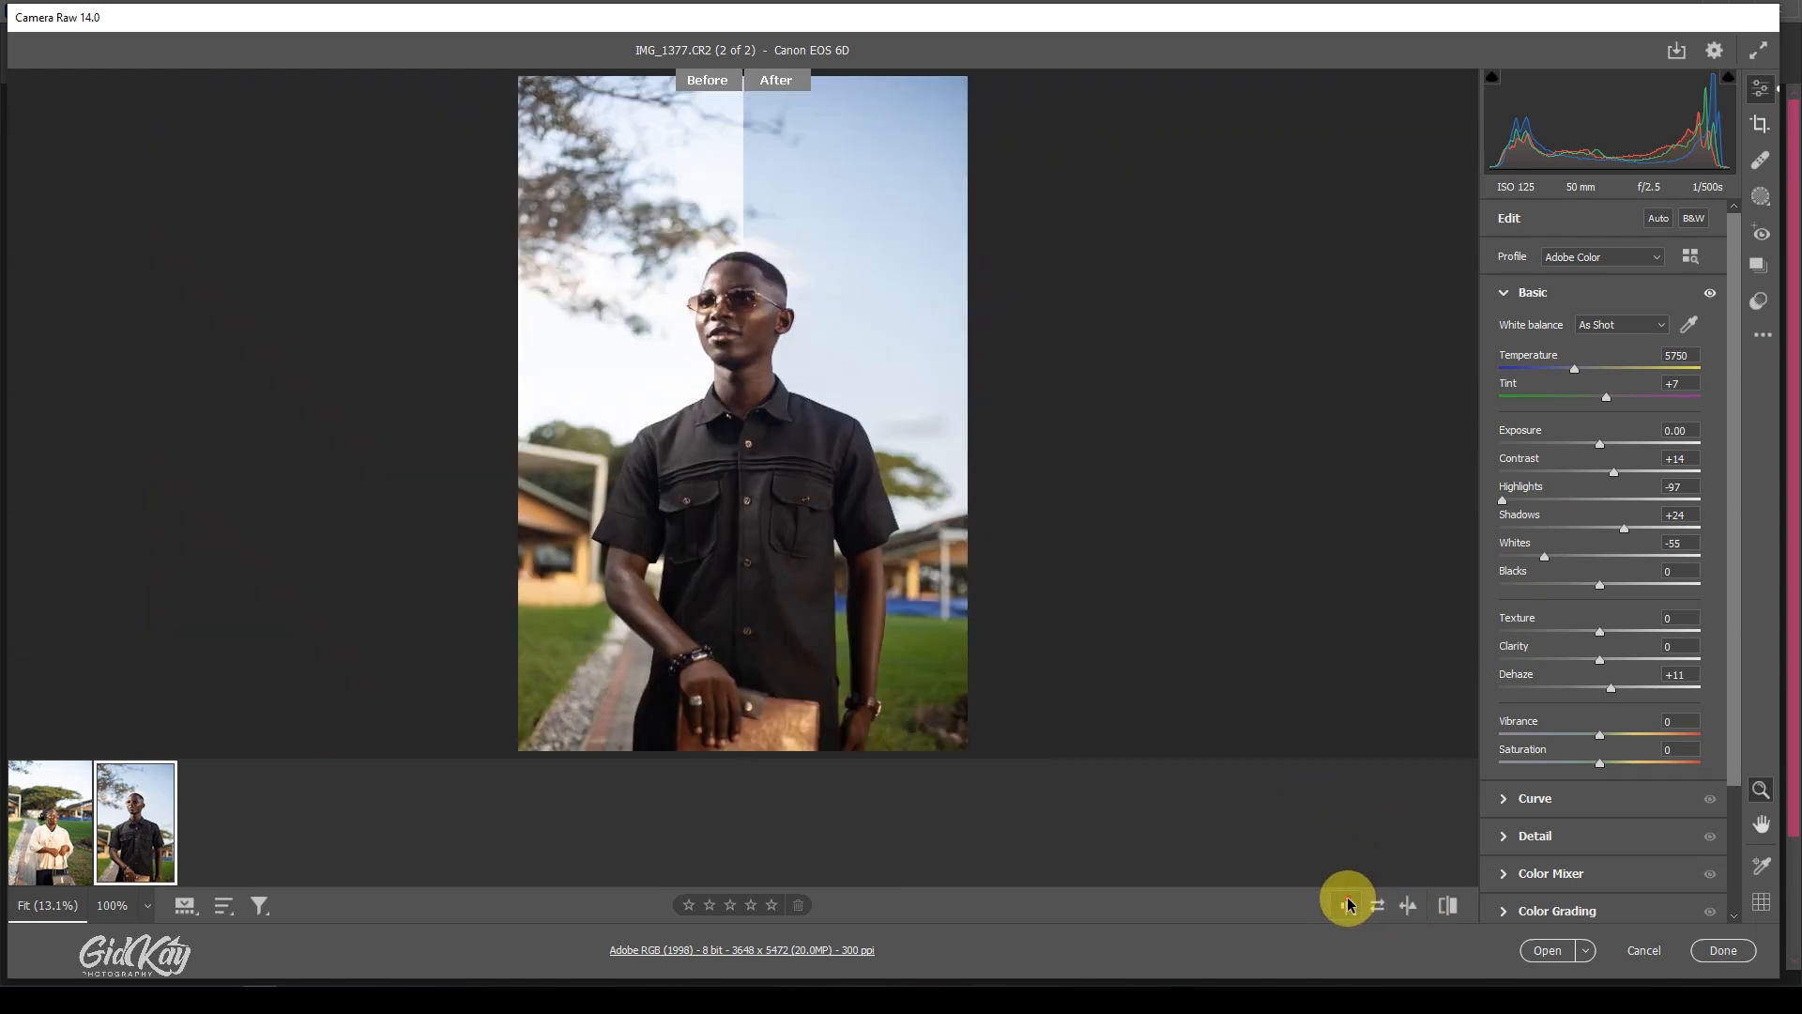
pyautogui.click(1348, 904)
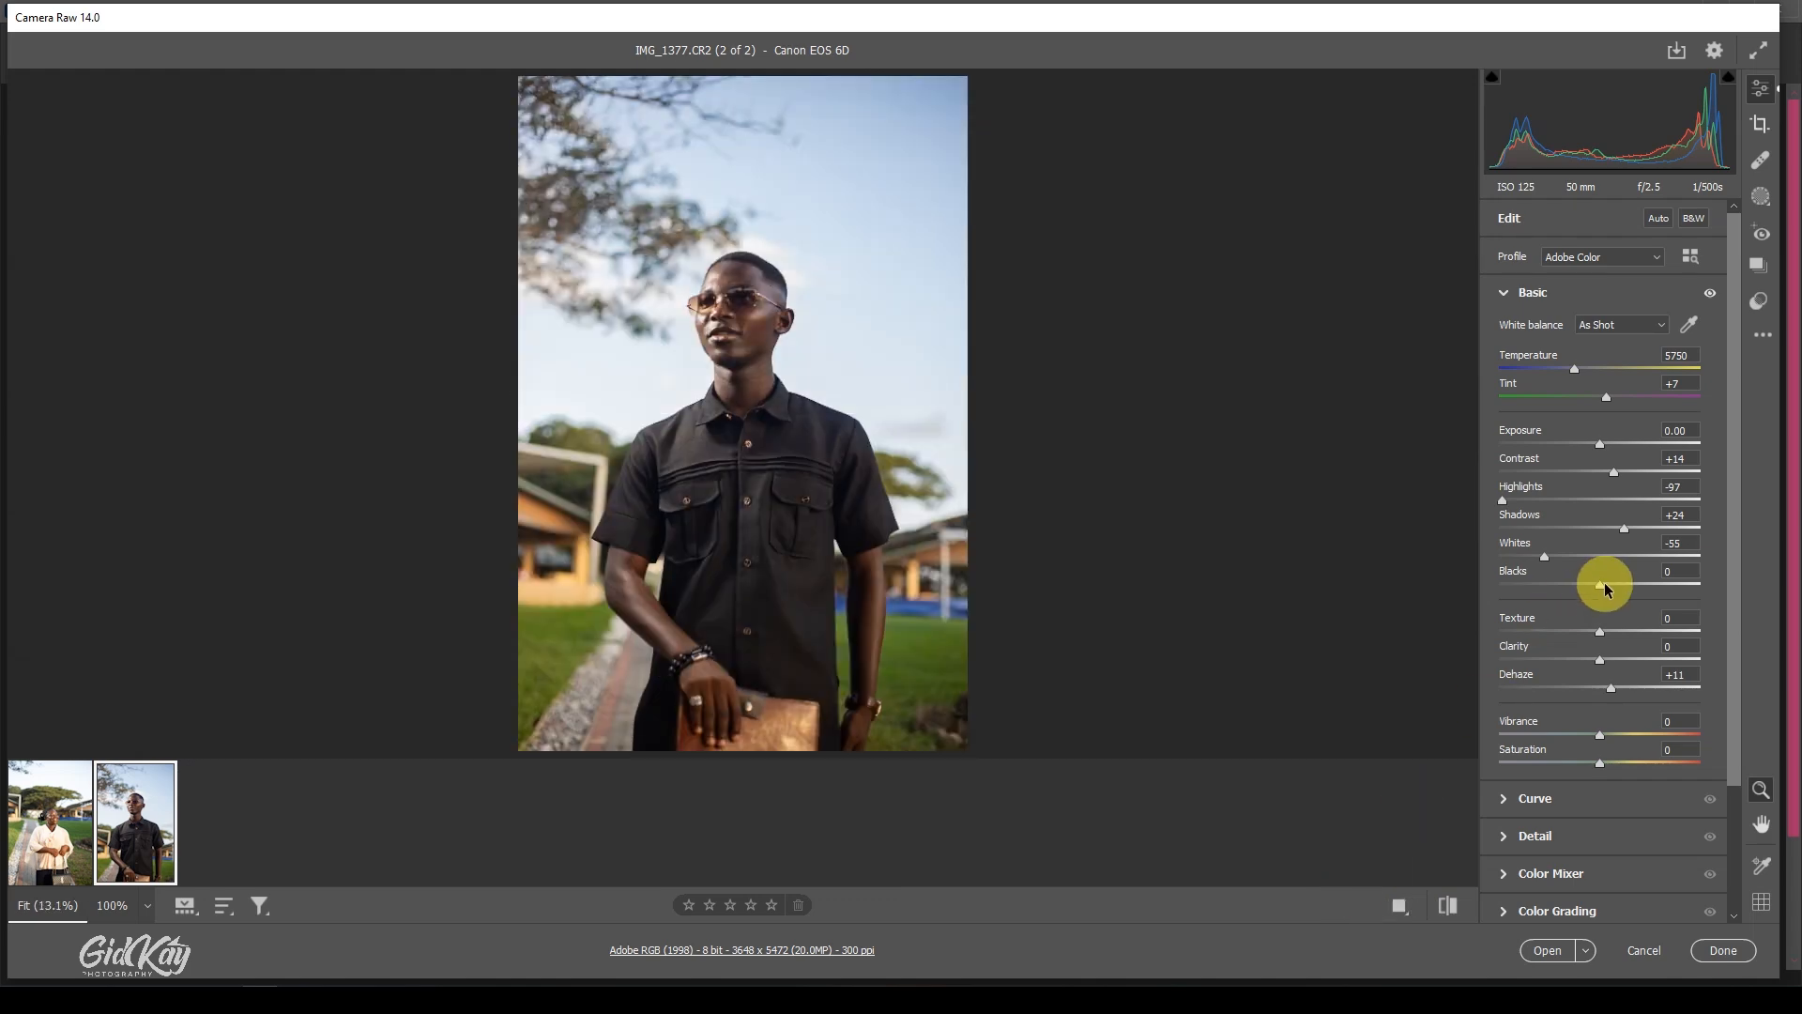
# Step: In Color Mixer, set Blue saturation to +34 and luminance to -28 to deepen the sky
pyautogui.scroll(-3)
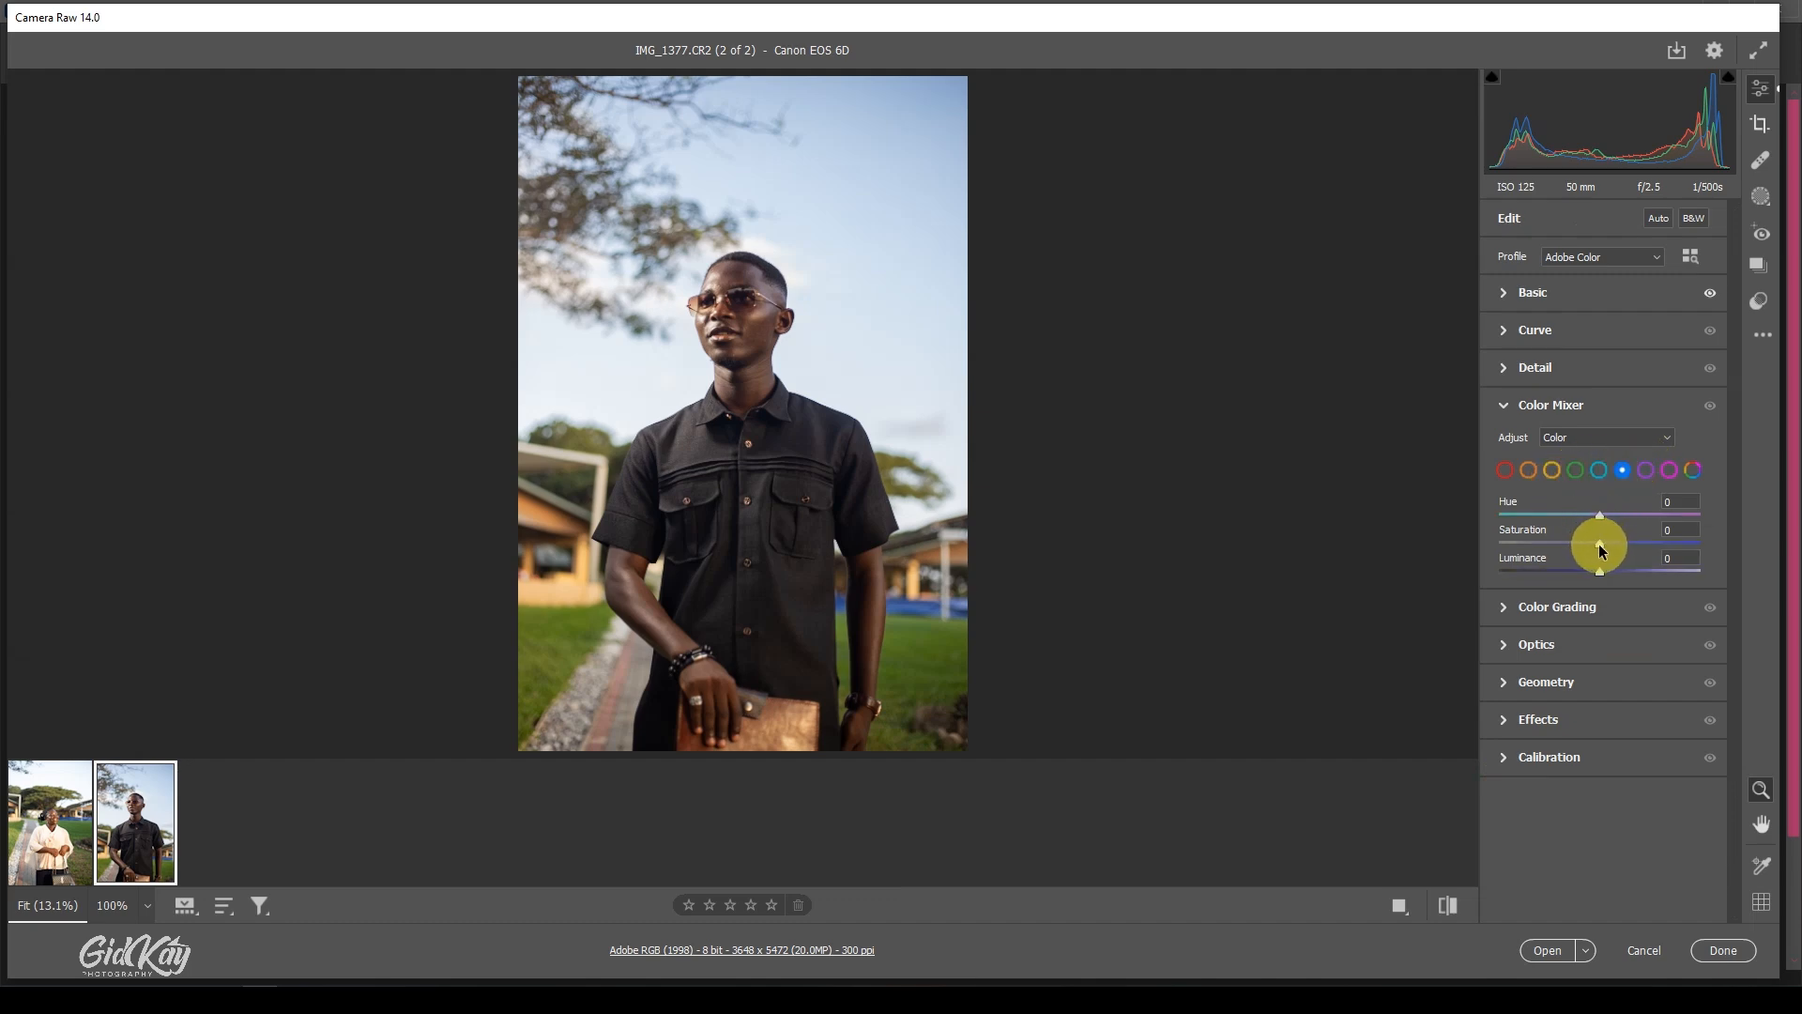
pyautogui.moveTo(1599, 545); pyautogui.dragTo(1631, 544)
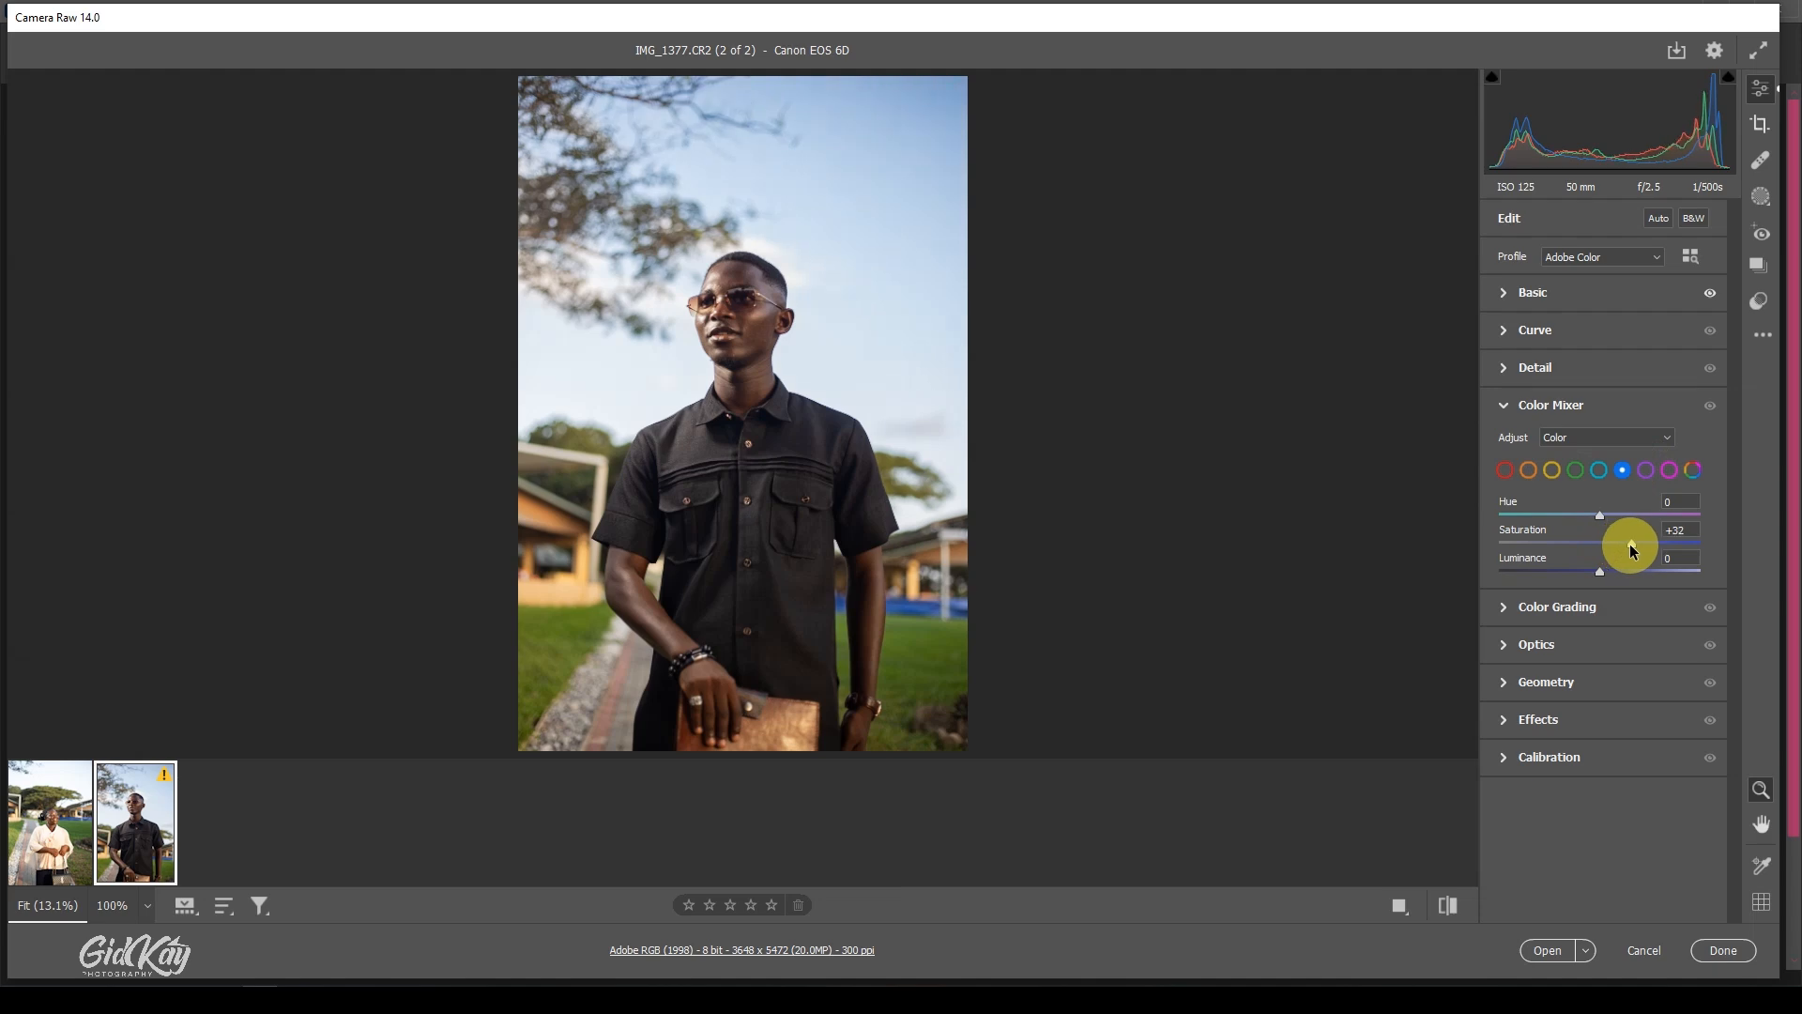
pyautogui.moveTo(1599, 544); pyautogui.dragTo(1631, 545)
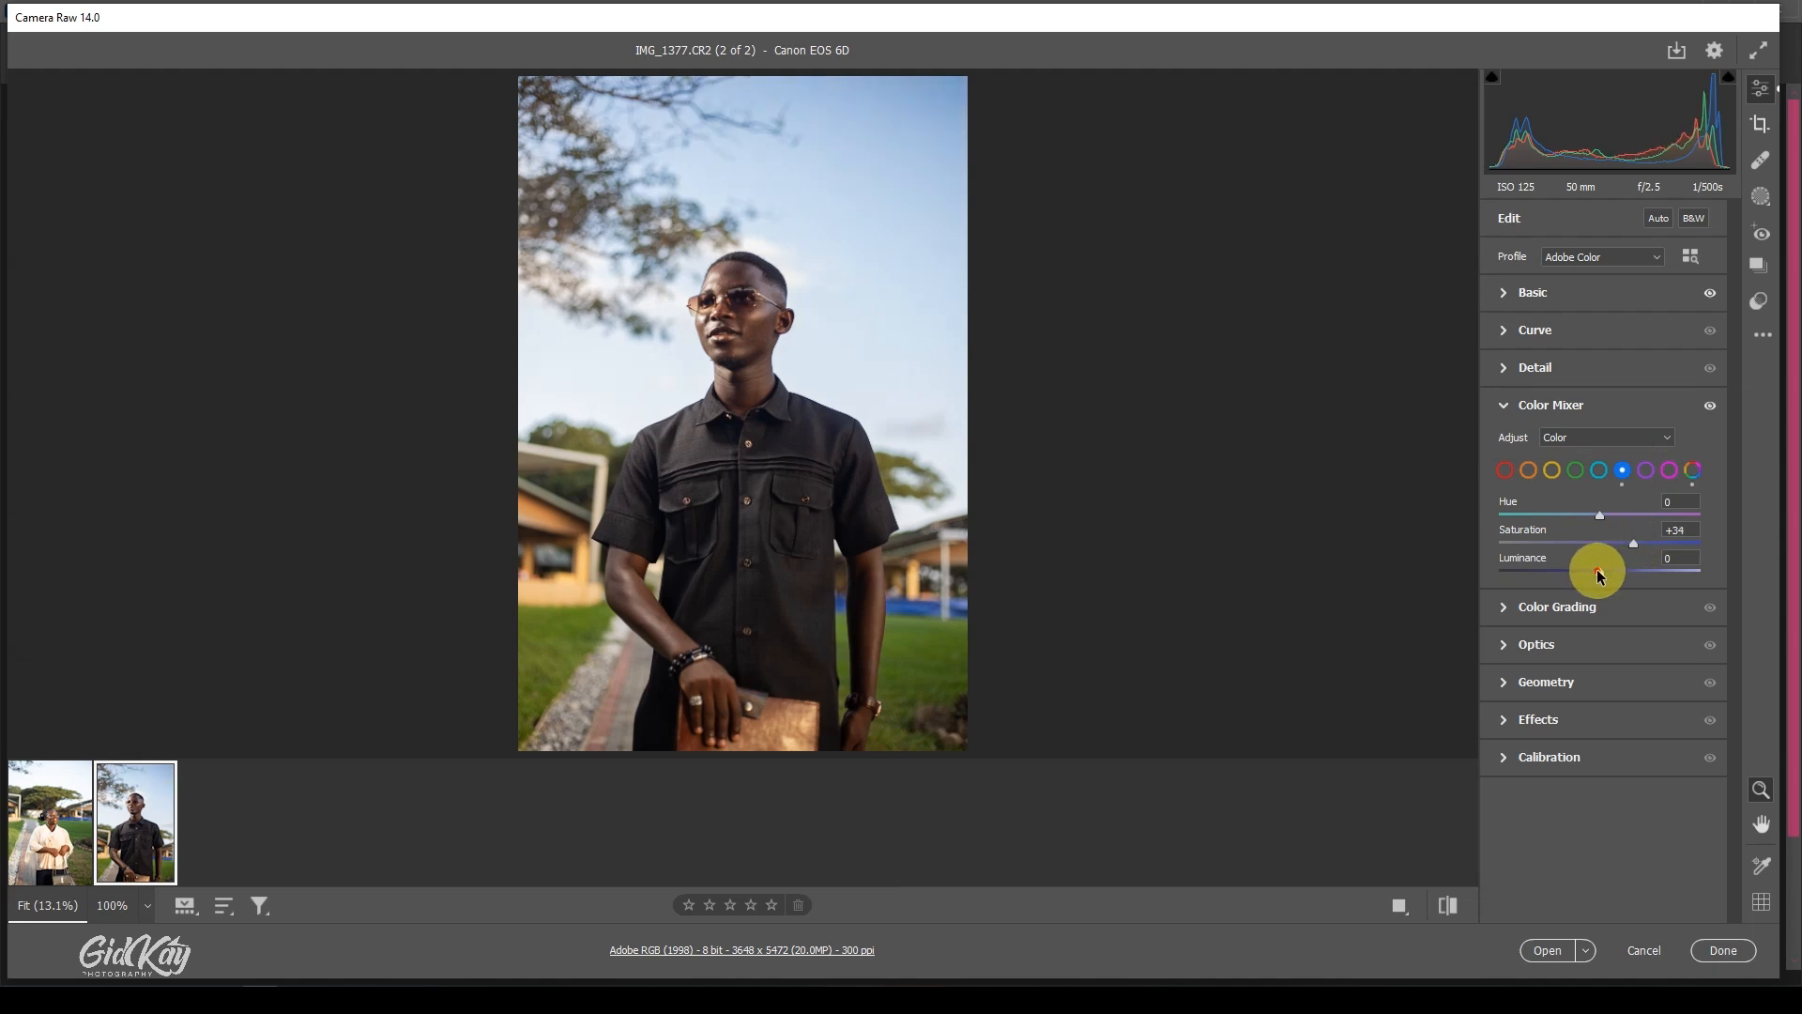
pyautogui.moveTo(1632, 571); pyautogui.dragTo(1560, 570)
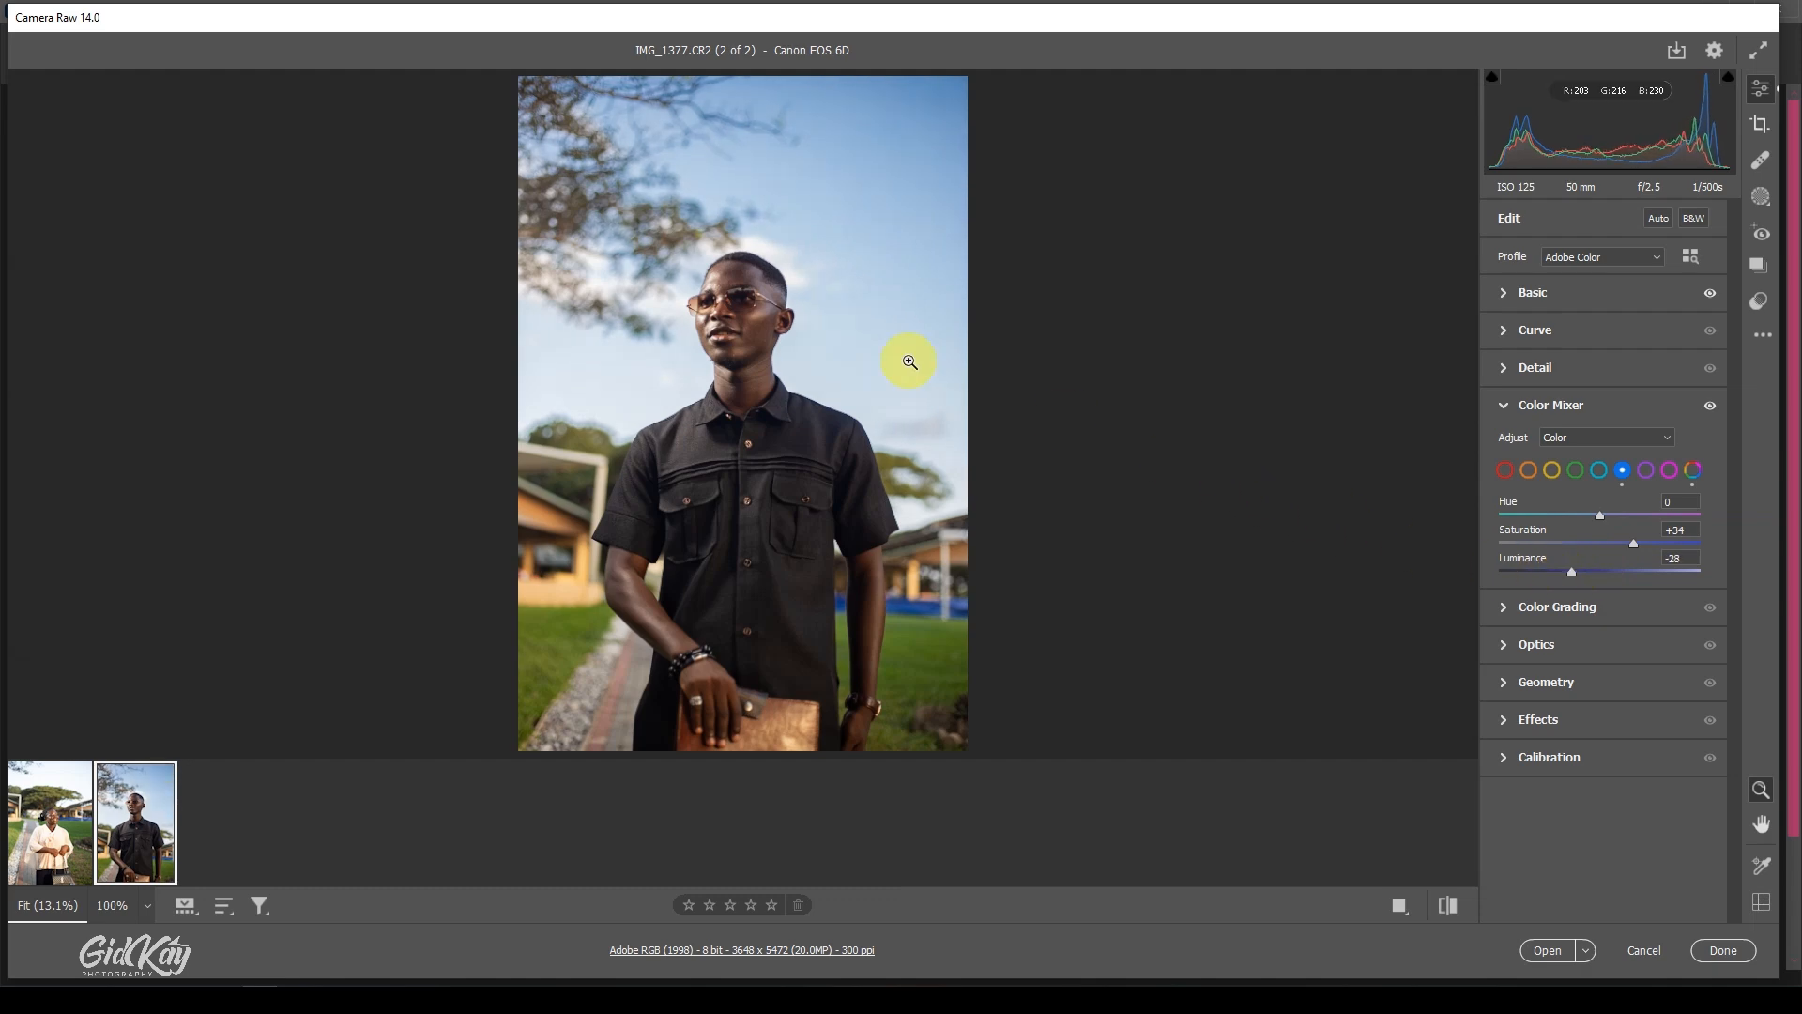
pyautogui.moveTo(766, 283)
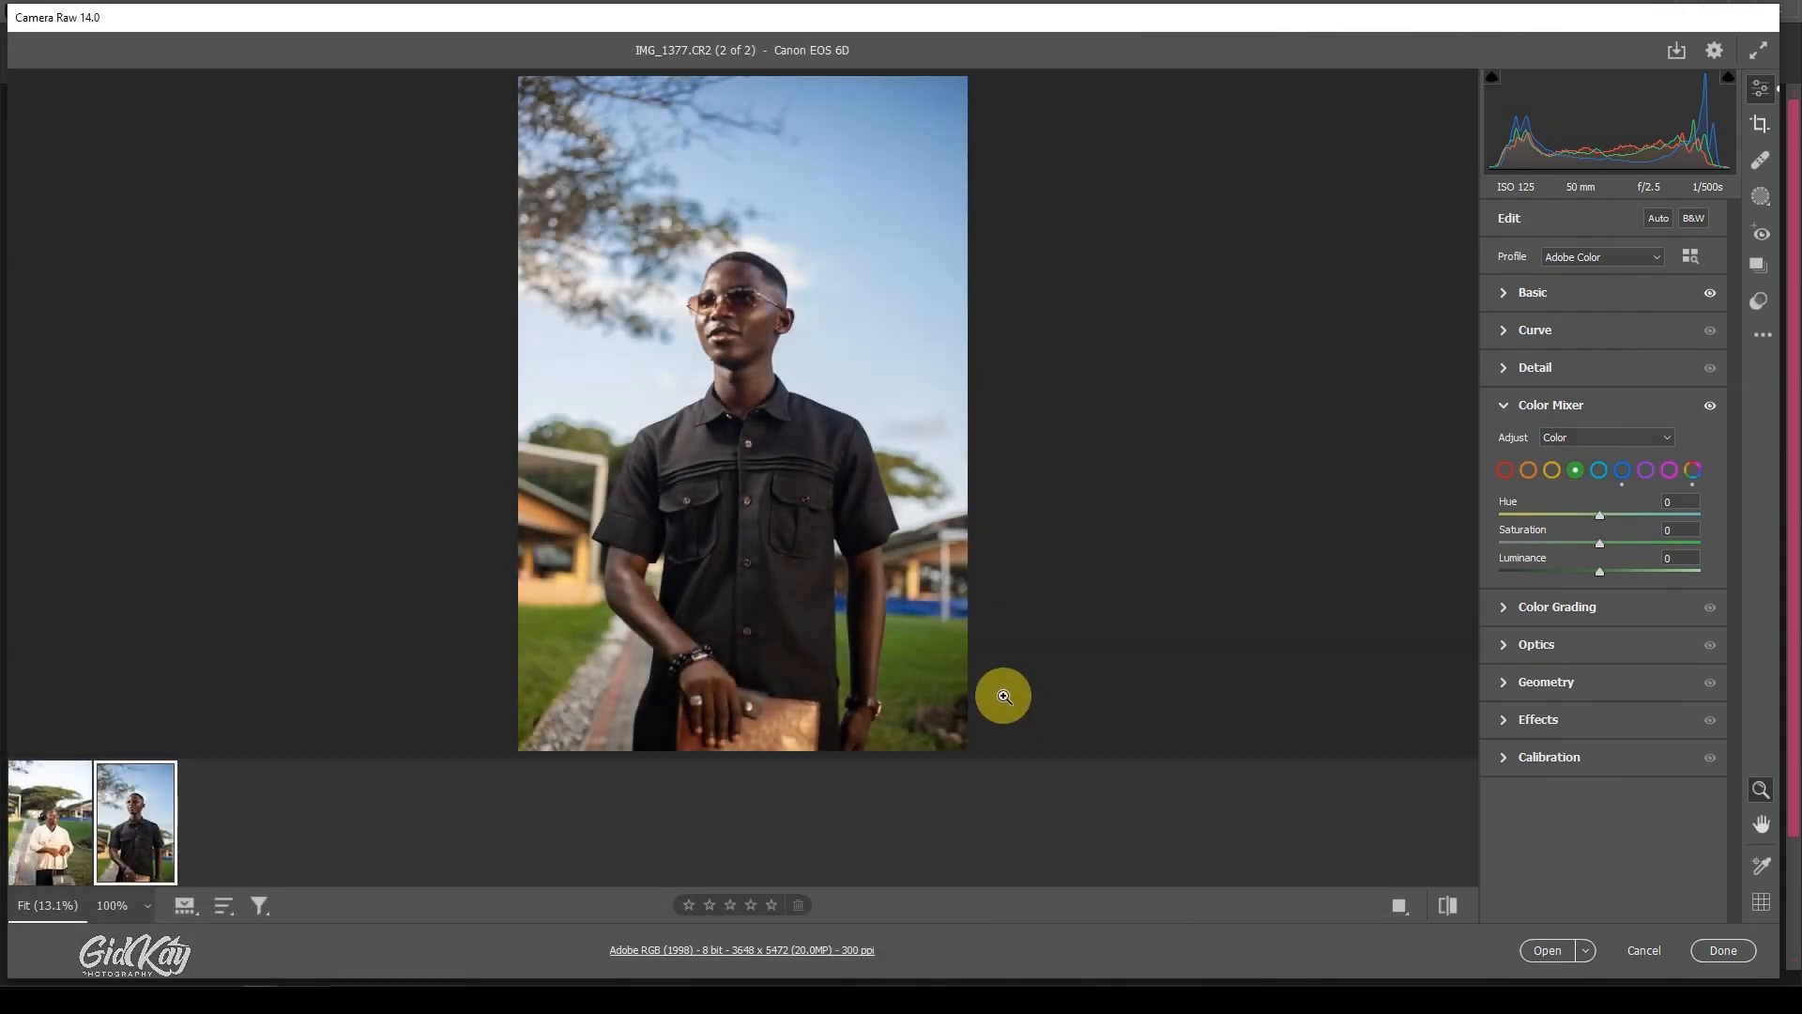
pyautogui.moveTo(582, 638)
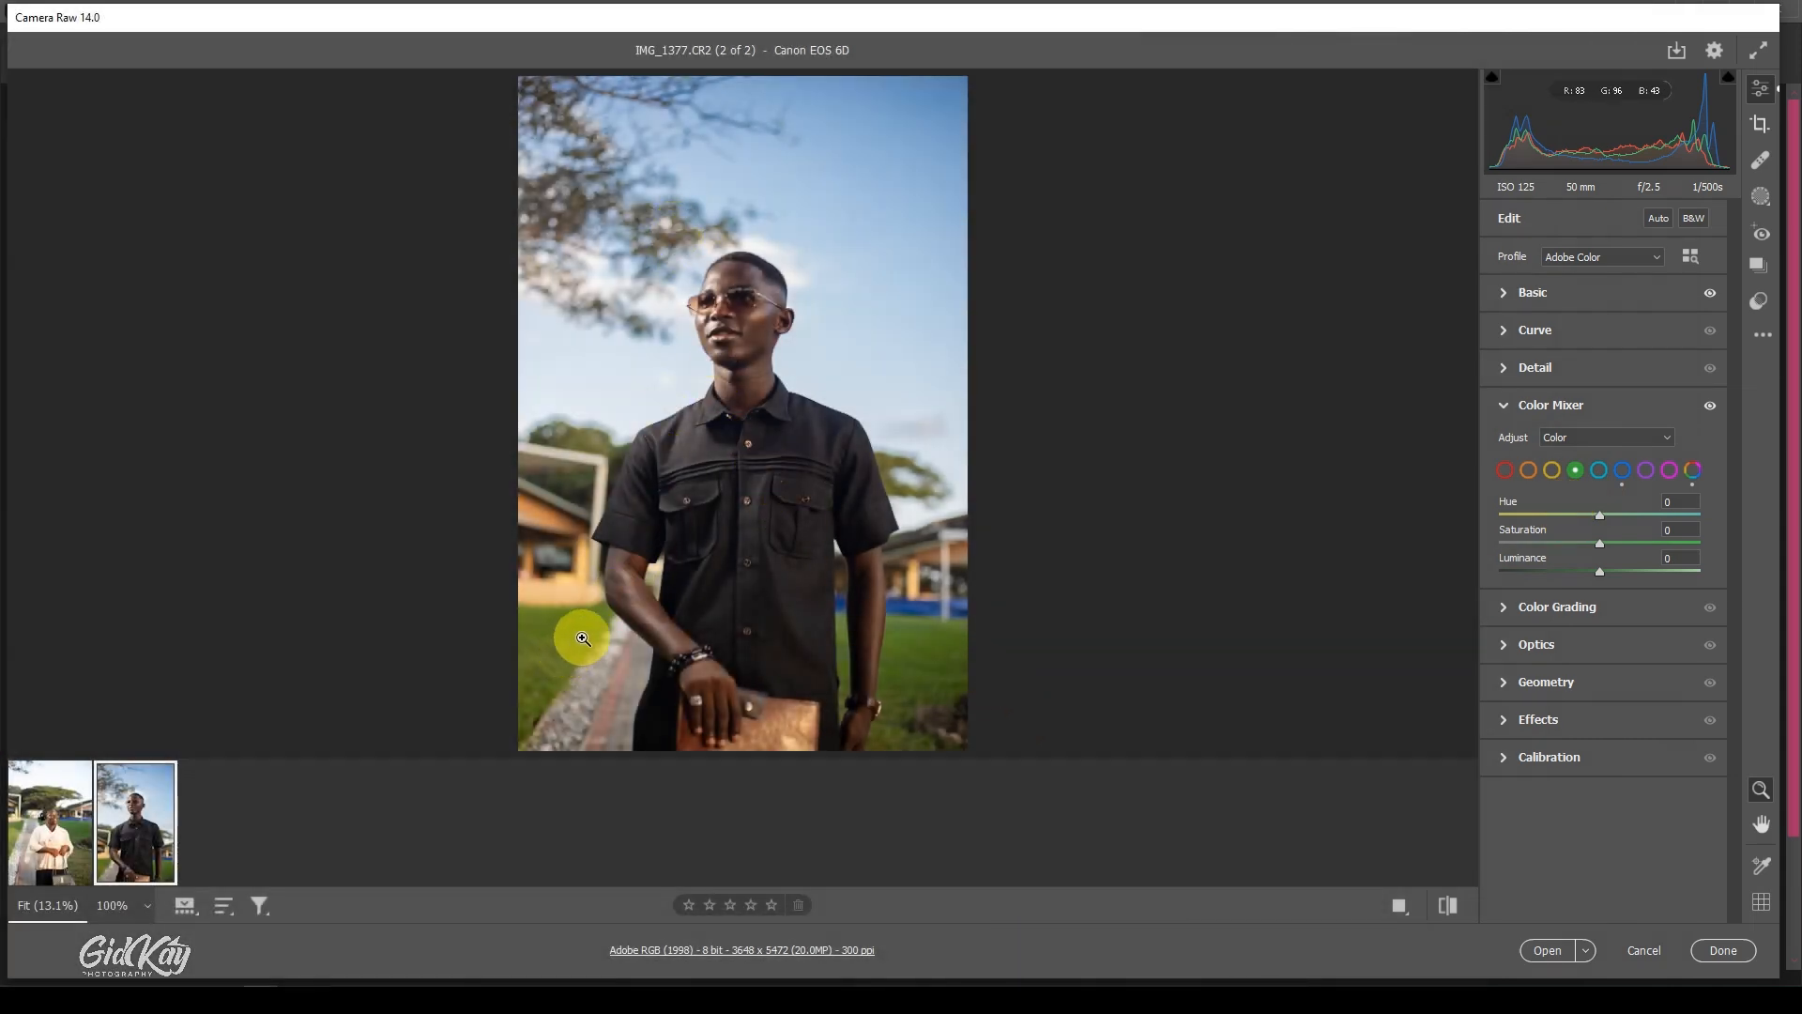
pyautogui.moveTo(1599, 546)
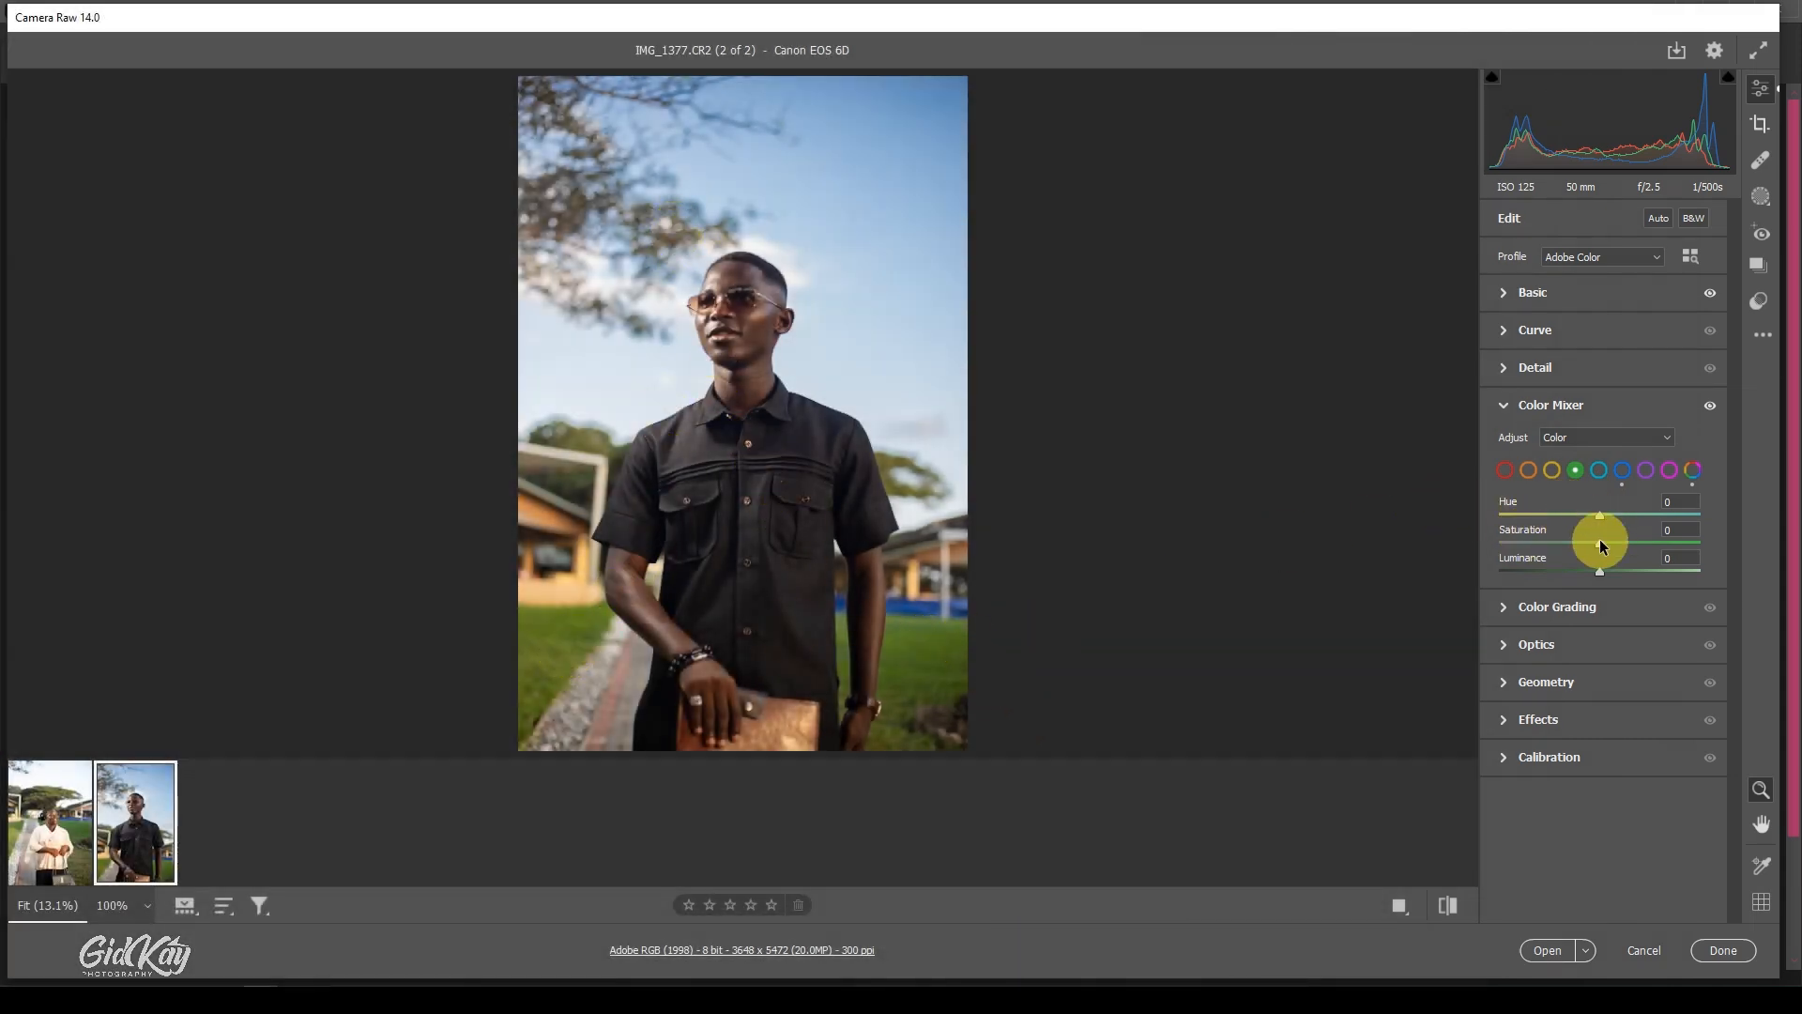
# Step: Raise Green saturation to +21 with a slight green hue shift for the grass
pyautogui.moveTo(1598, 545); pyautogui.dragTo(1629, 544)
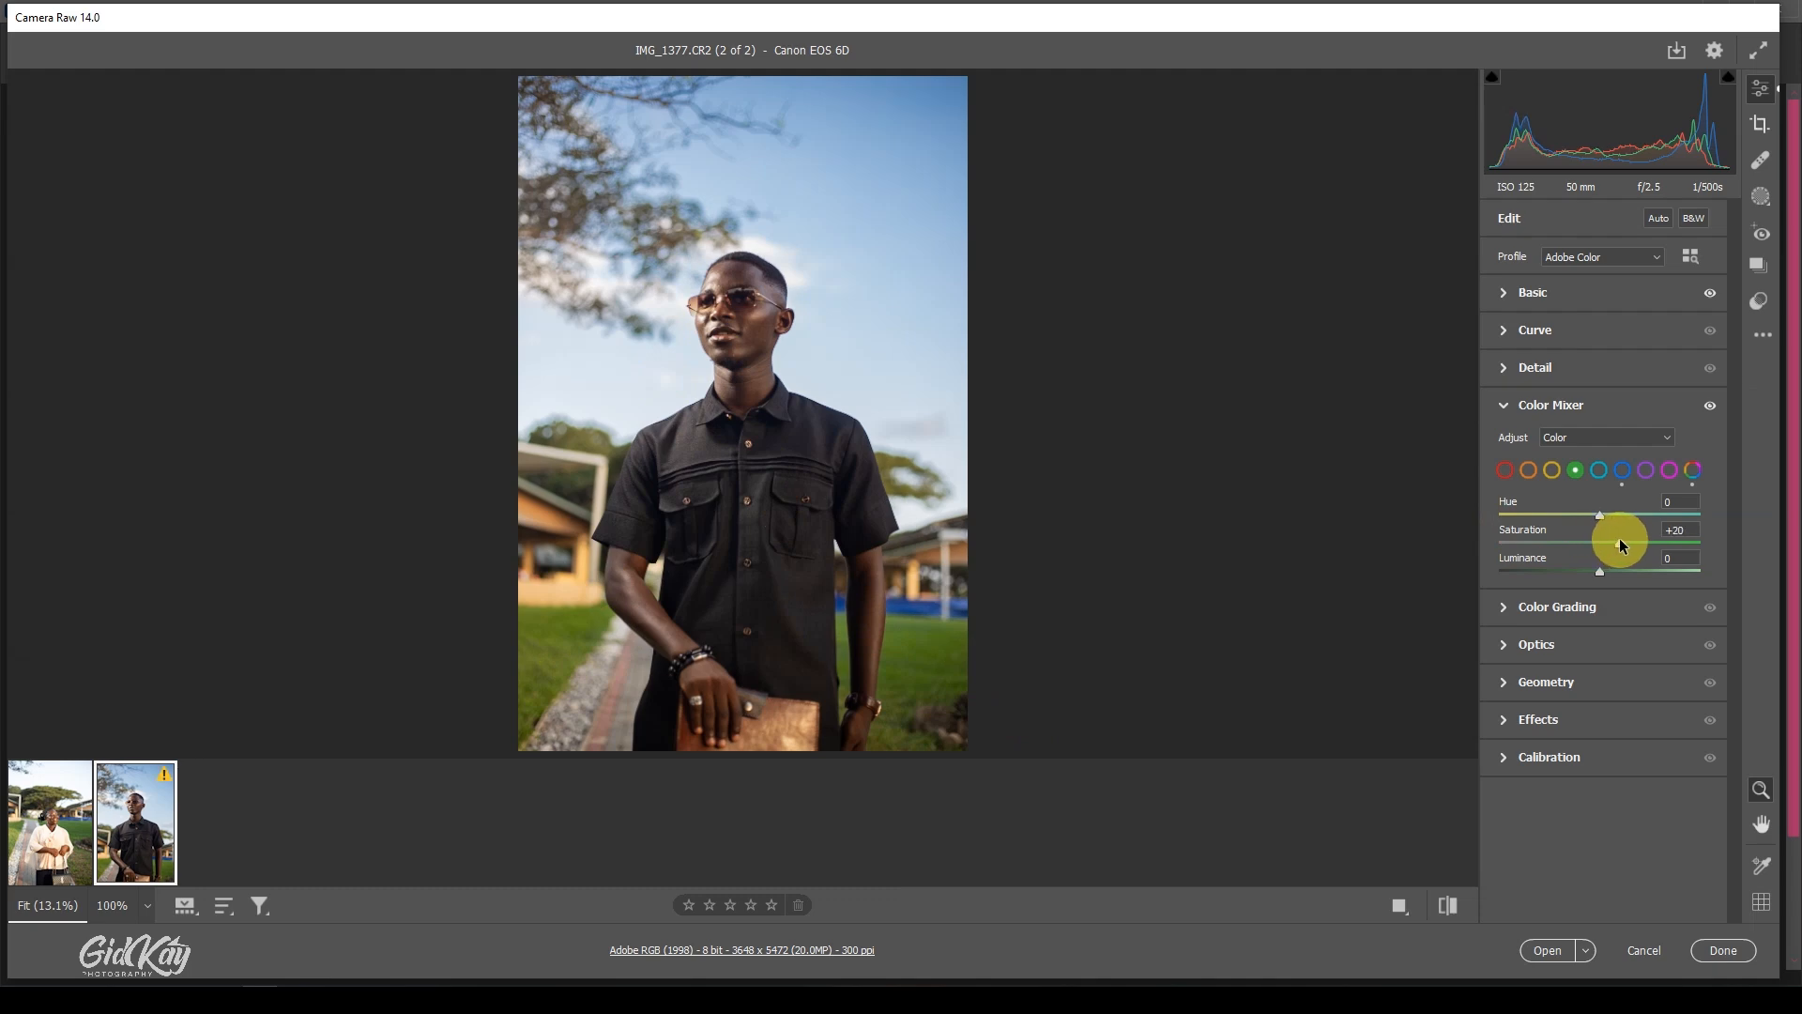
pyautogui.moveTo(1620, 540); pyautogui.dragTo(1620, 514)
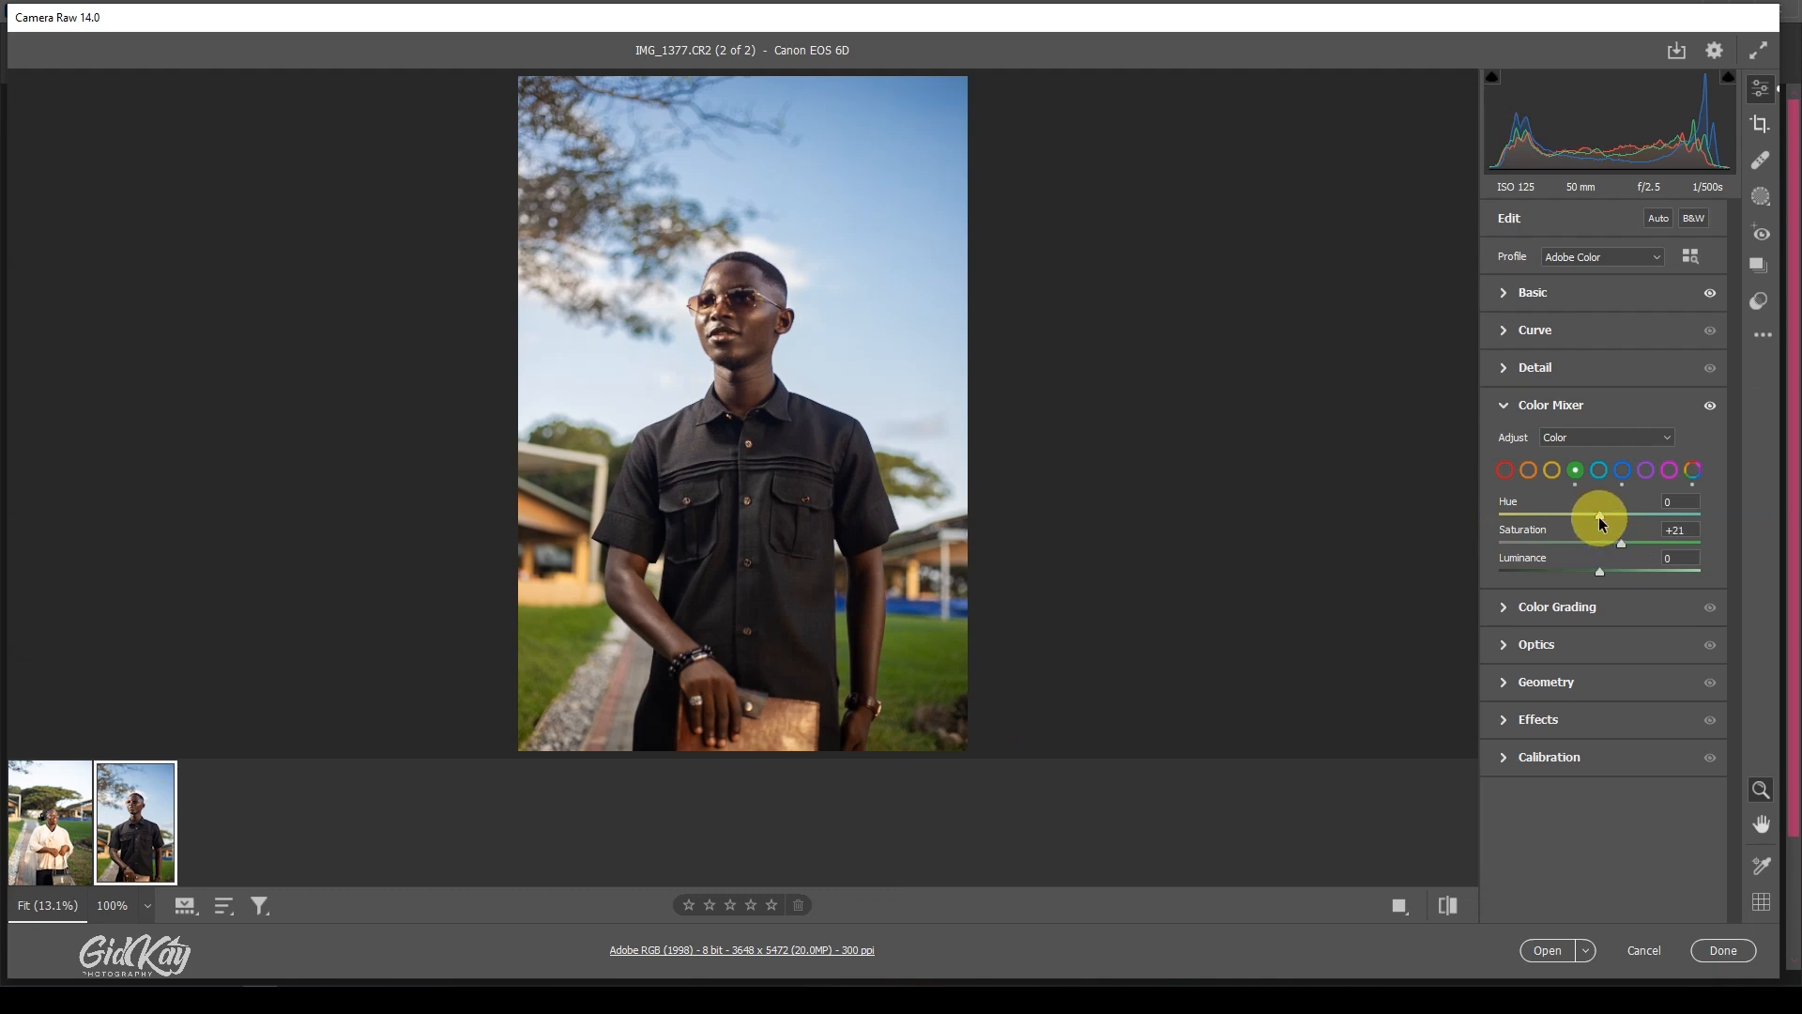
pyautogui.moveTo(1597, 509); pyautogui.dragTo(1620, 508)
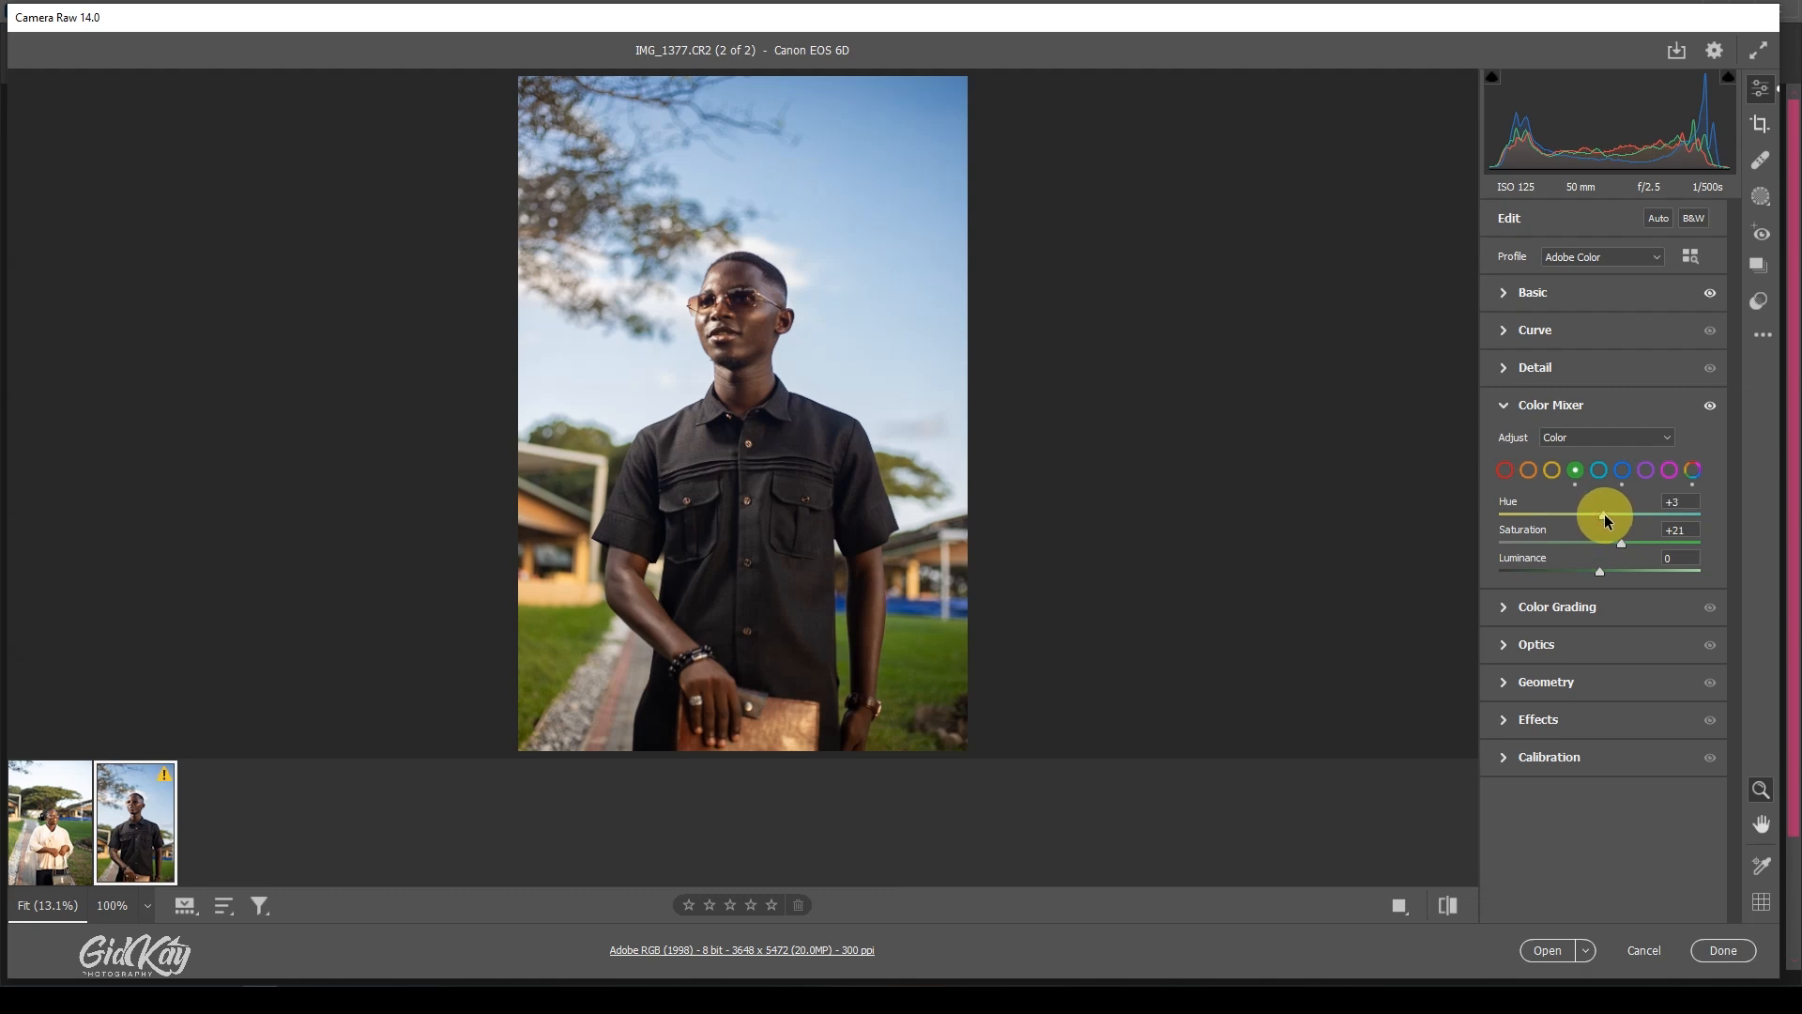
pyautogui.moveTo(1603, 510); pyautogui.dragTo(1605, 514)
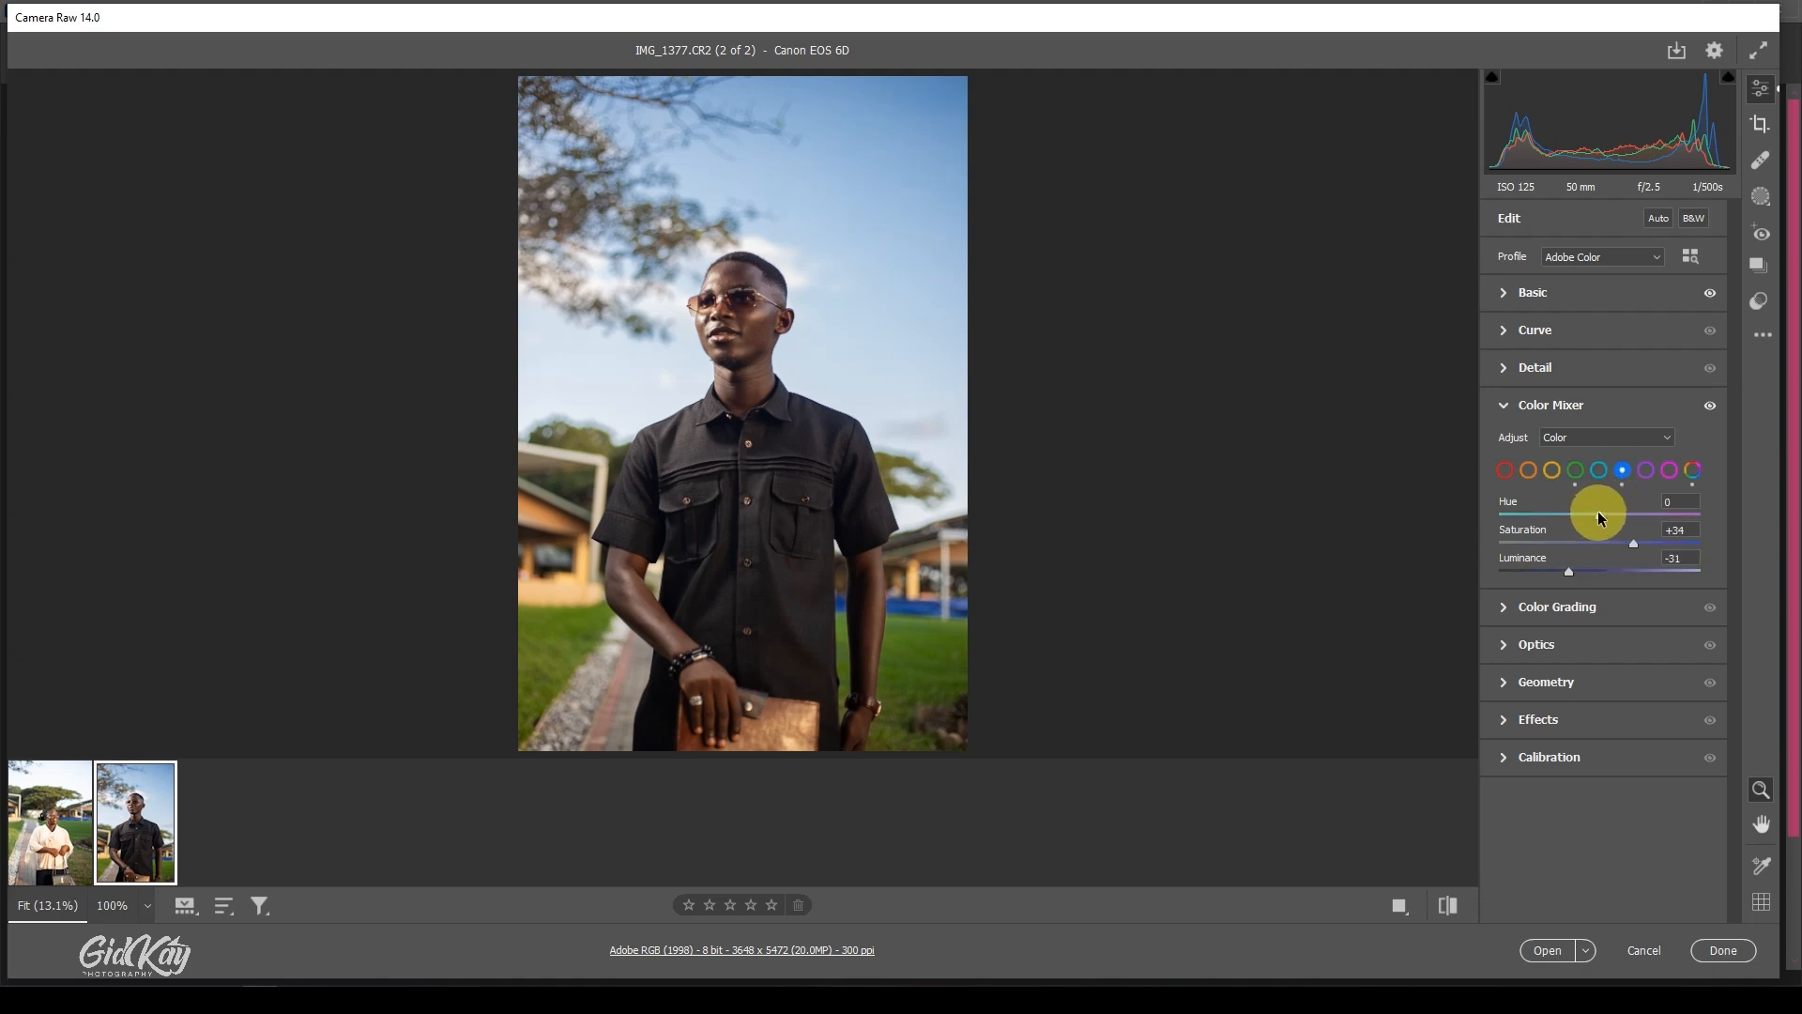
# Step: Shift the Blue hue to -10 with blue luminance at -31
pyautogui.moveTo(1620, 515); pyautogui.dragTo(1592, 514)
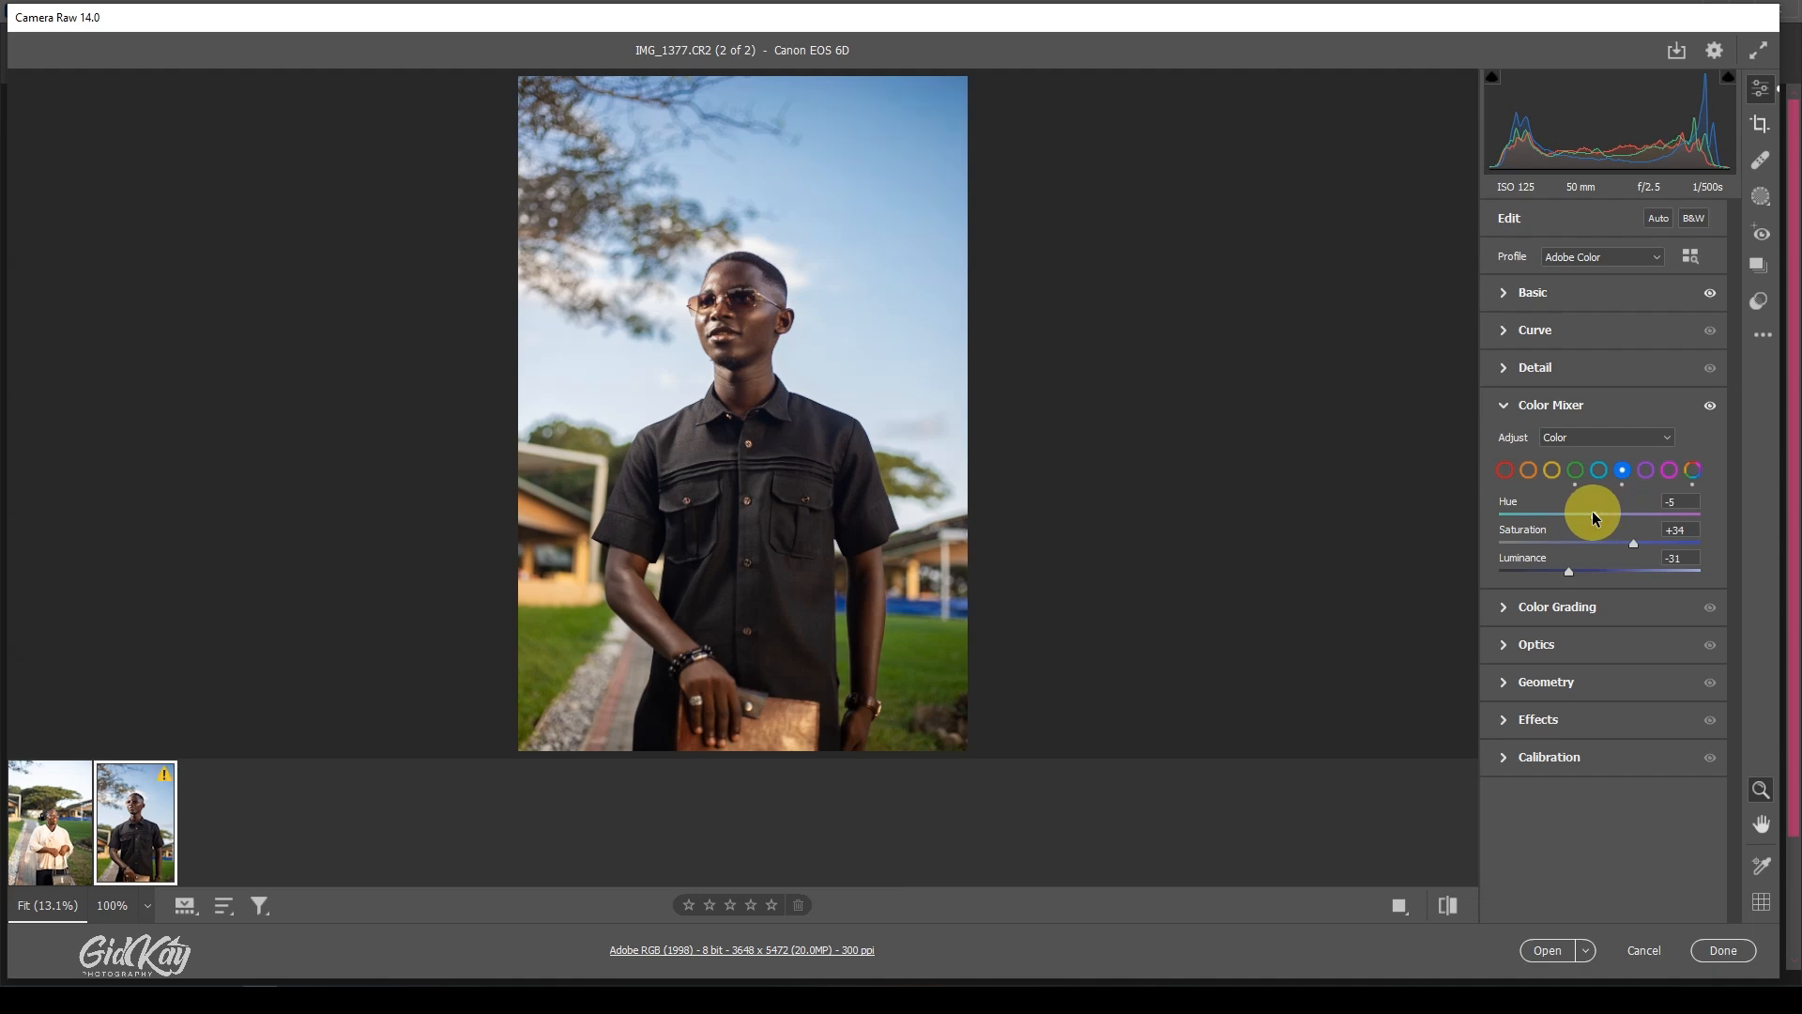
pyautogui.moveTo(1593, 515); pyautogui.dragTo(1584, 514)
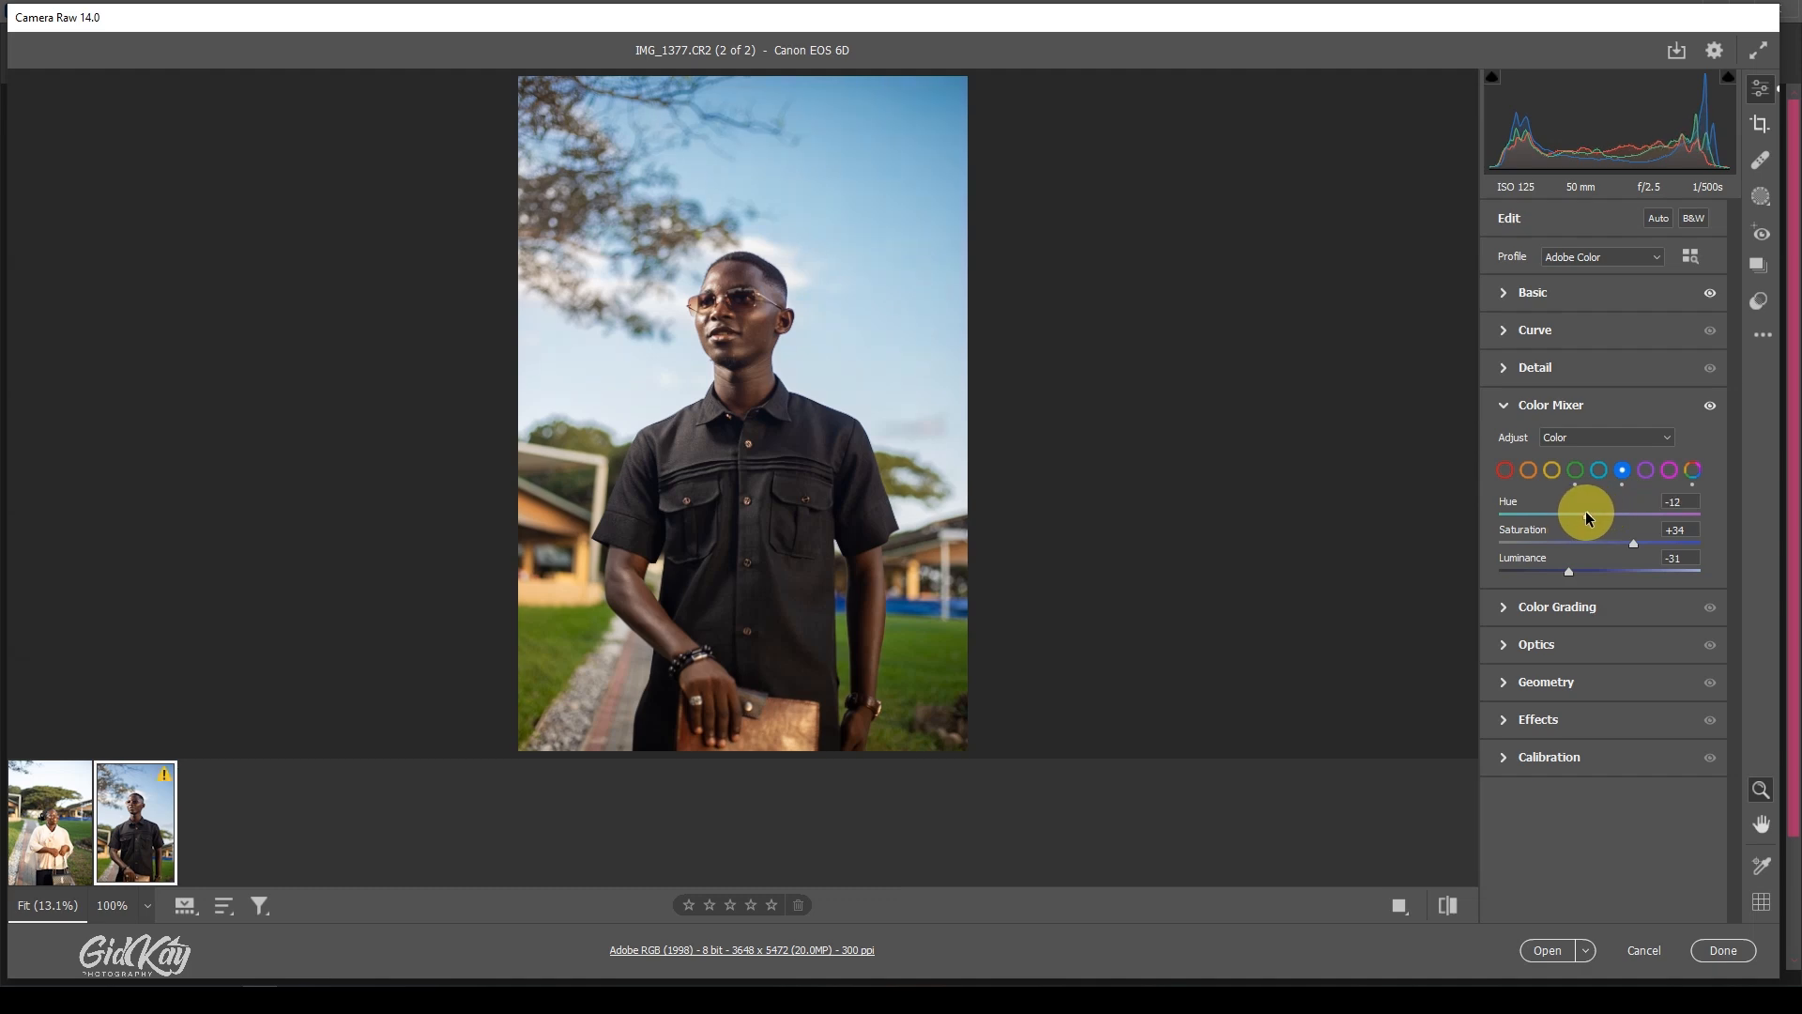
pyautogui.moveTo(1578, 515); pyautogui.dragTo(1586, 514)
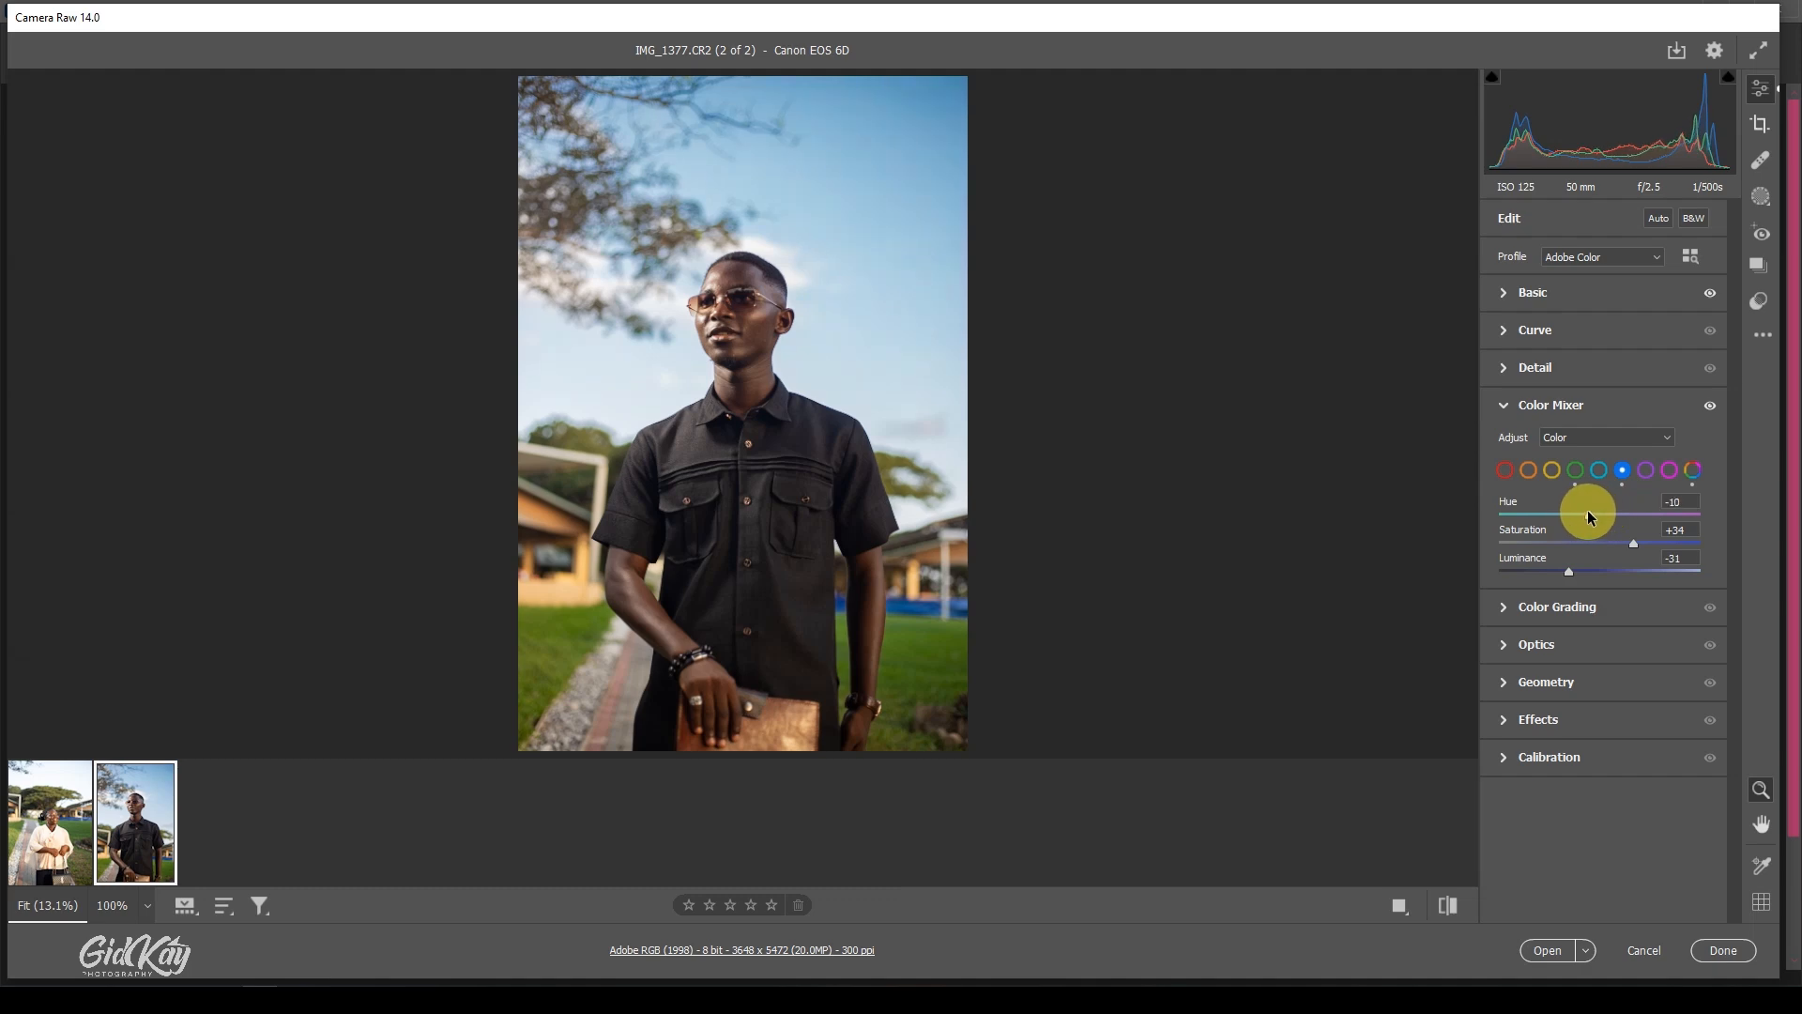
# Step: Set Yellow saturation to +17 and luminance to +10
pyautogui.click(1553, 469)
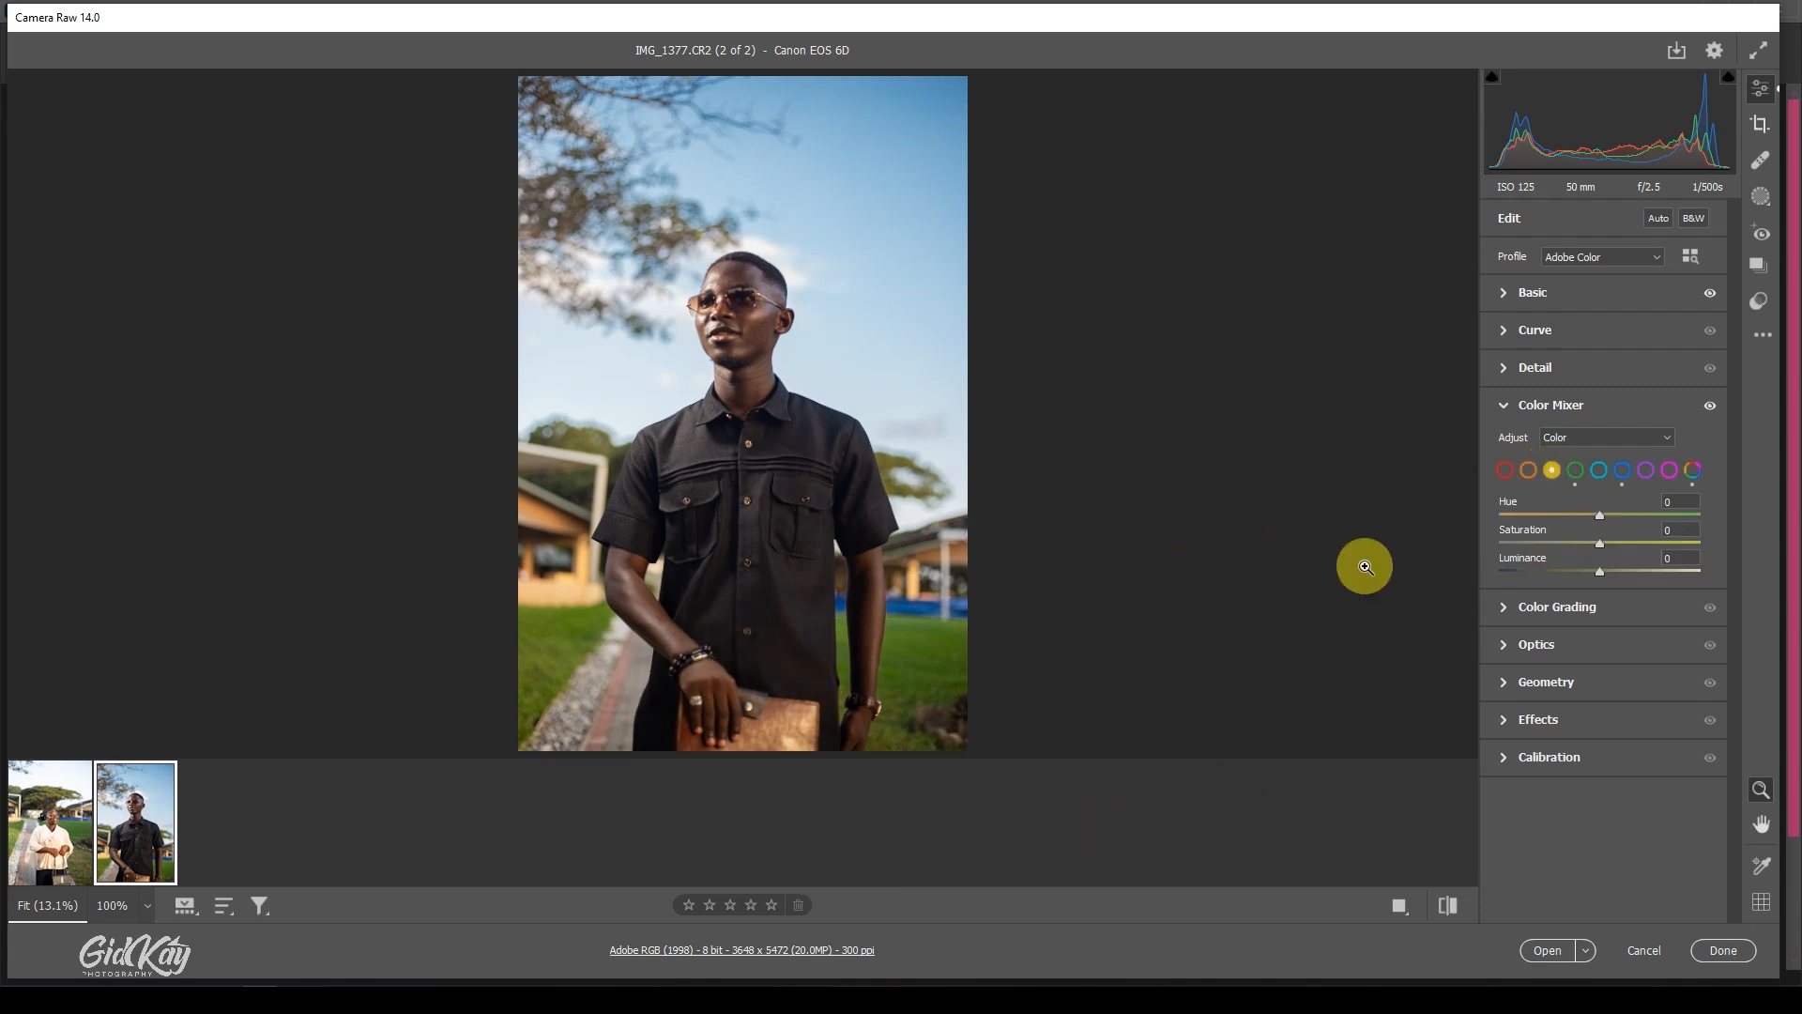
pyautogui.moveTo(1598, 543); pyautogui.dragTo(1609, 542)
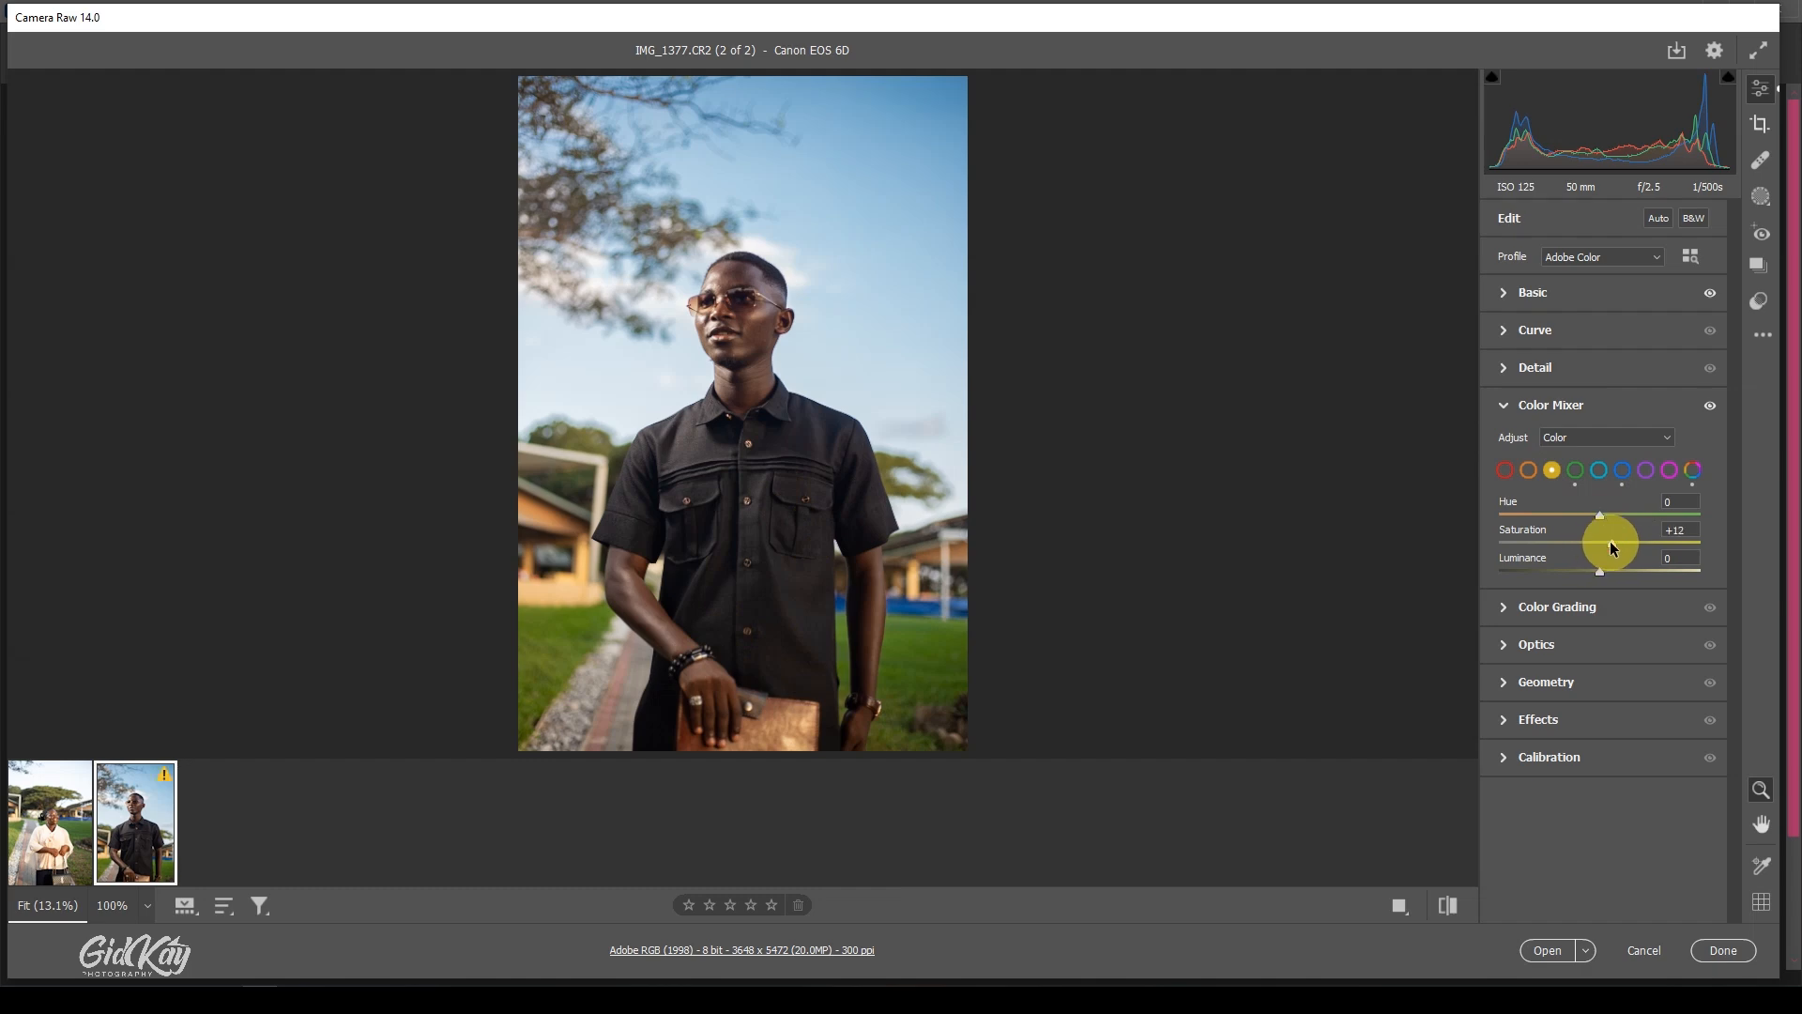
pyautogui.moveTo(1609, 546); pyautogui.dragTo(1599, 546)
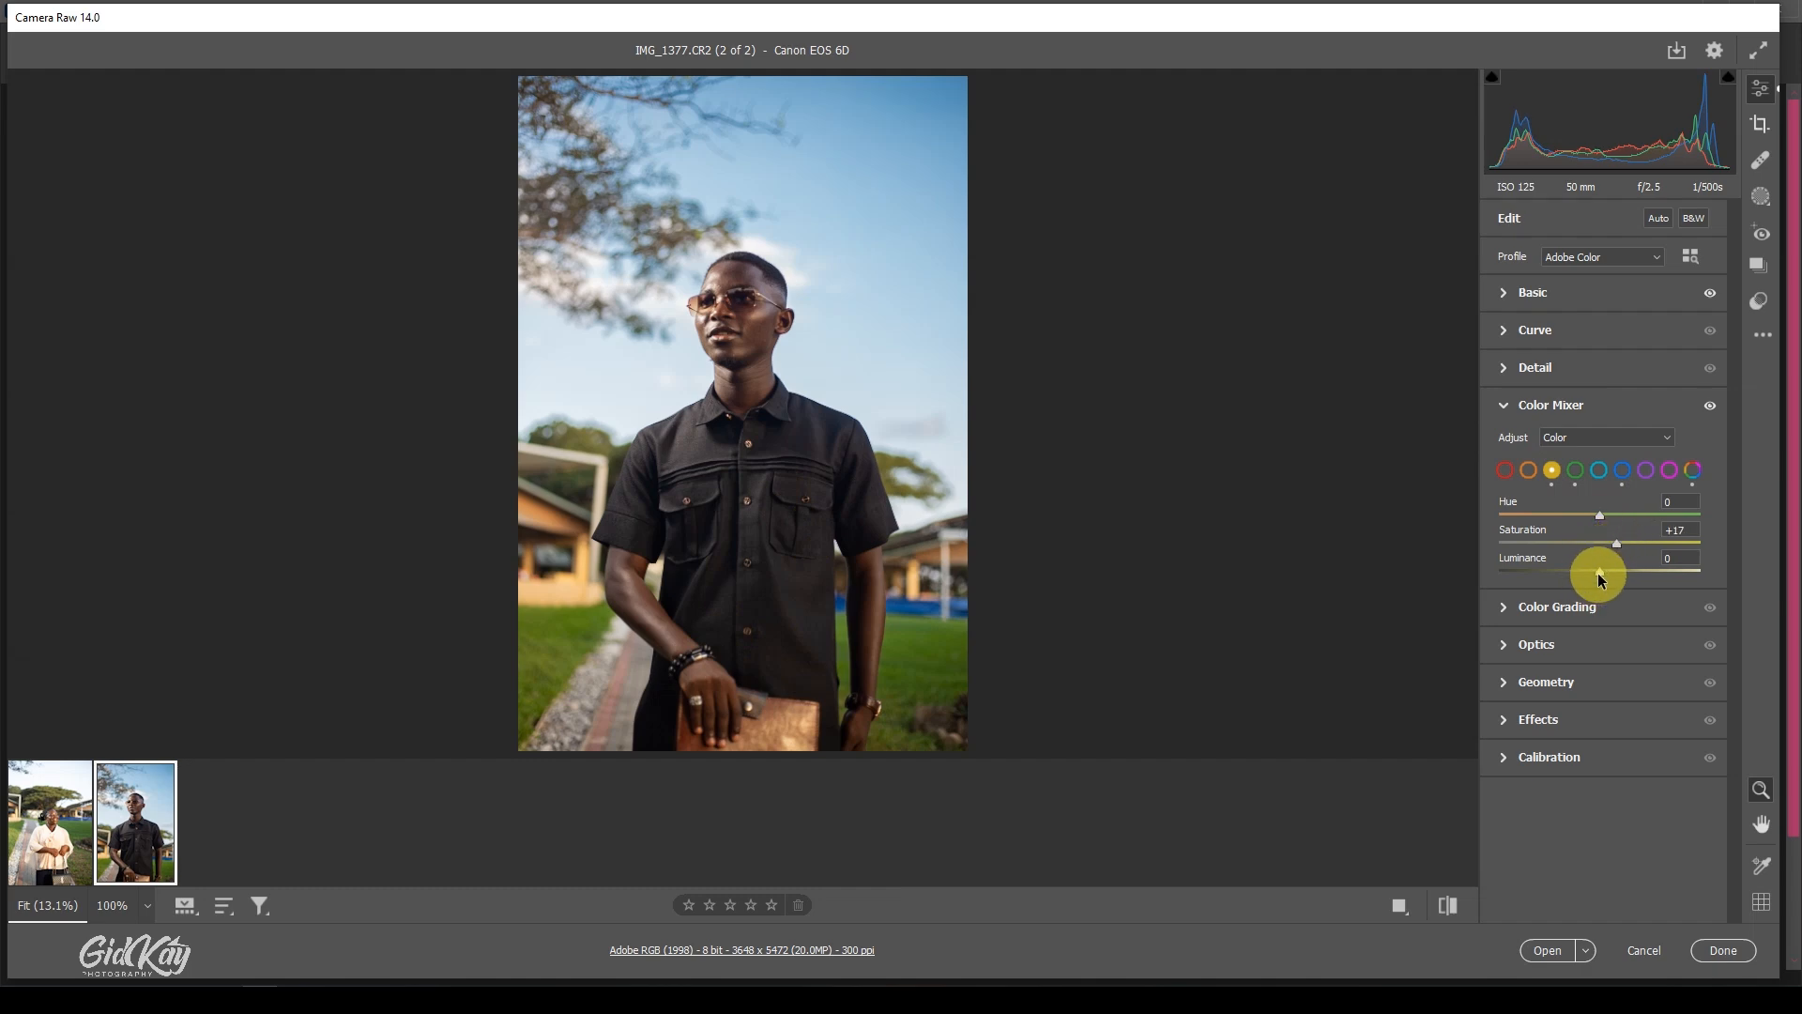
pyautogui.moveTo(1595, 571); pyautogui.dragTo(1609, 571)
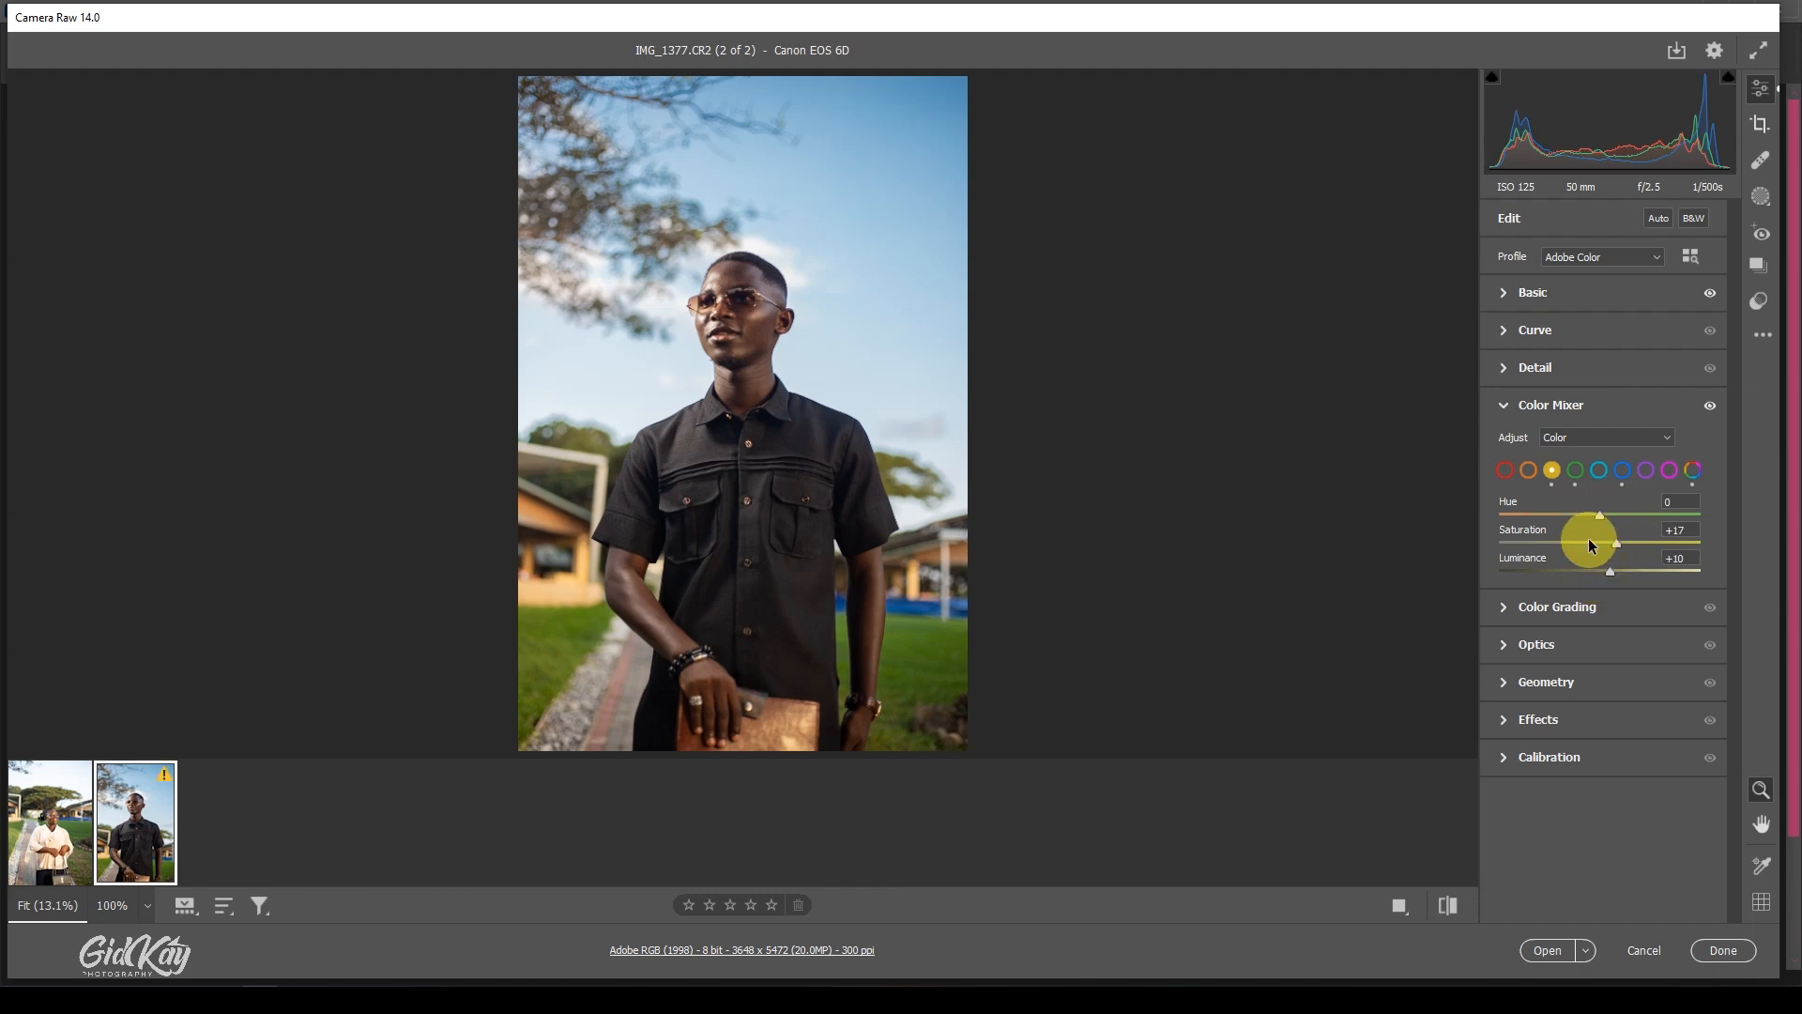
# Step: Adjust the orange tones, lifting Red luminance to +5
pyautogui.click(1505, 469)
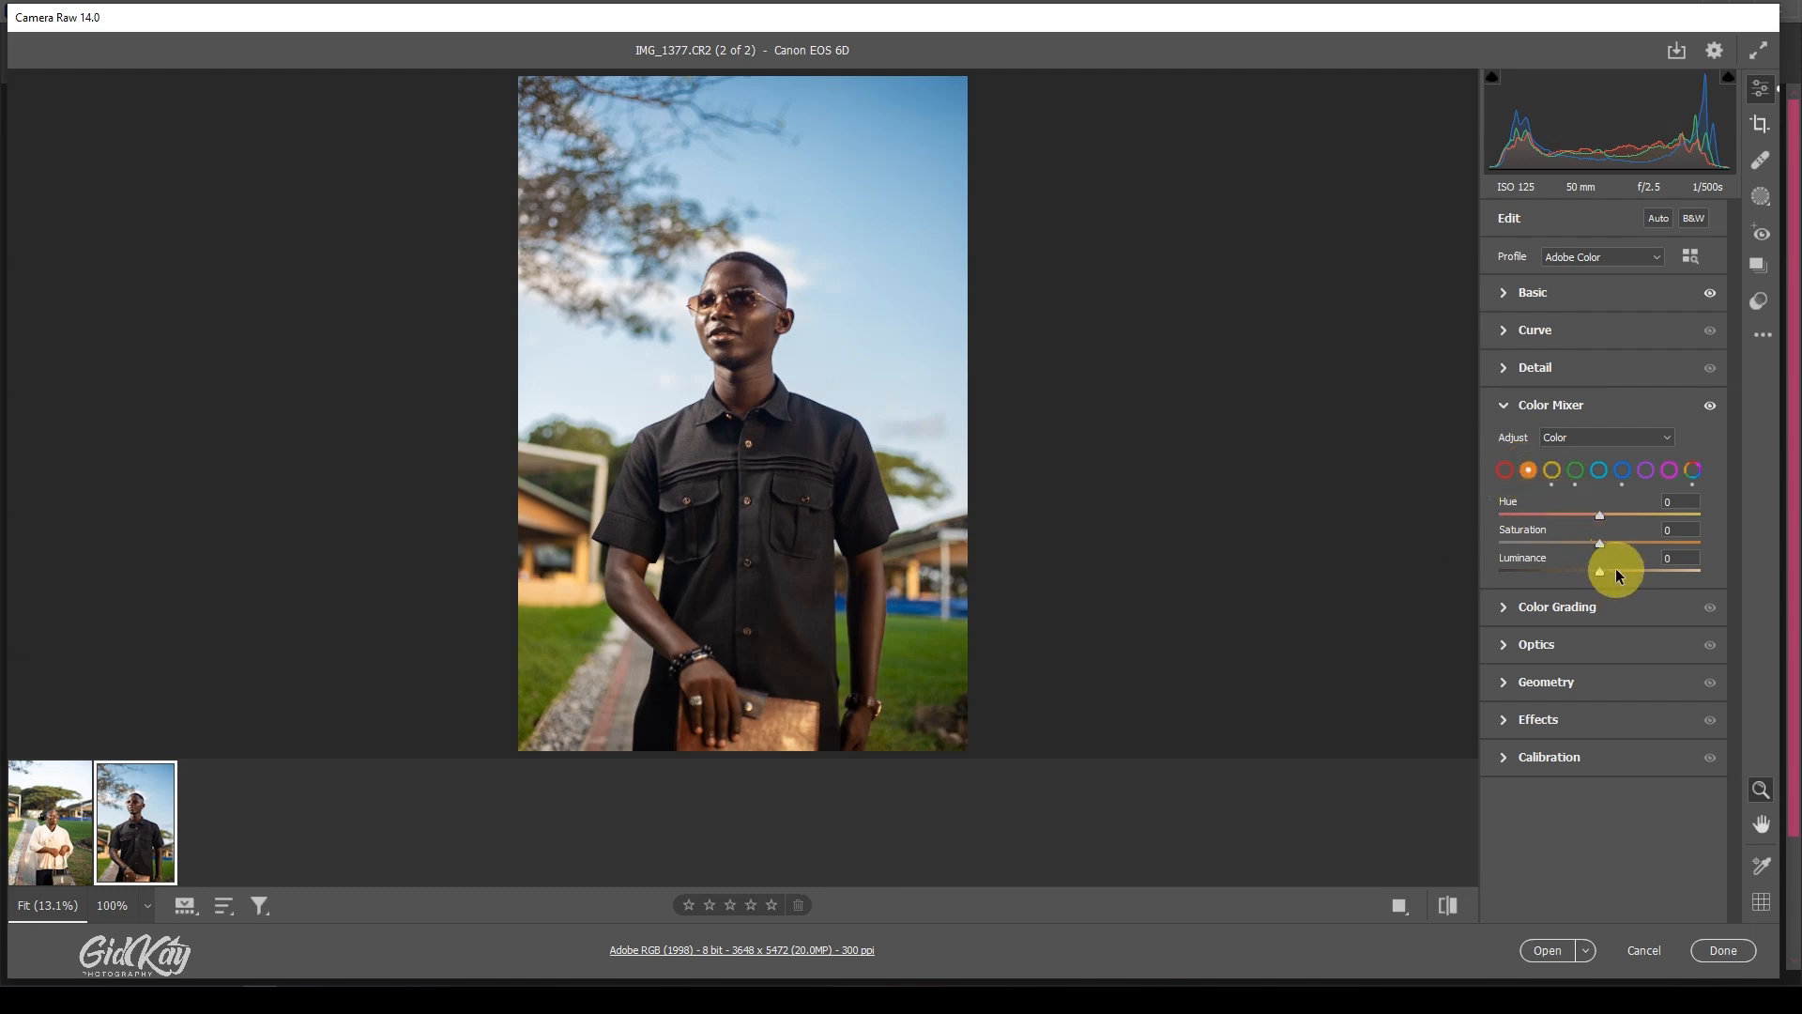
pyautogui.moveTo(1597, 543); pyautogui.dragTo(1608, 542)
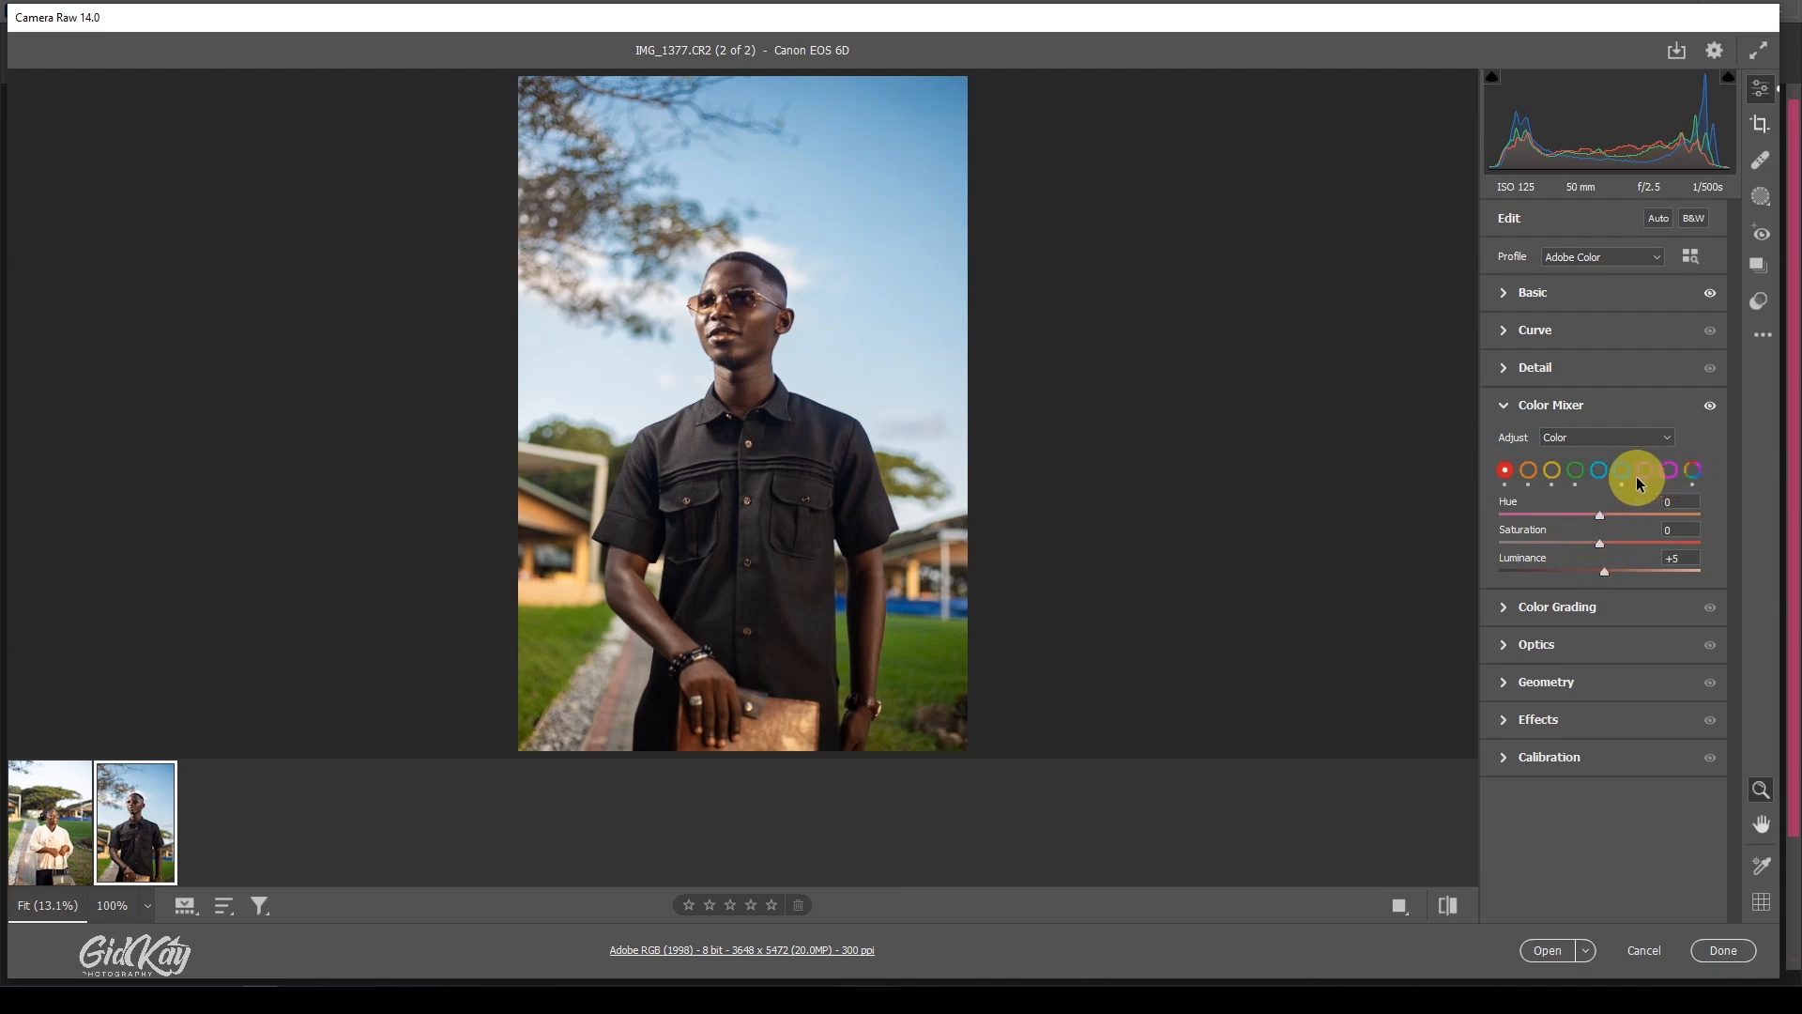
pyautogui.moveTo(1578, 620)
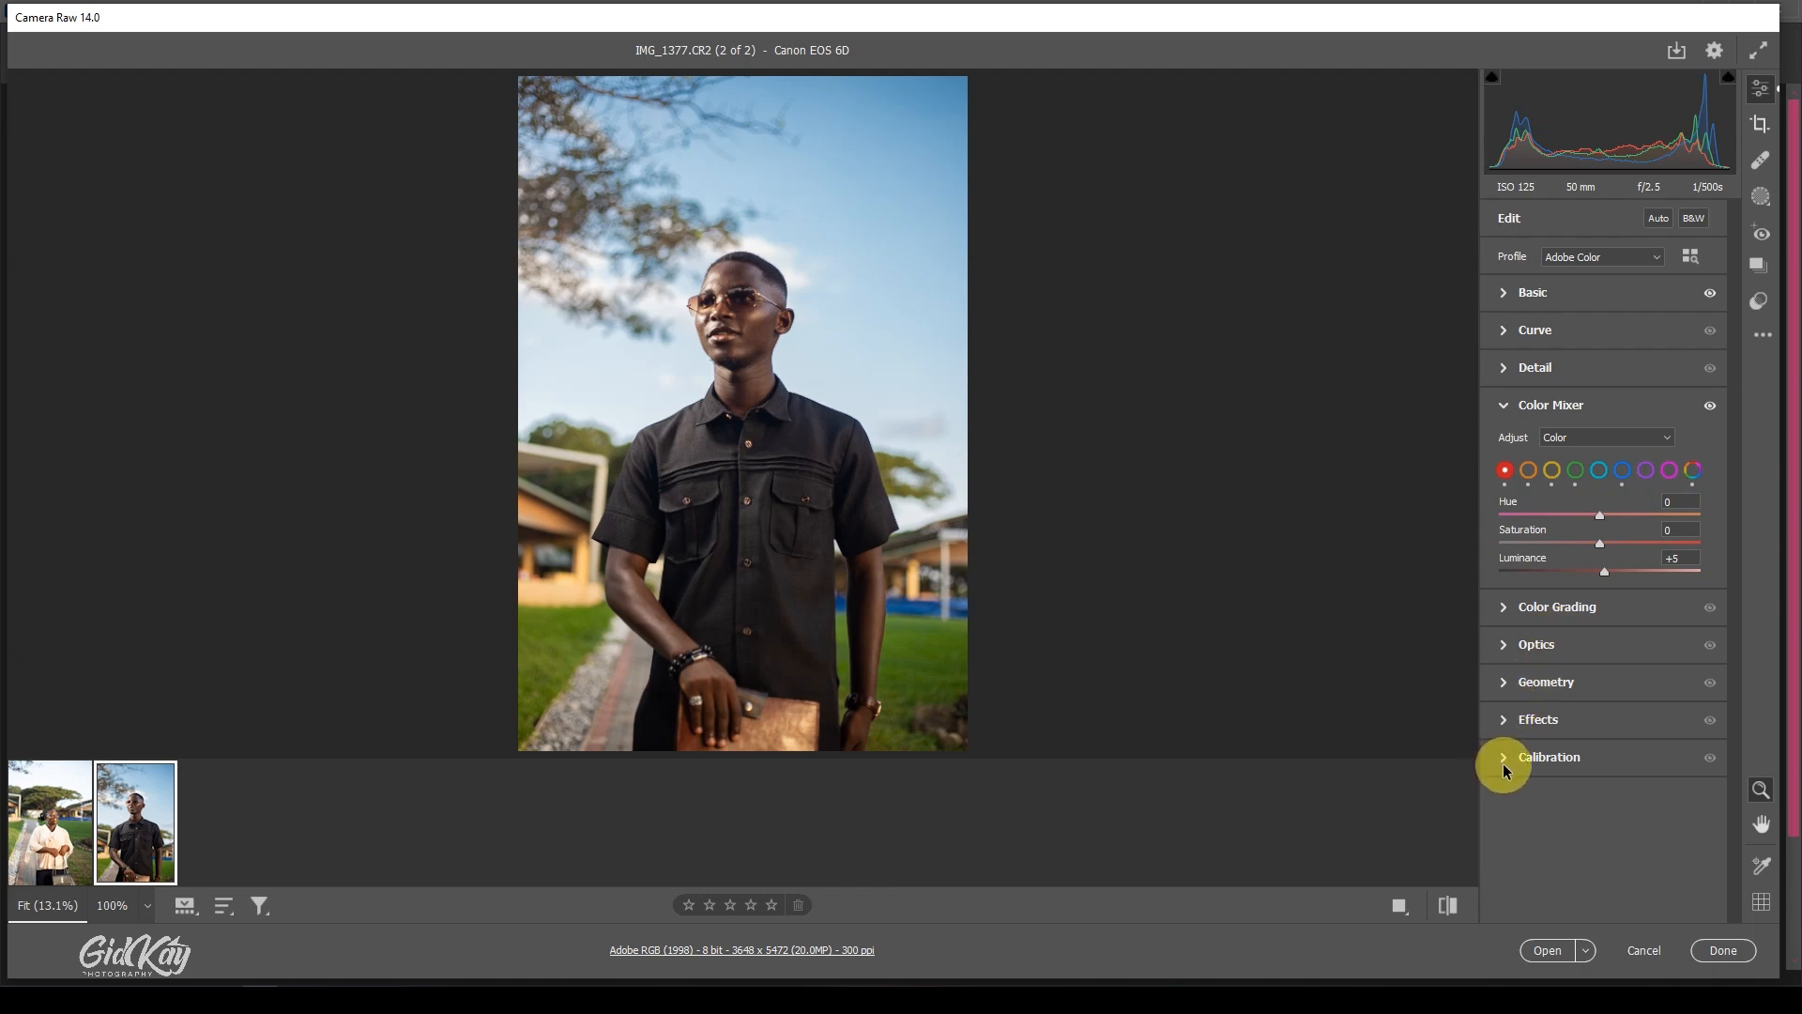
# Step: In Calibration, raise Blue Primary saturation to +17
pyautogui.click(1548, 757)
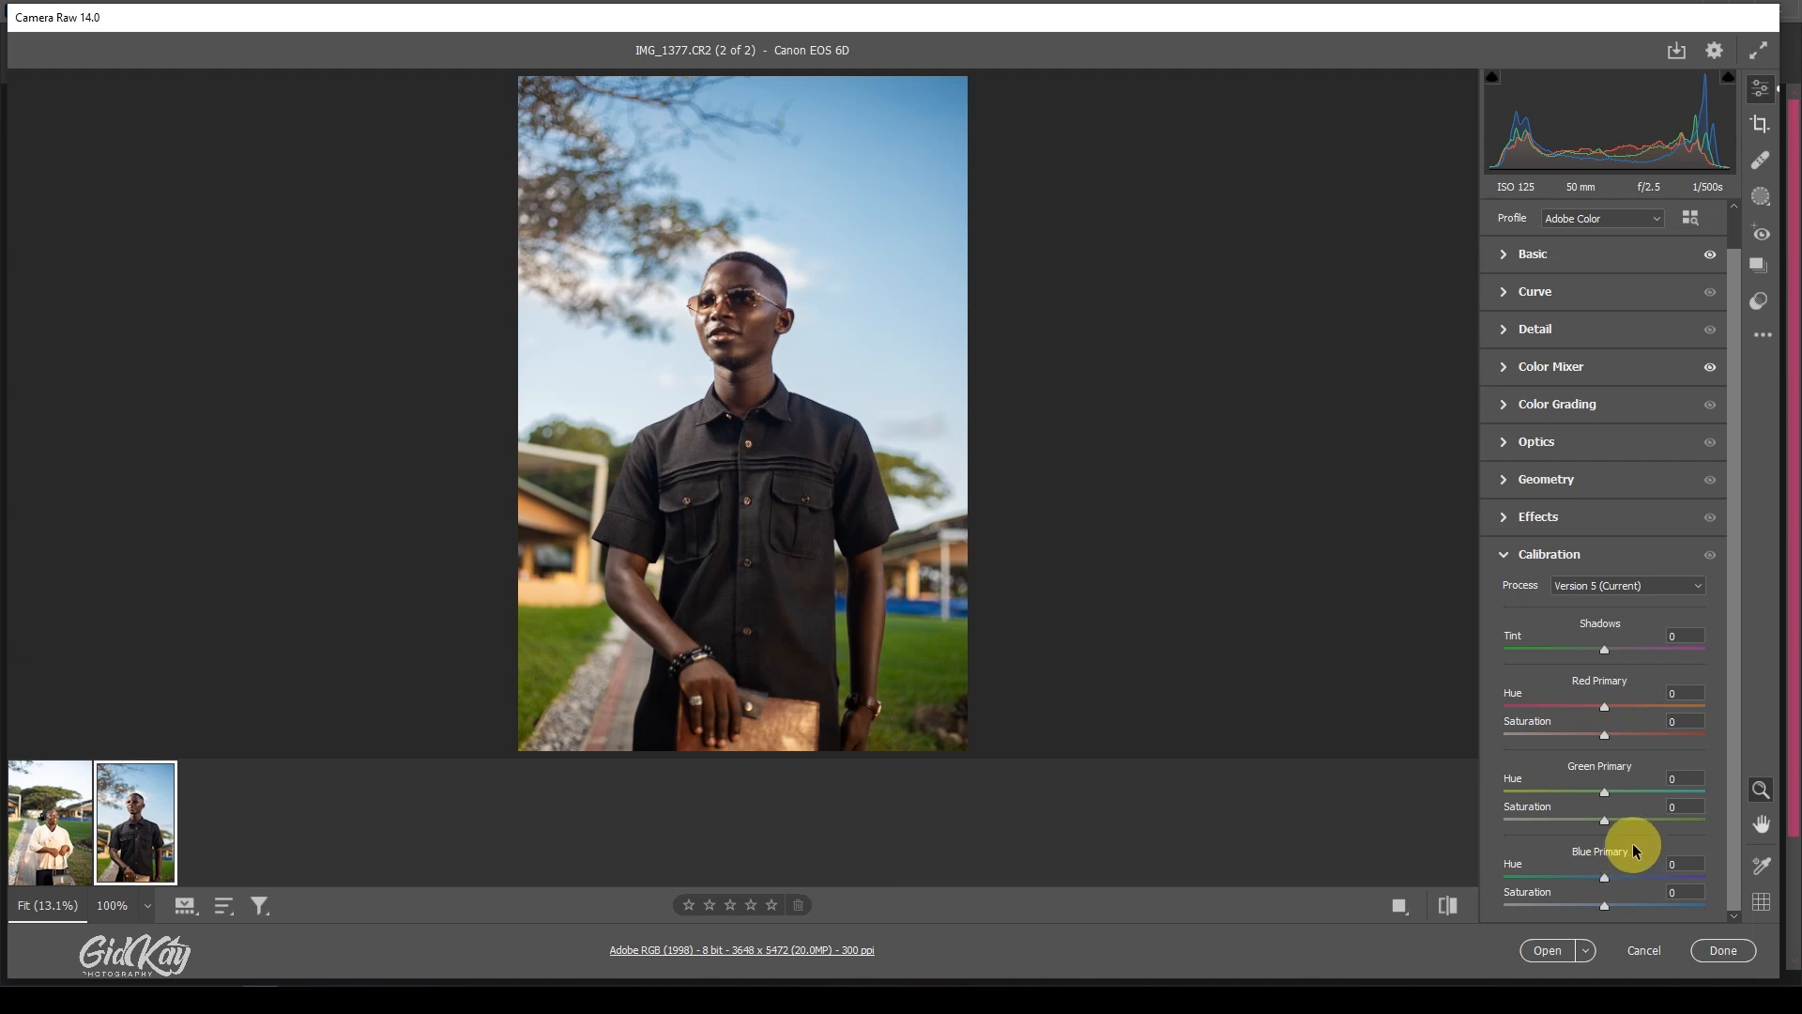
pyautogui.moveTo(1603, 909)
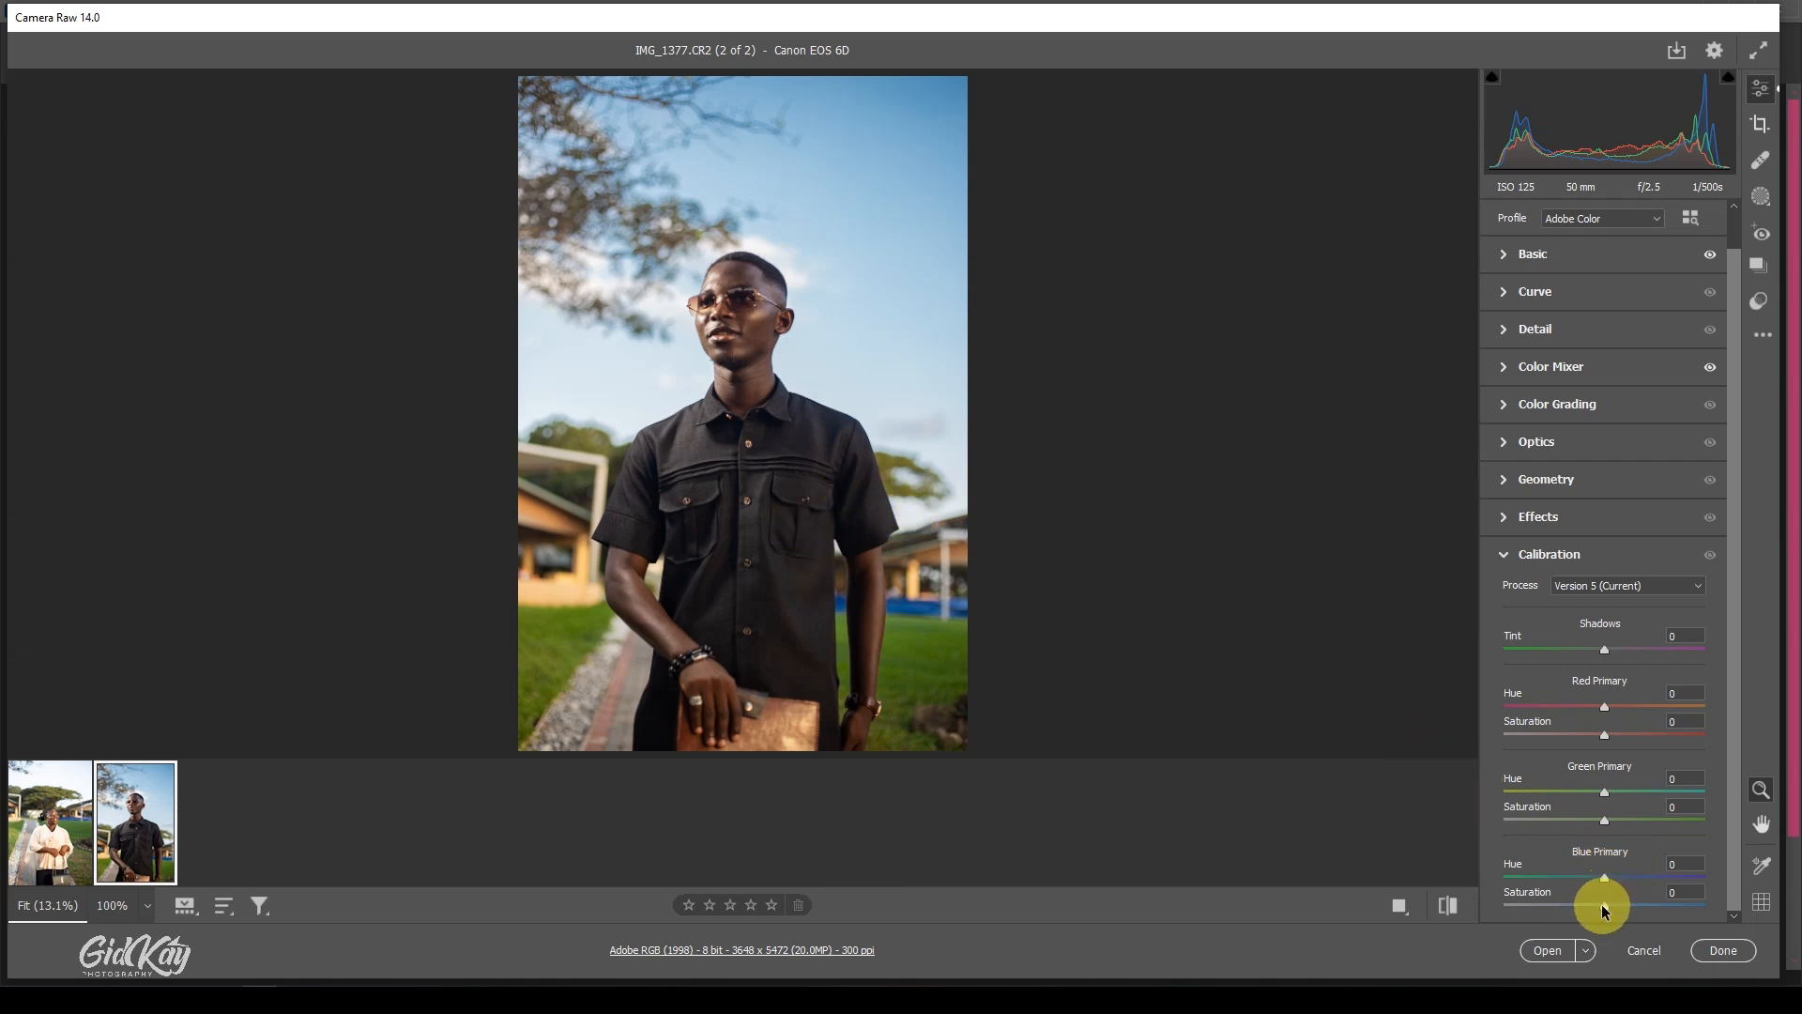
pyautogui.moveTo(1605, 894); pyautogui.dragTo(1621, 894)
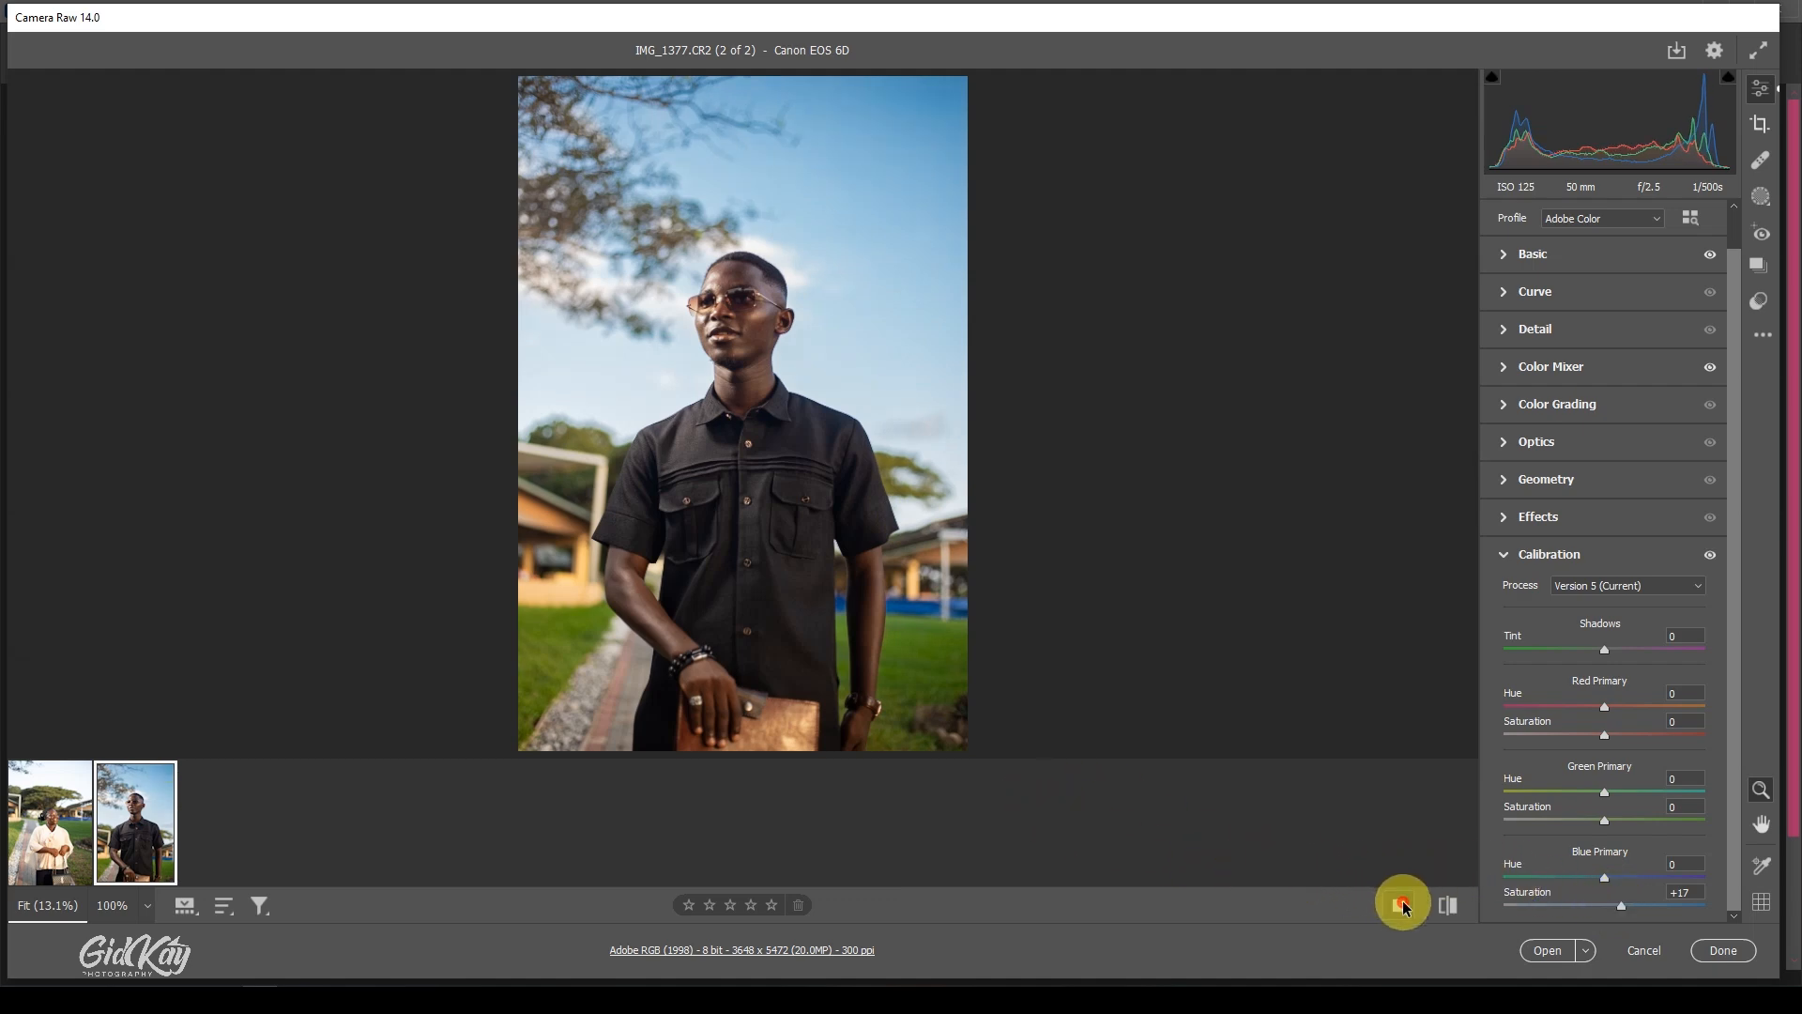
# Step: Compare the man's portrait before/after, then switch to the woman's portrait
pyautogui.click(1400, 906)
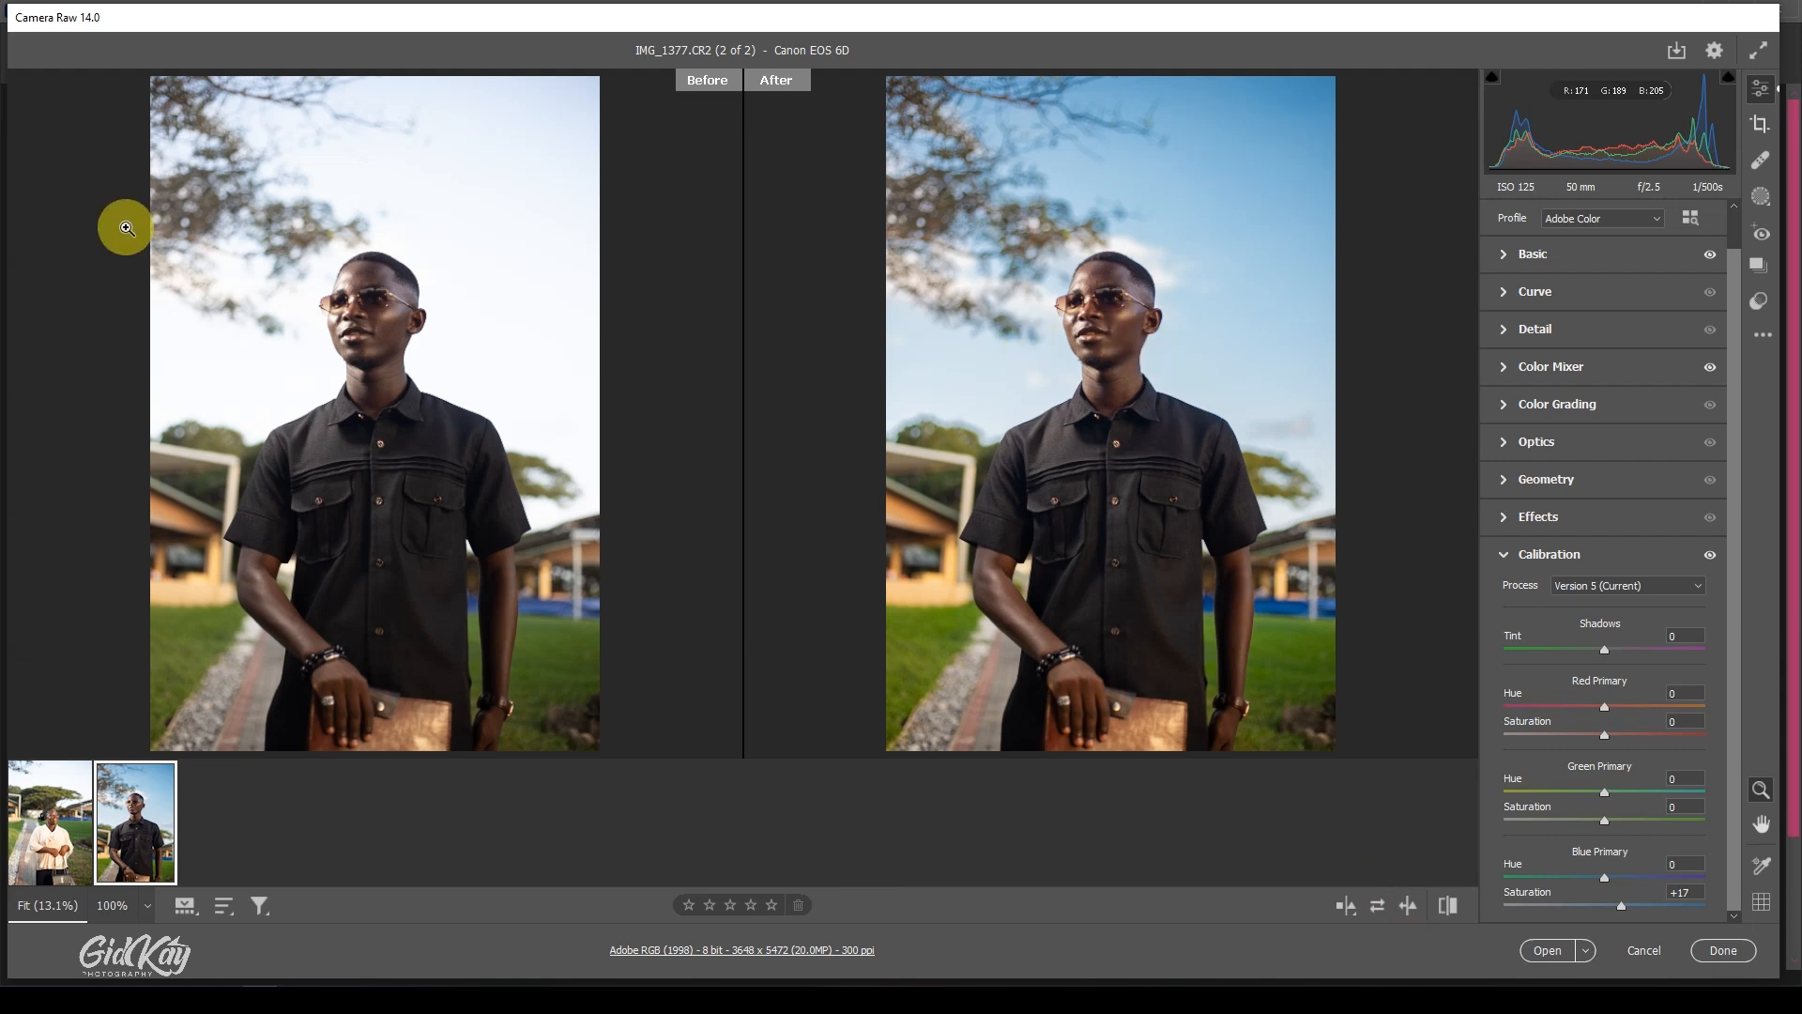
pyautogui.moveTo(1115, 410)
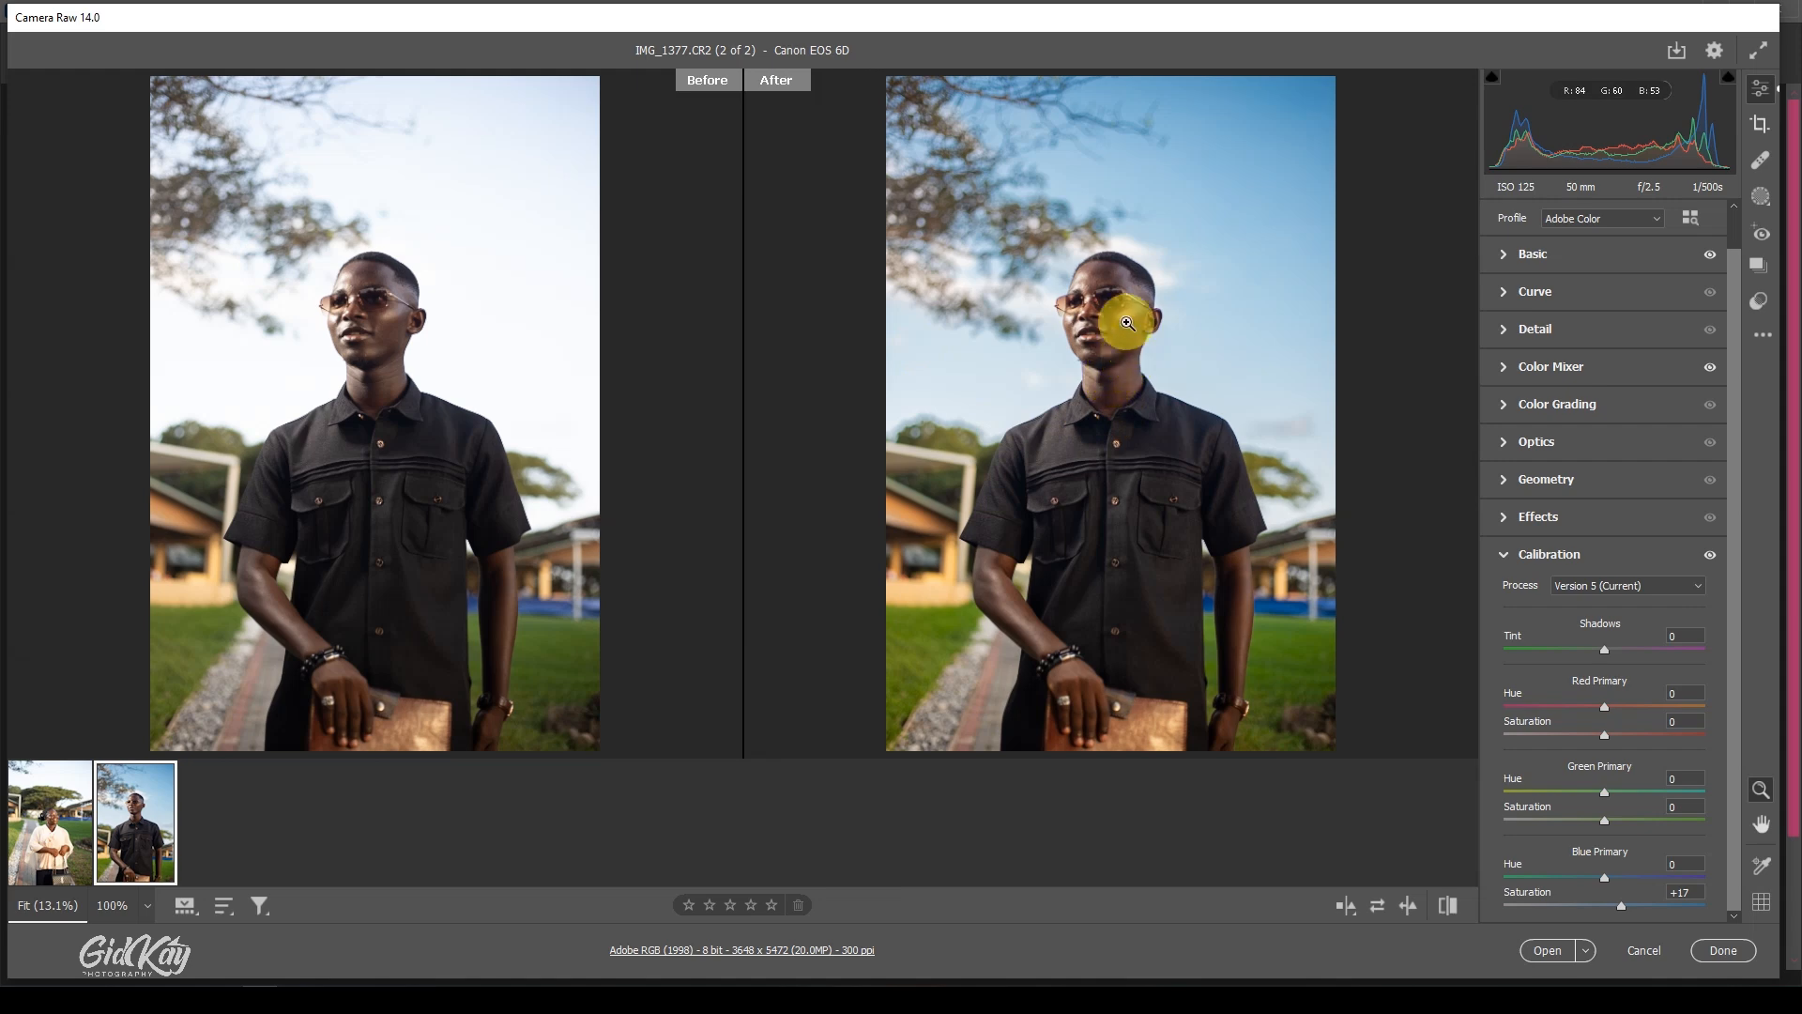
pyautogui.moveTo(1179, 274)
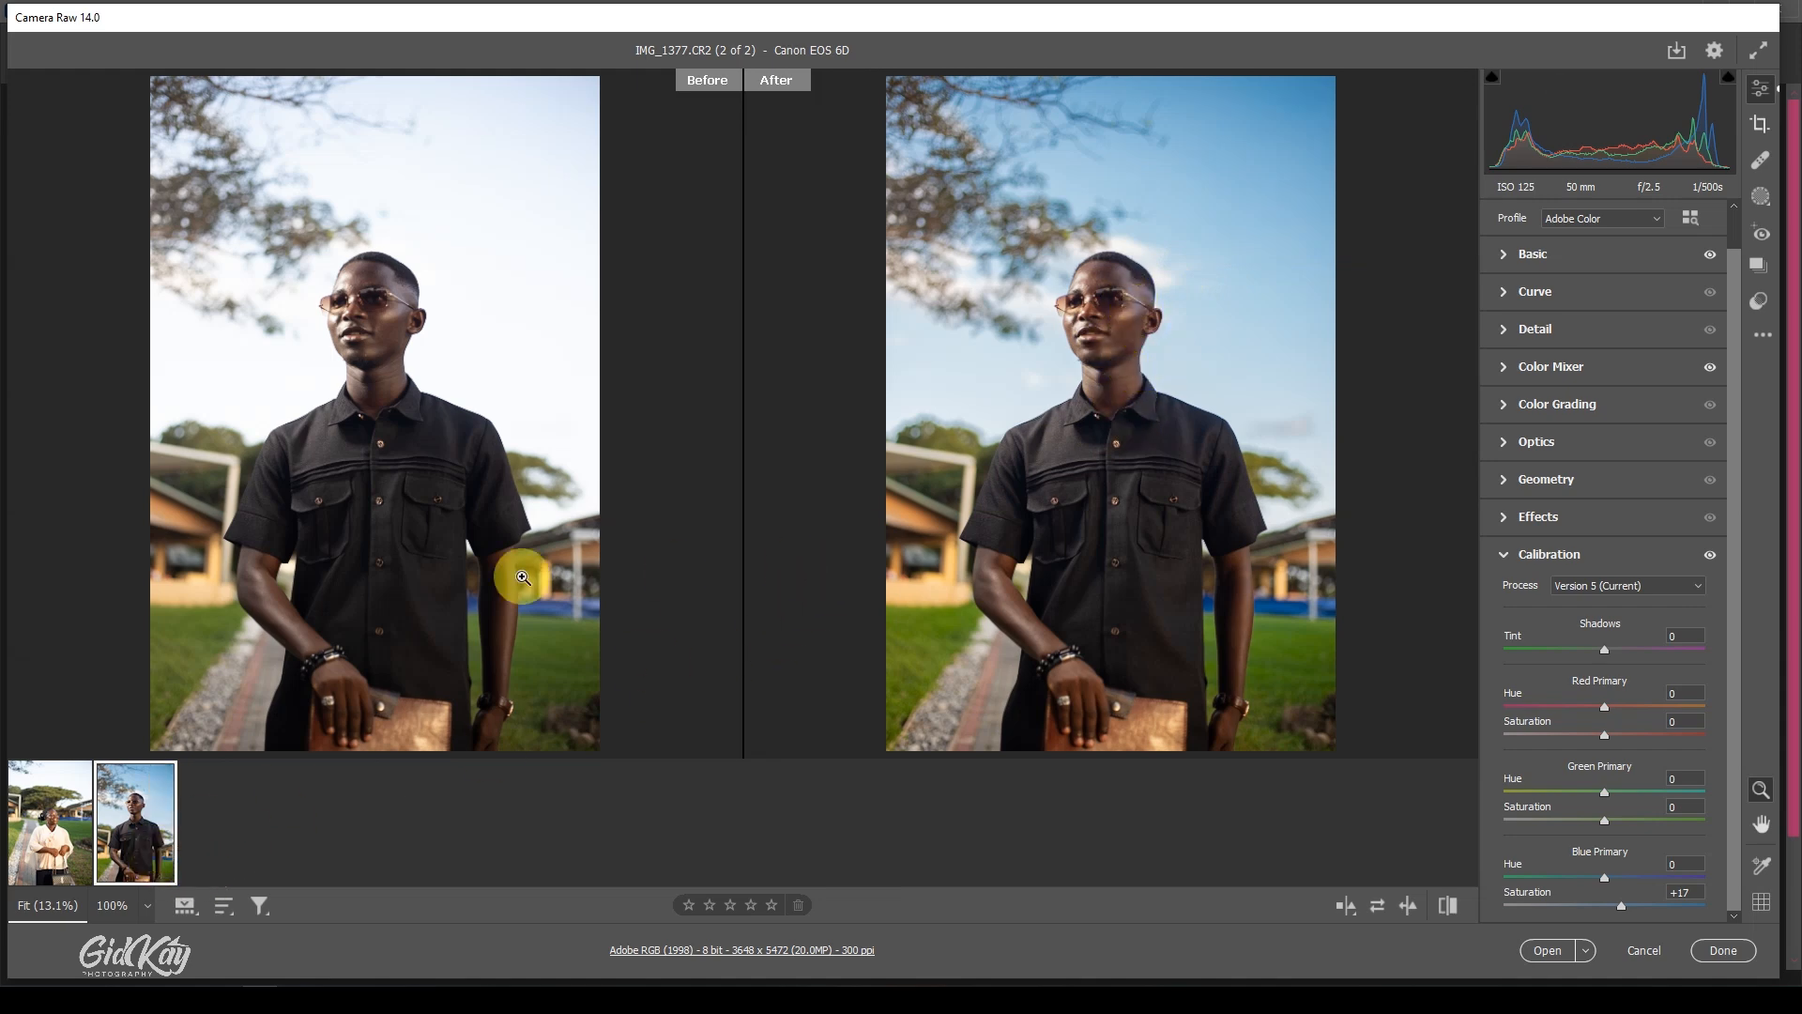
pyautogui.click(50, 822)
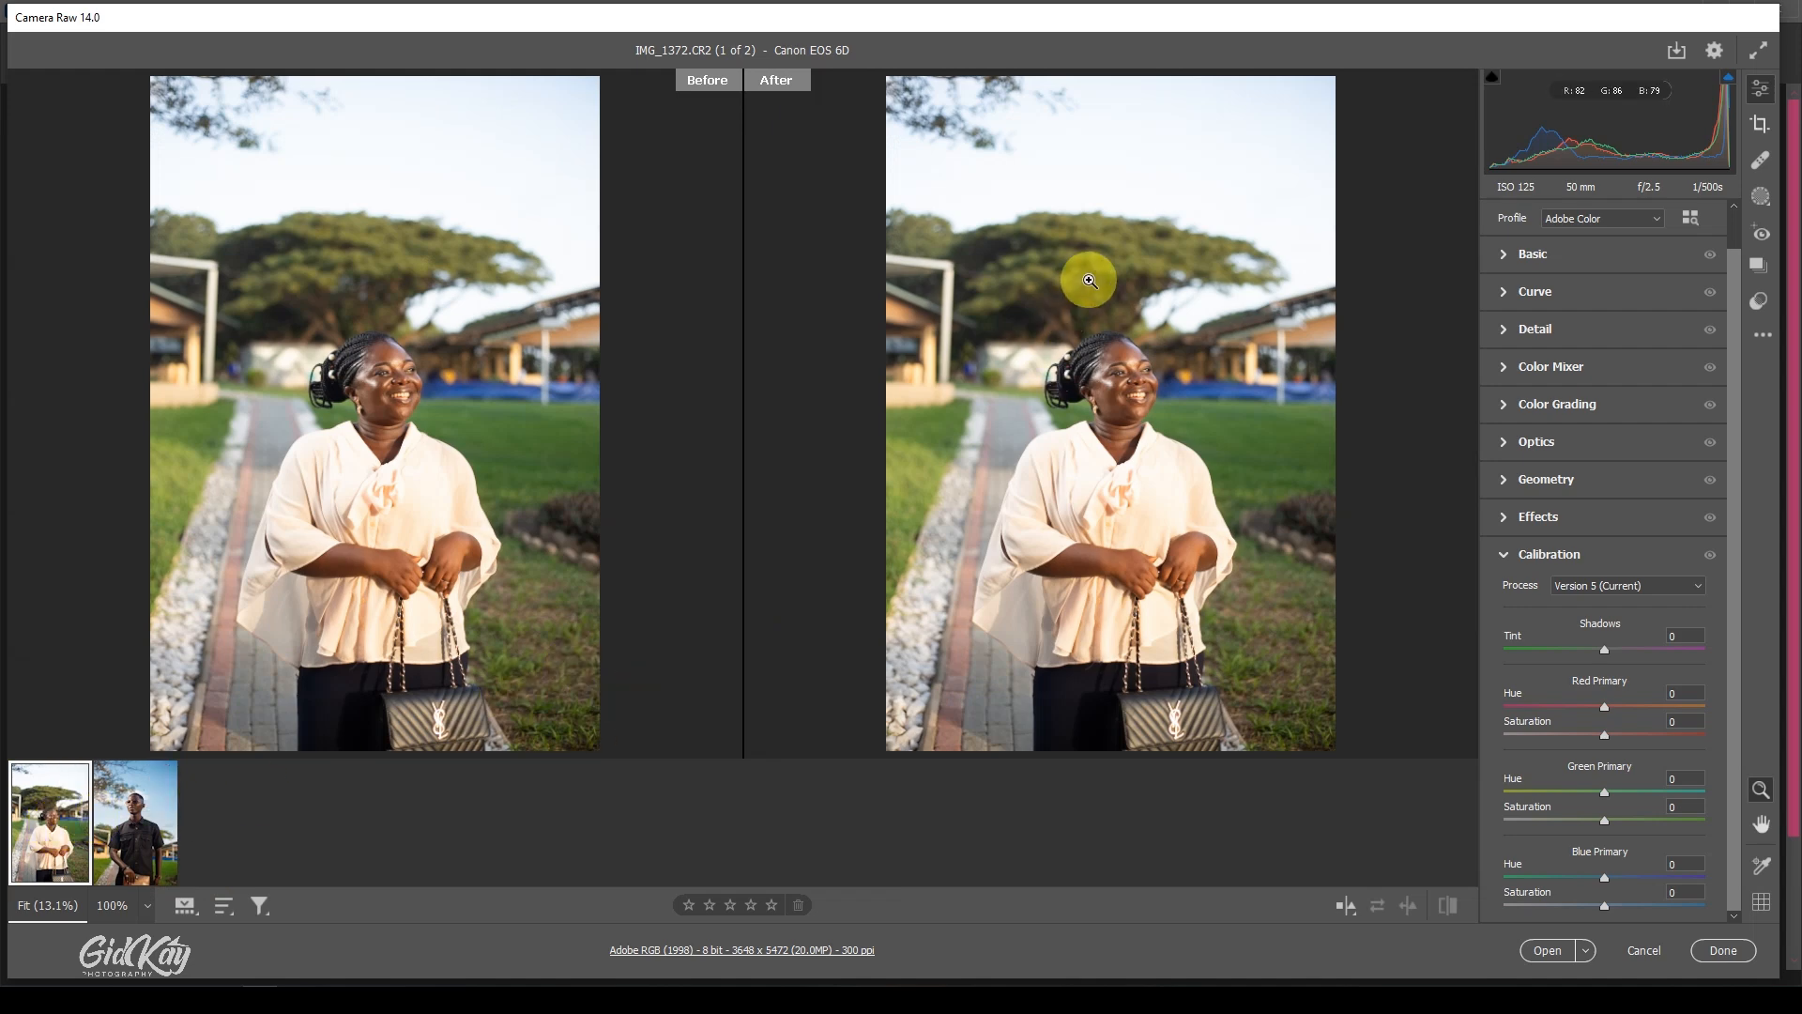
# Step: Paste the man's color settings onto the woman's portrait, then switch back to the man's photo
pyautogui.rightClick(1089, 282)
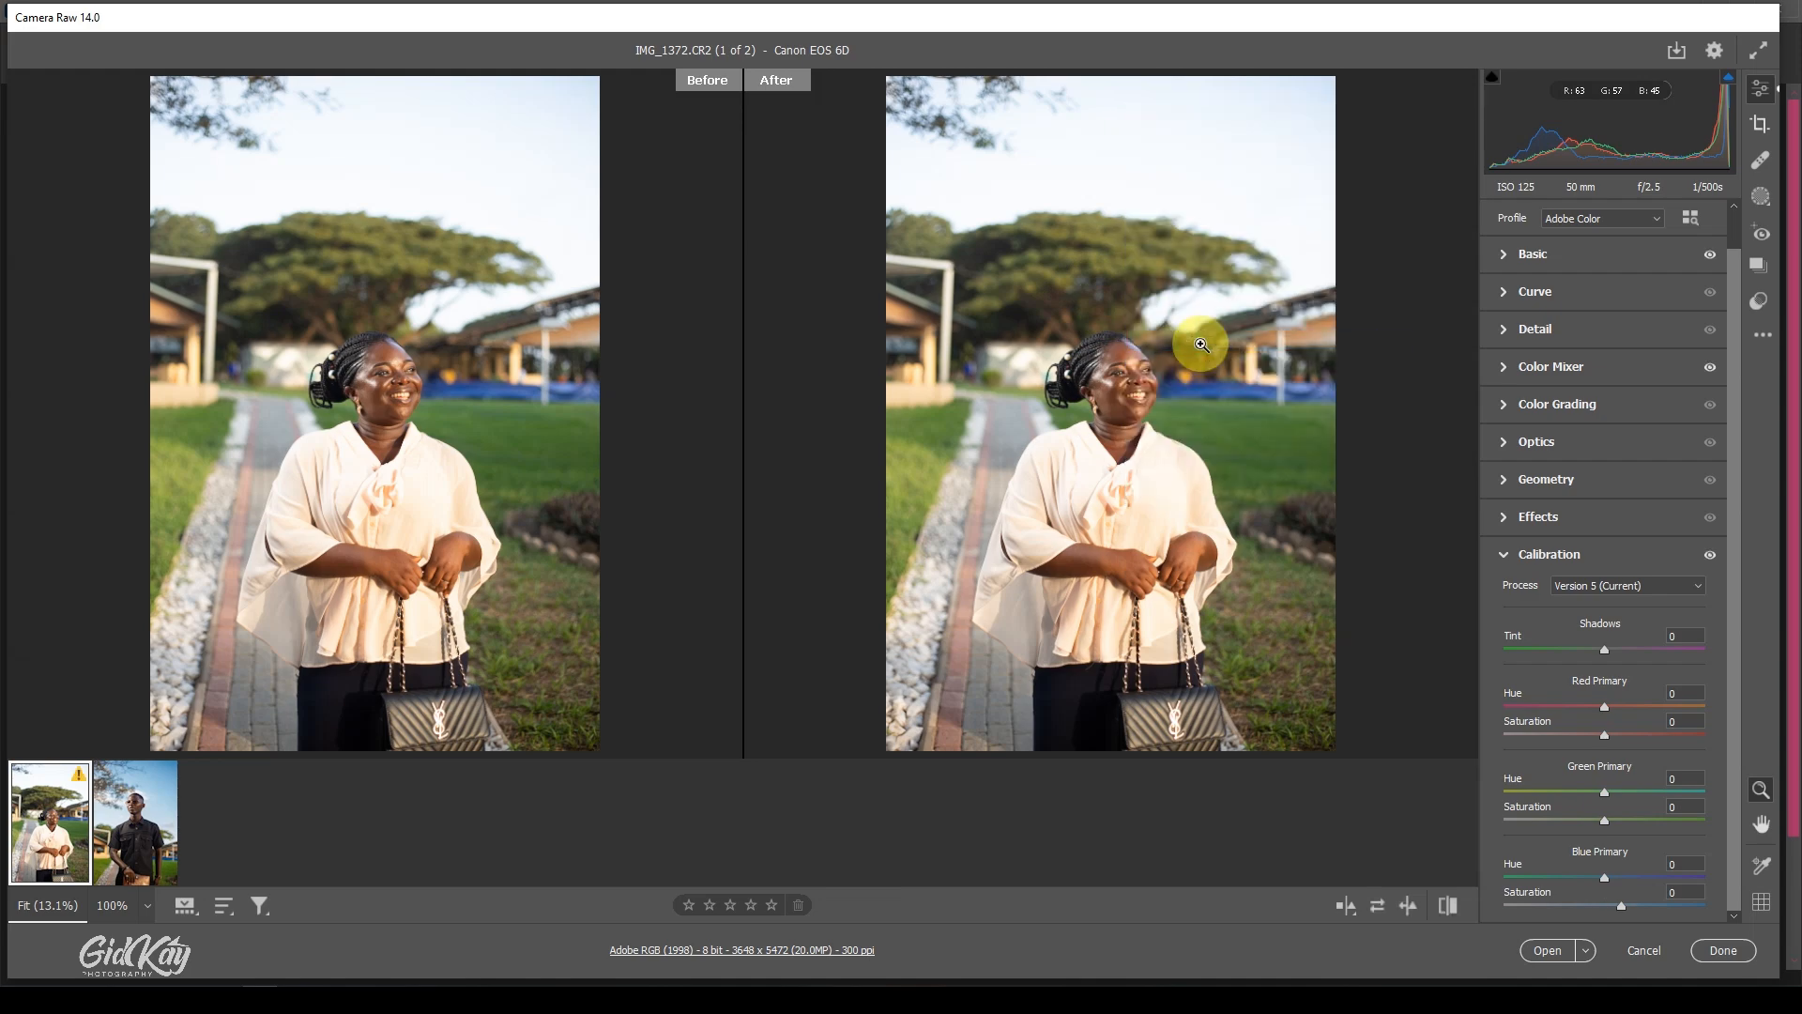
pyautogui.moveTo(1620, 905); pyautogui.dragTo(1656, 905)
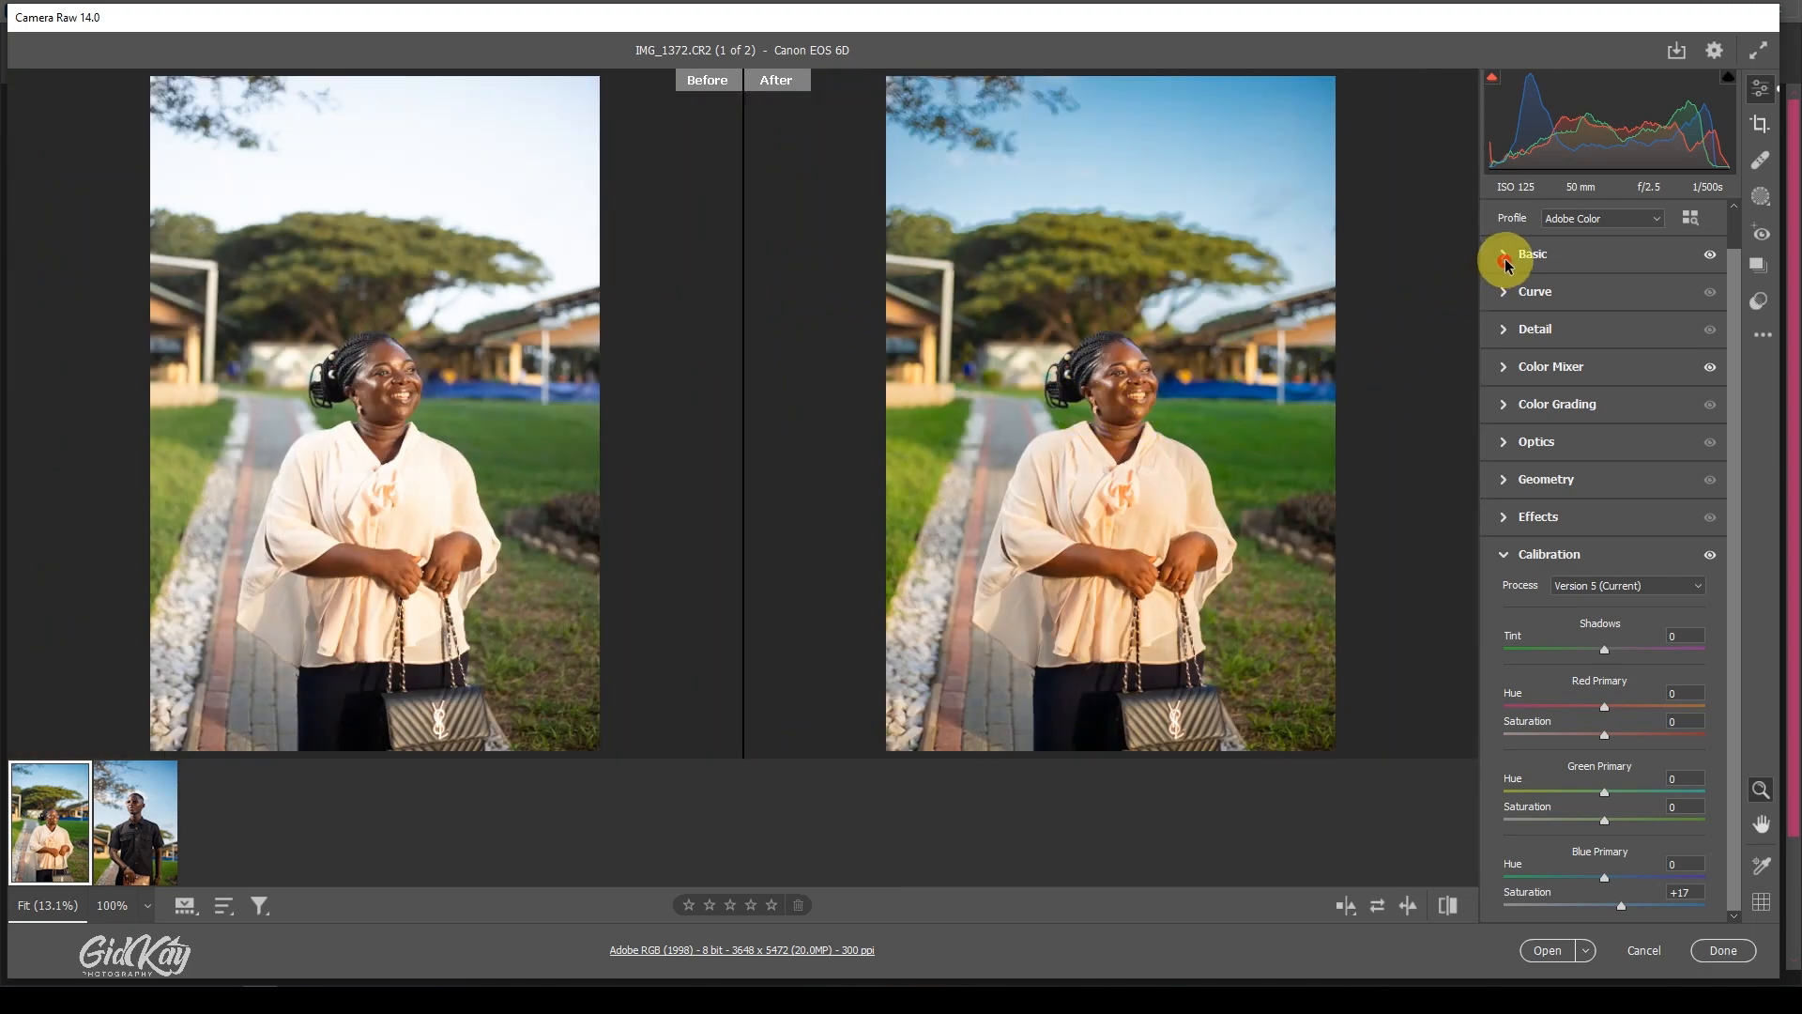
pyautogui.click(1507, 255)
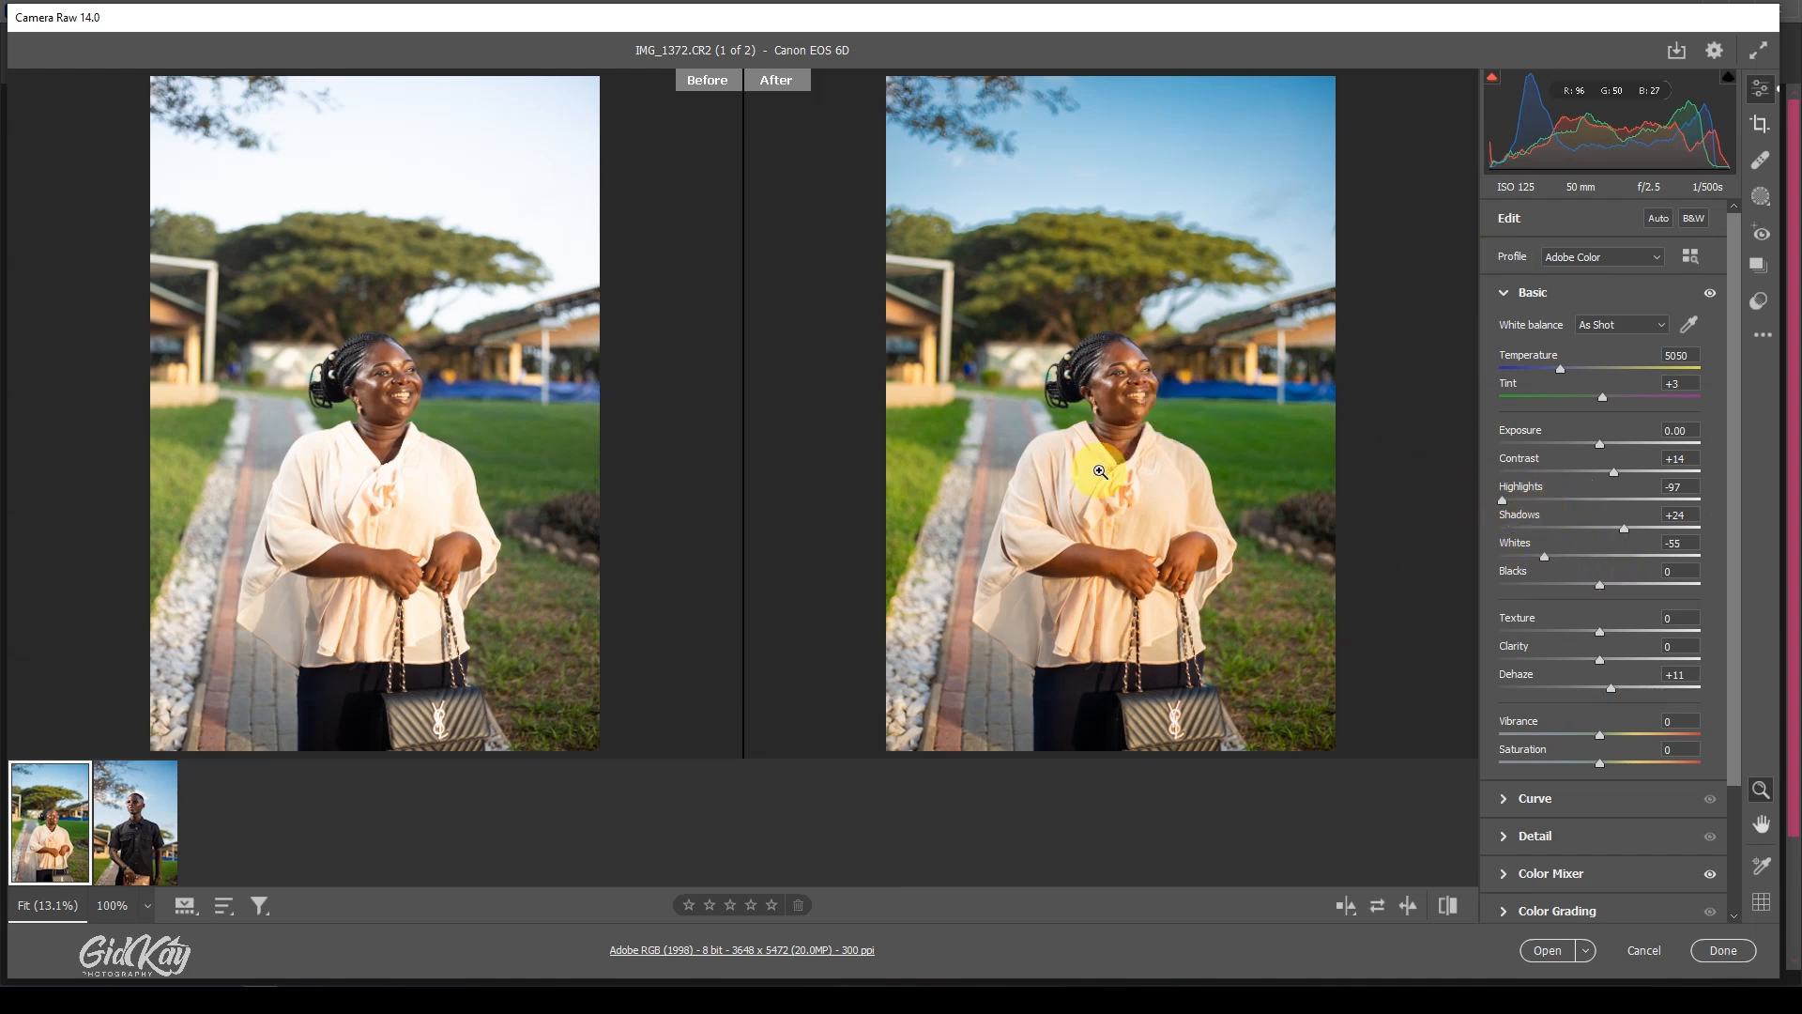
pyautogui.moveTo(1220, 387)
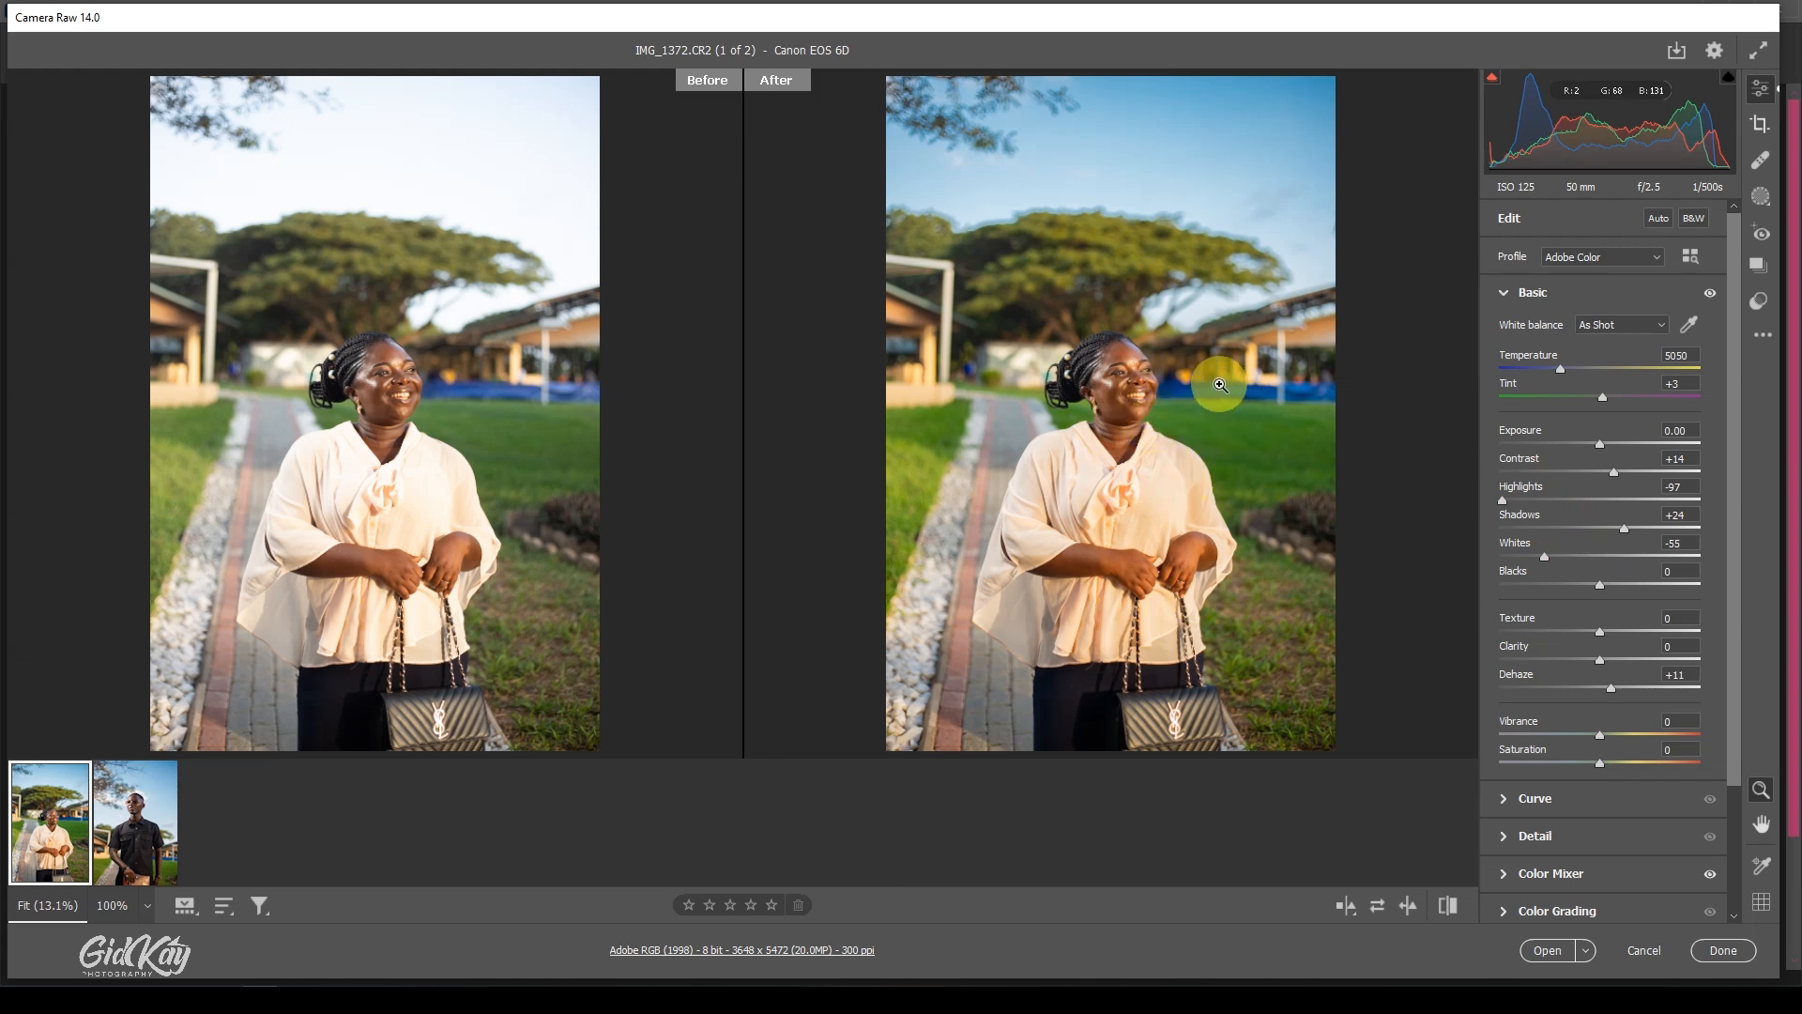
pyautogui.click(135, 823)
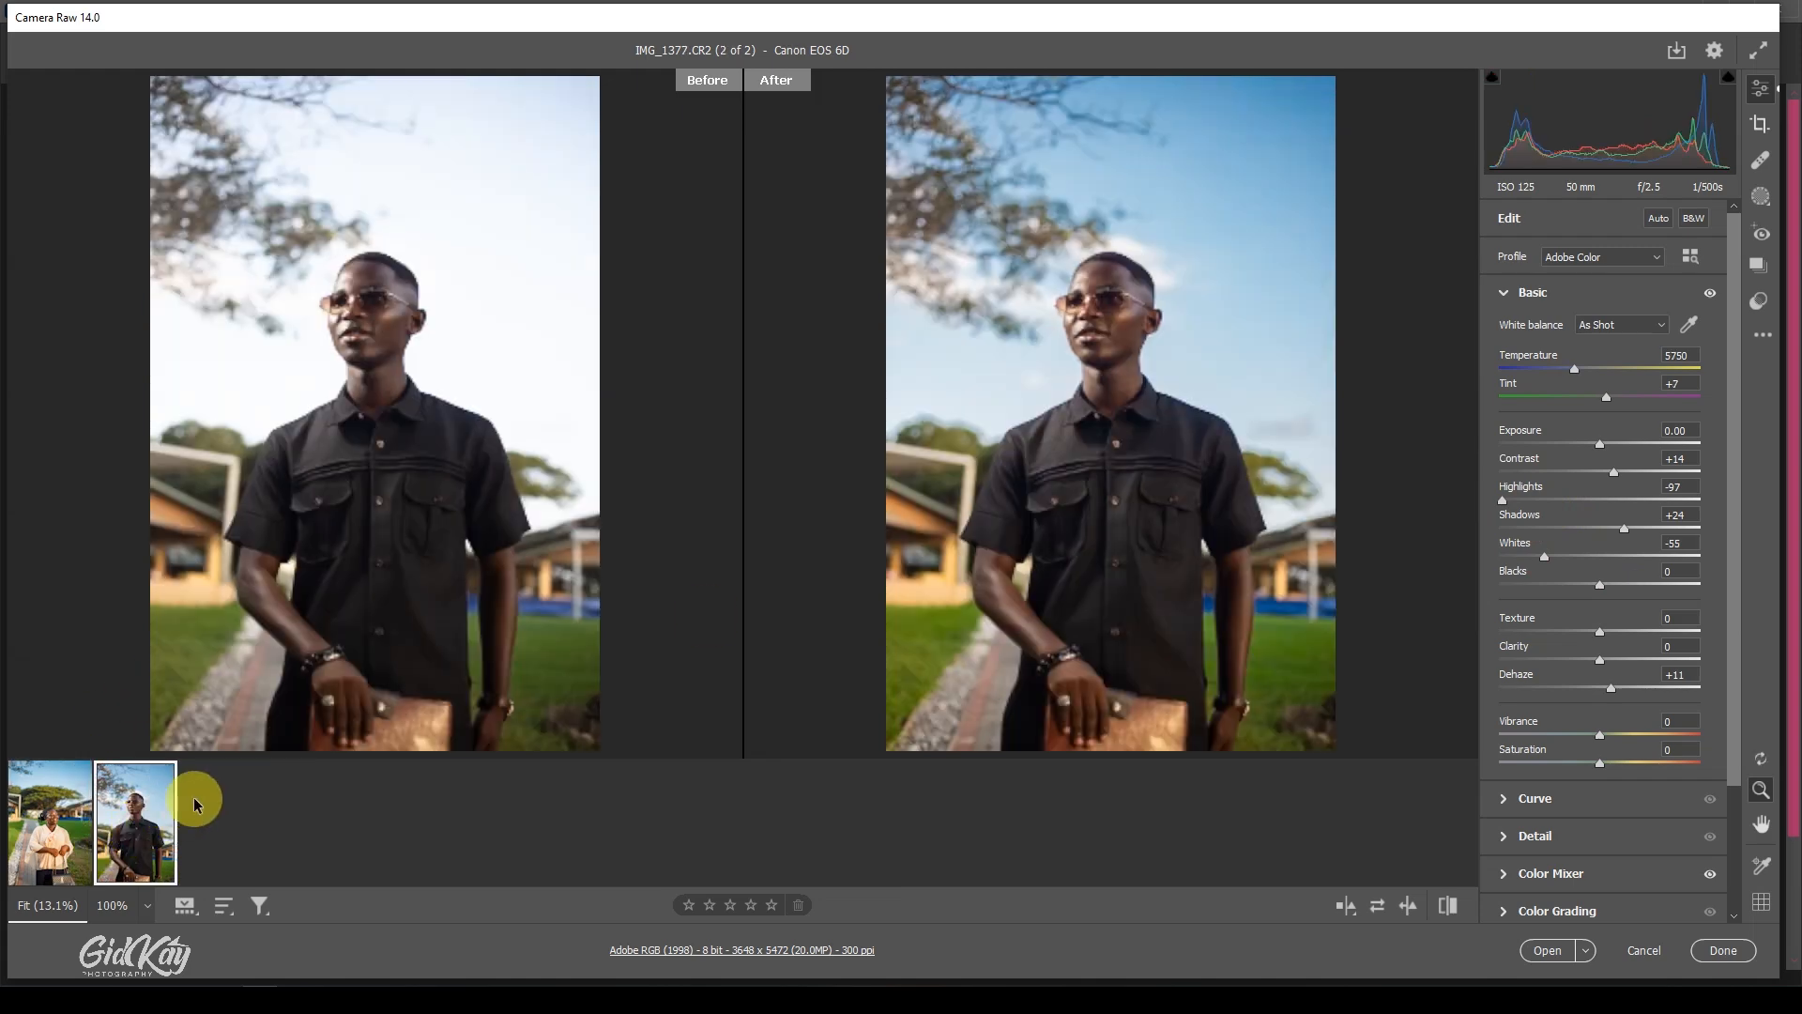